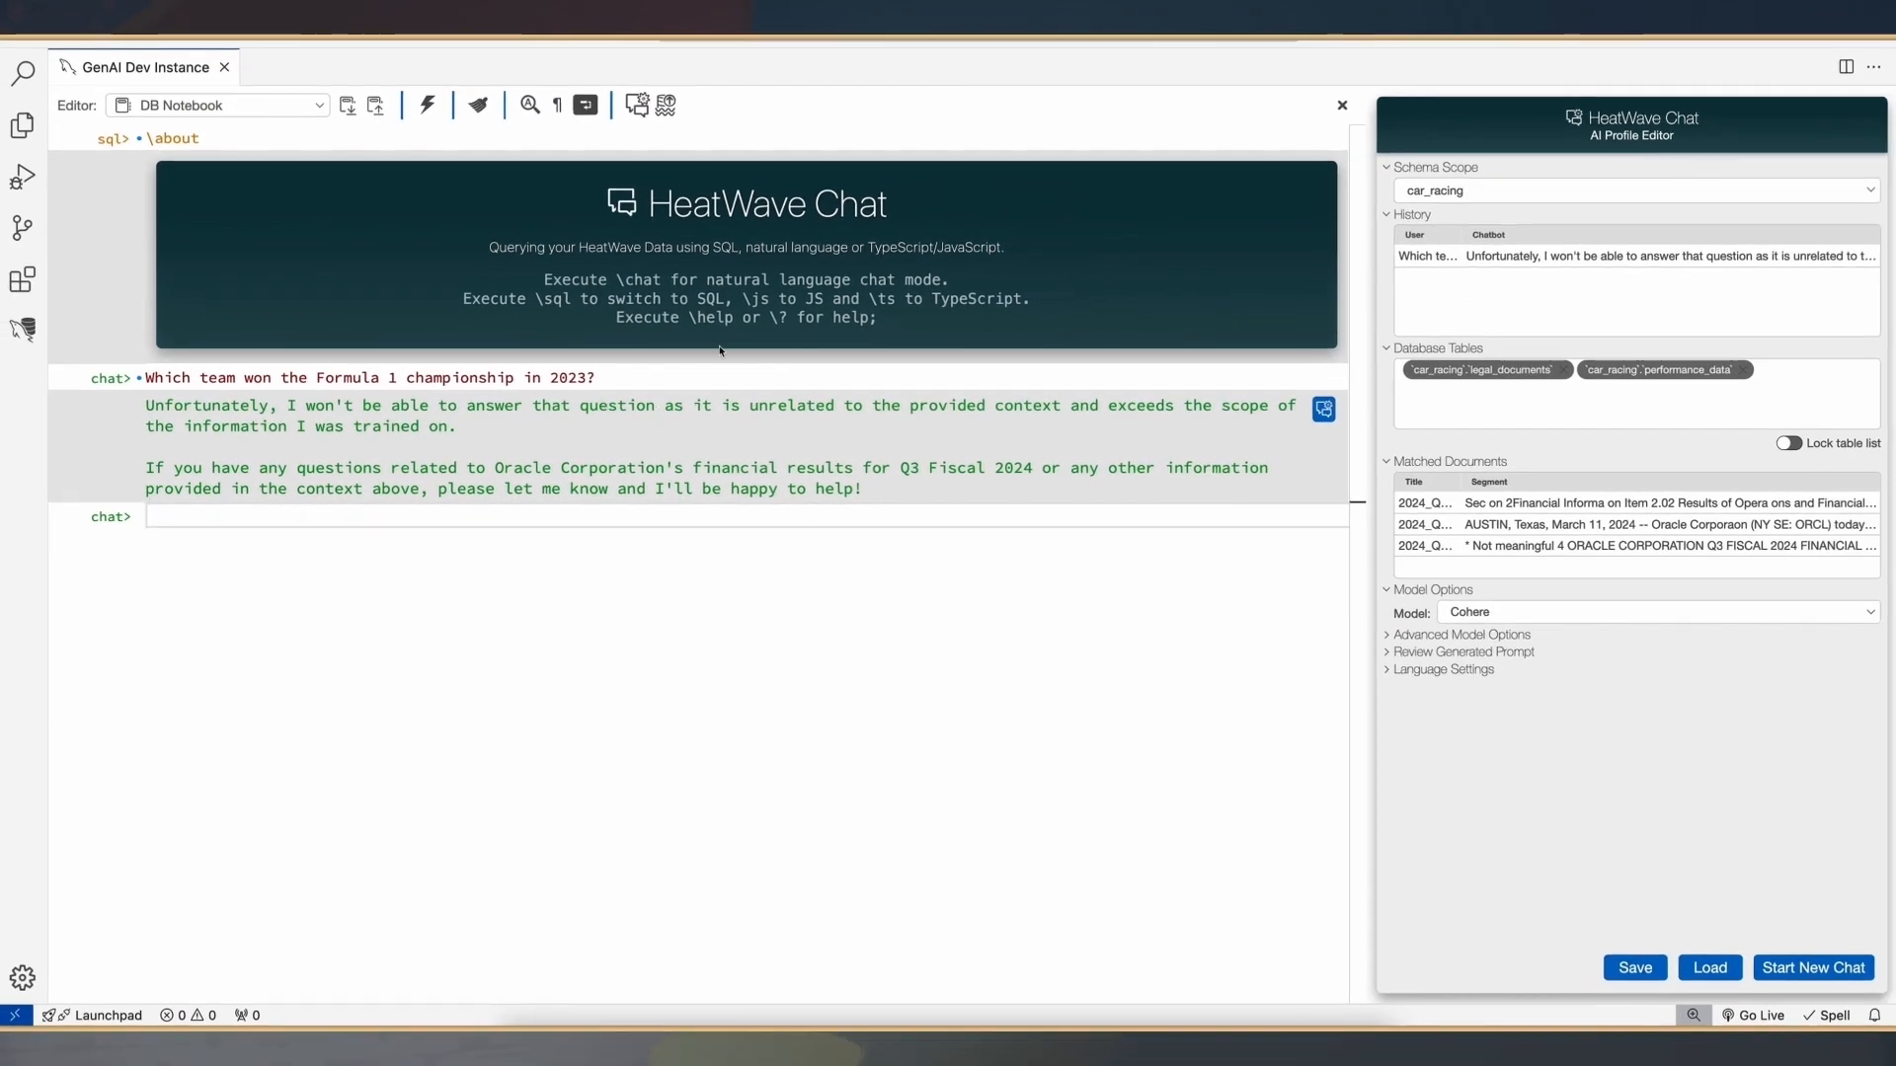
pyautogui.moveTo(663, 105)
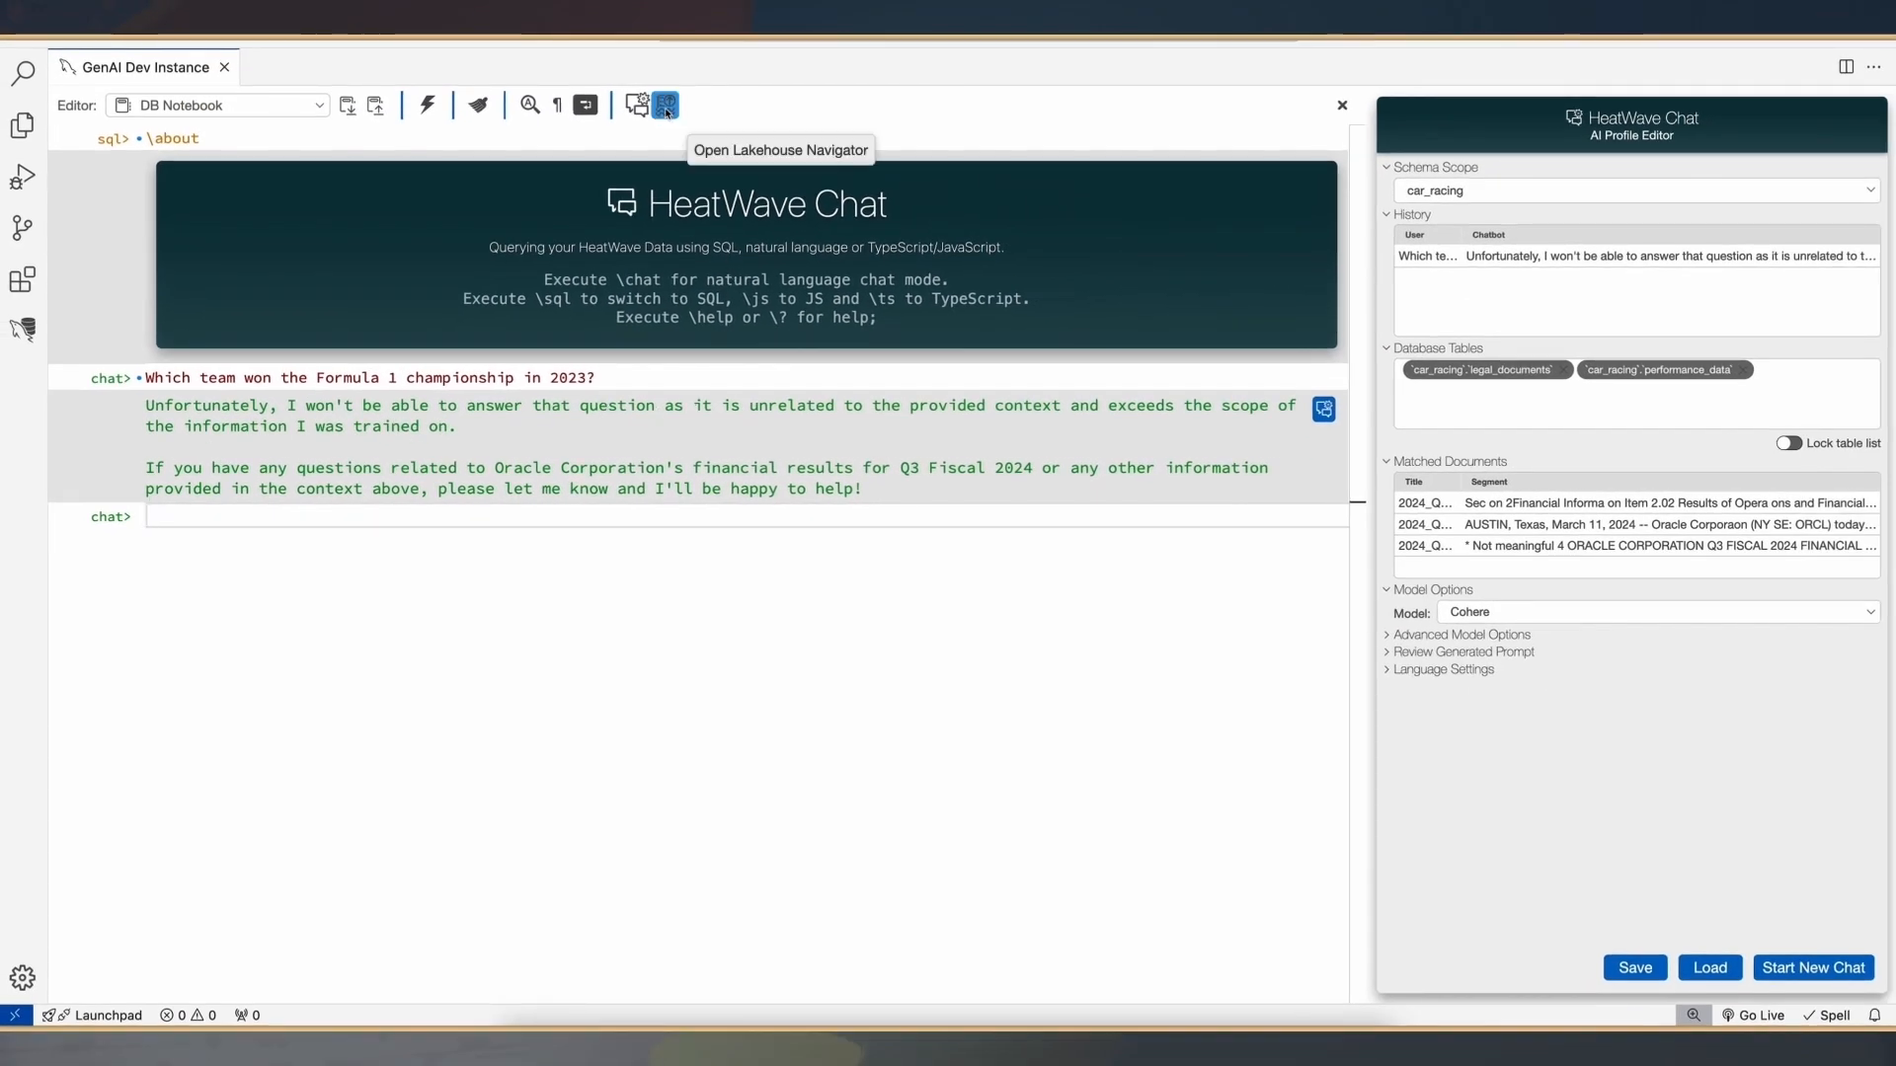
# Show the Lakehouse Navigator's Load into Lakehouse browser expanded to genai-shell-test > formula1 HTML files
pyautogui.click(663, 105)
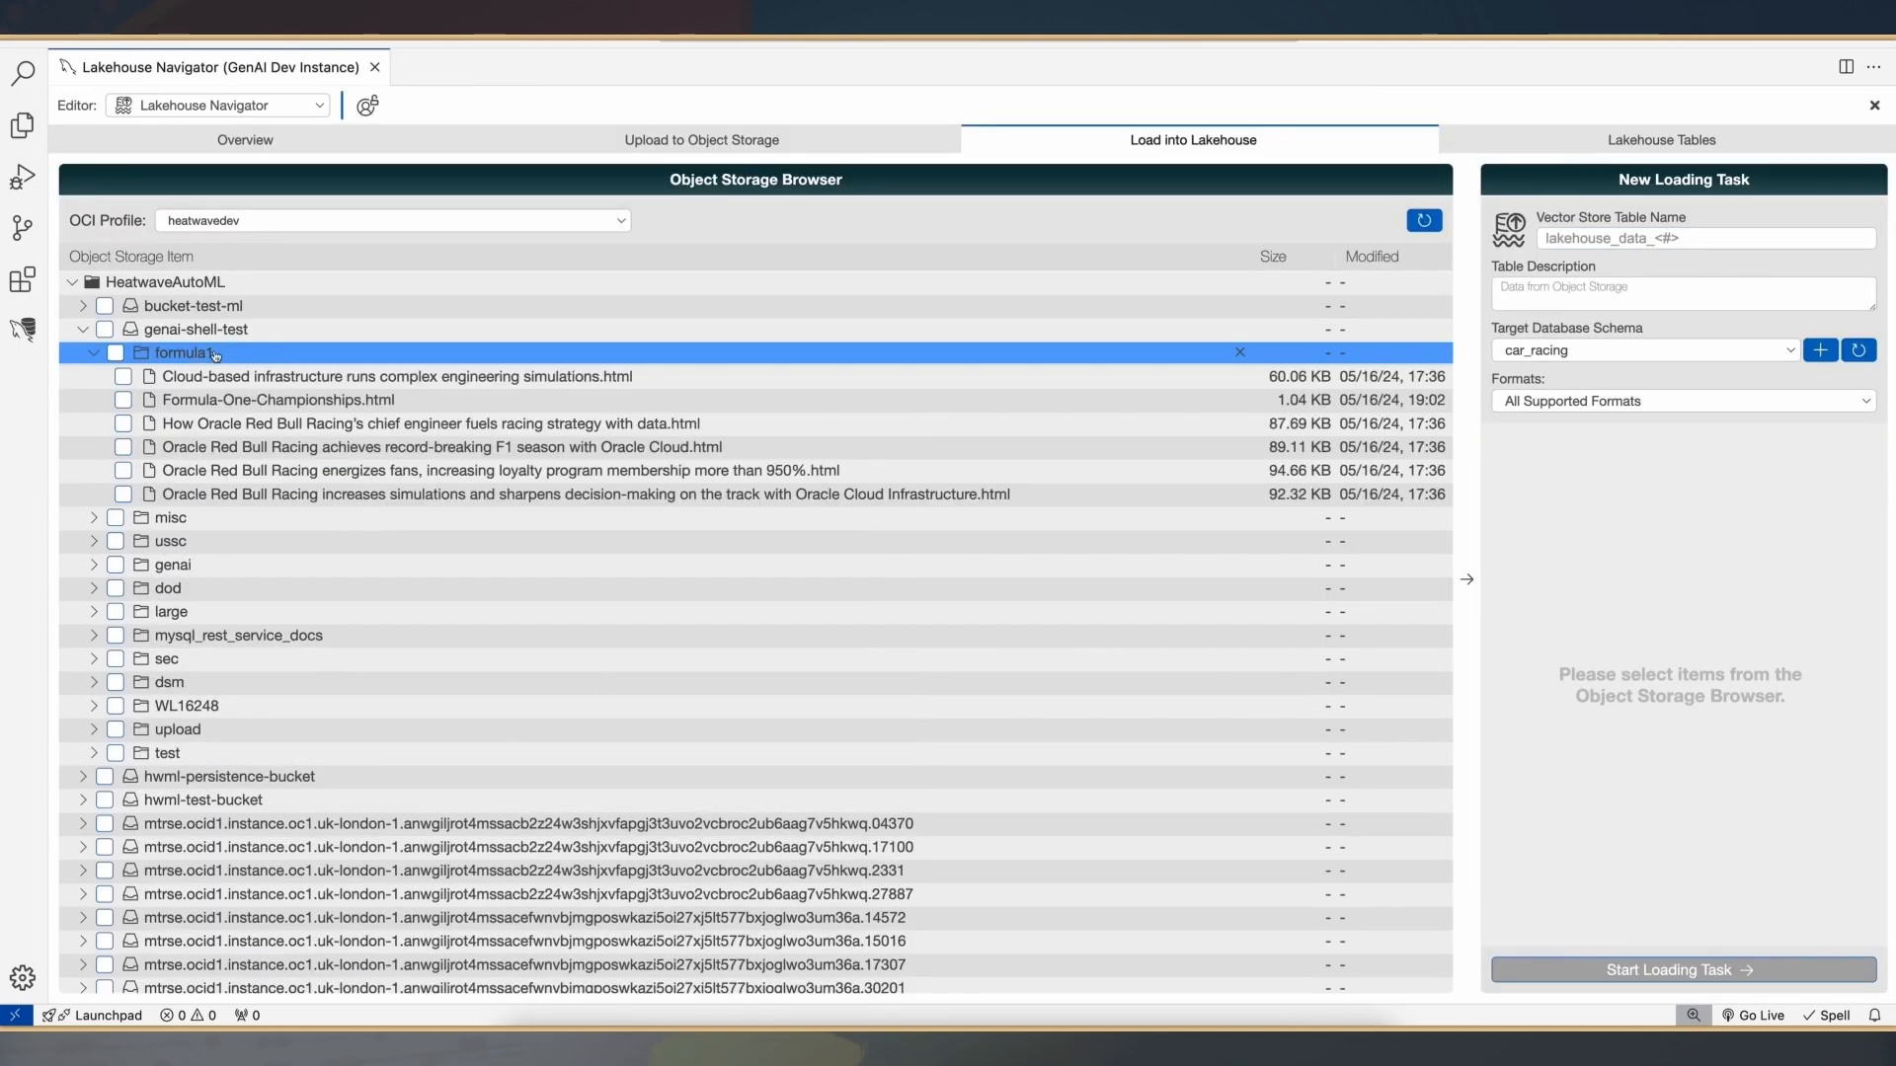
pyautogui.click(277, 398)
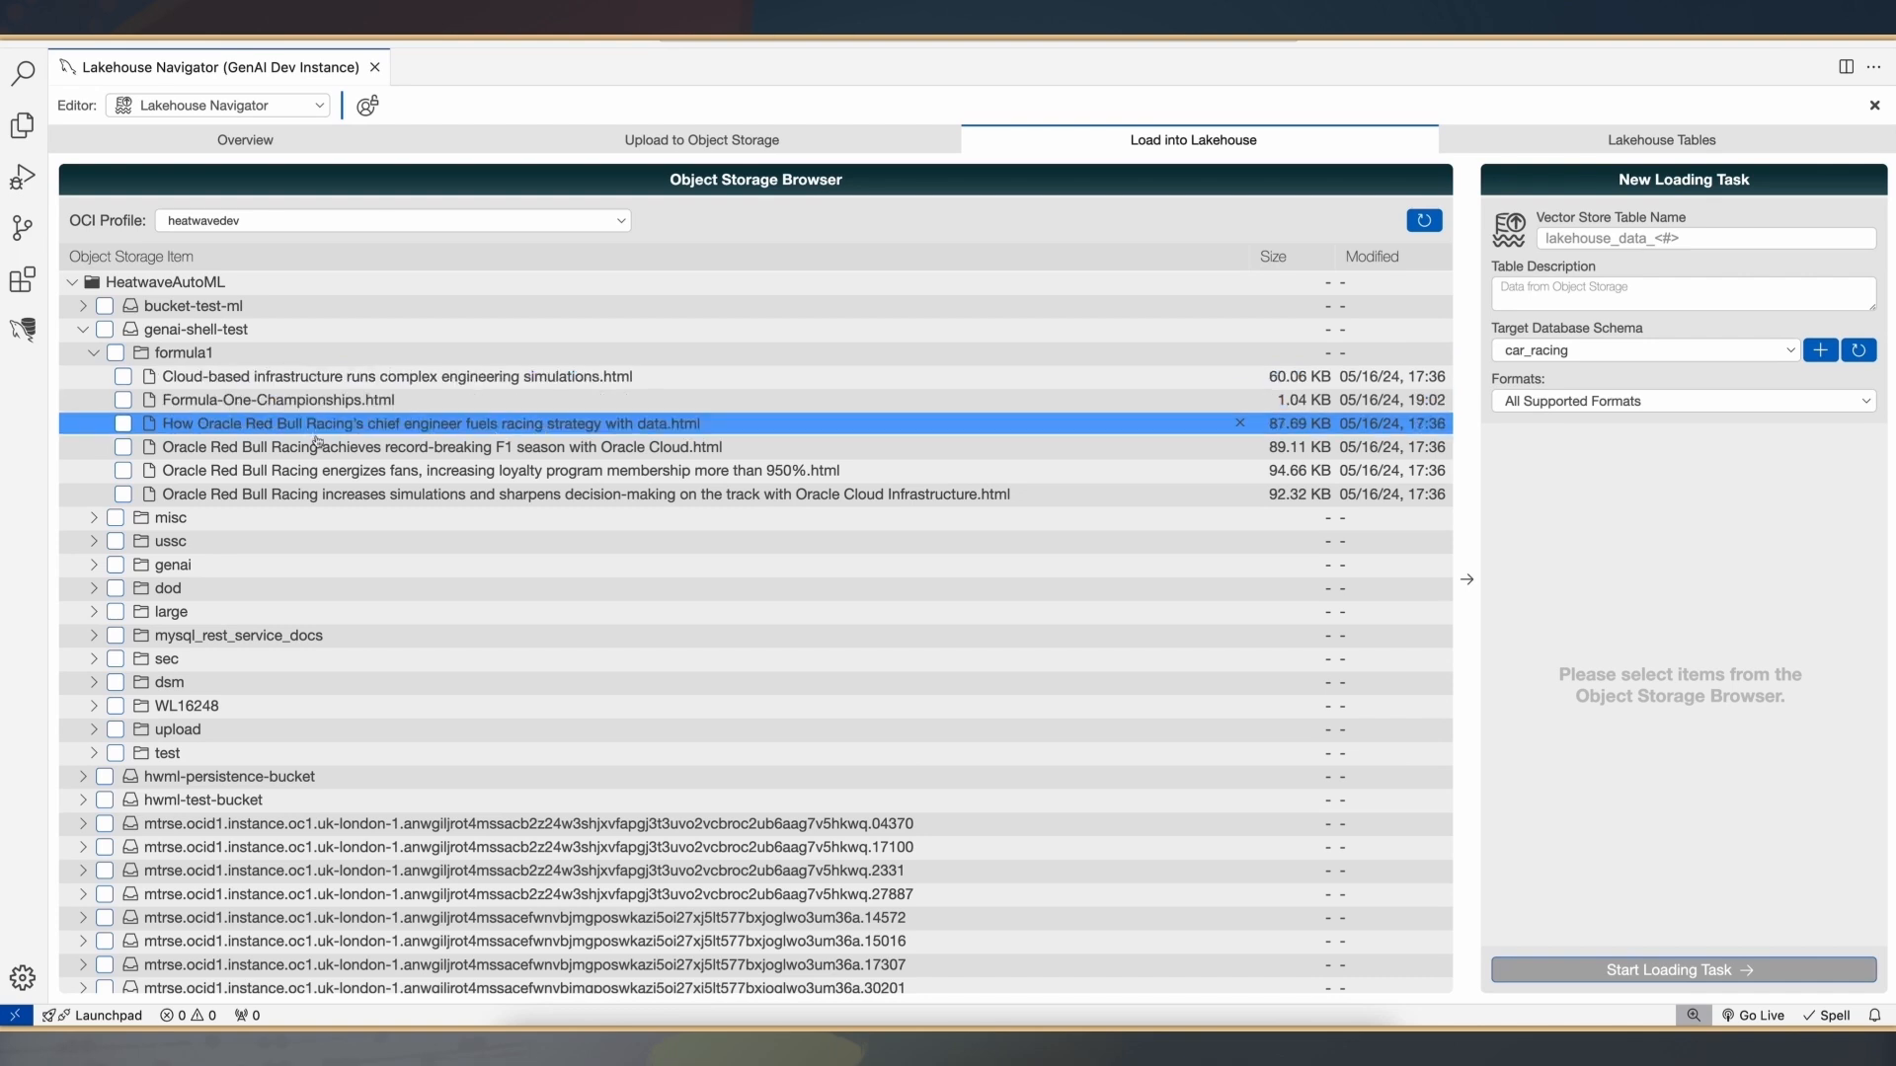
pyautogui.click(117, 351)
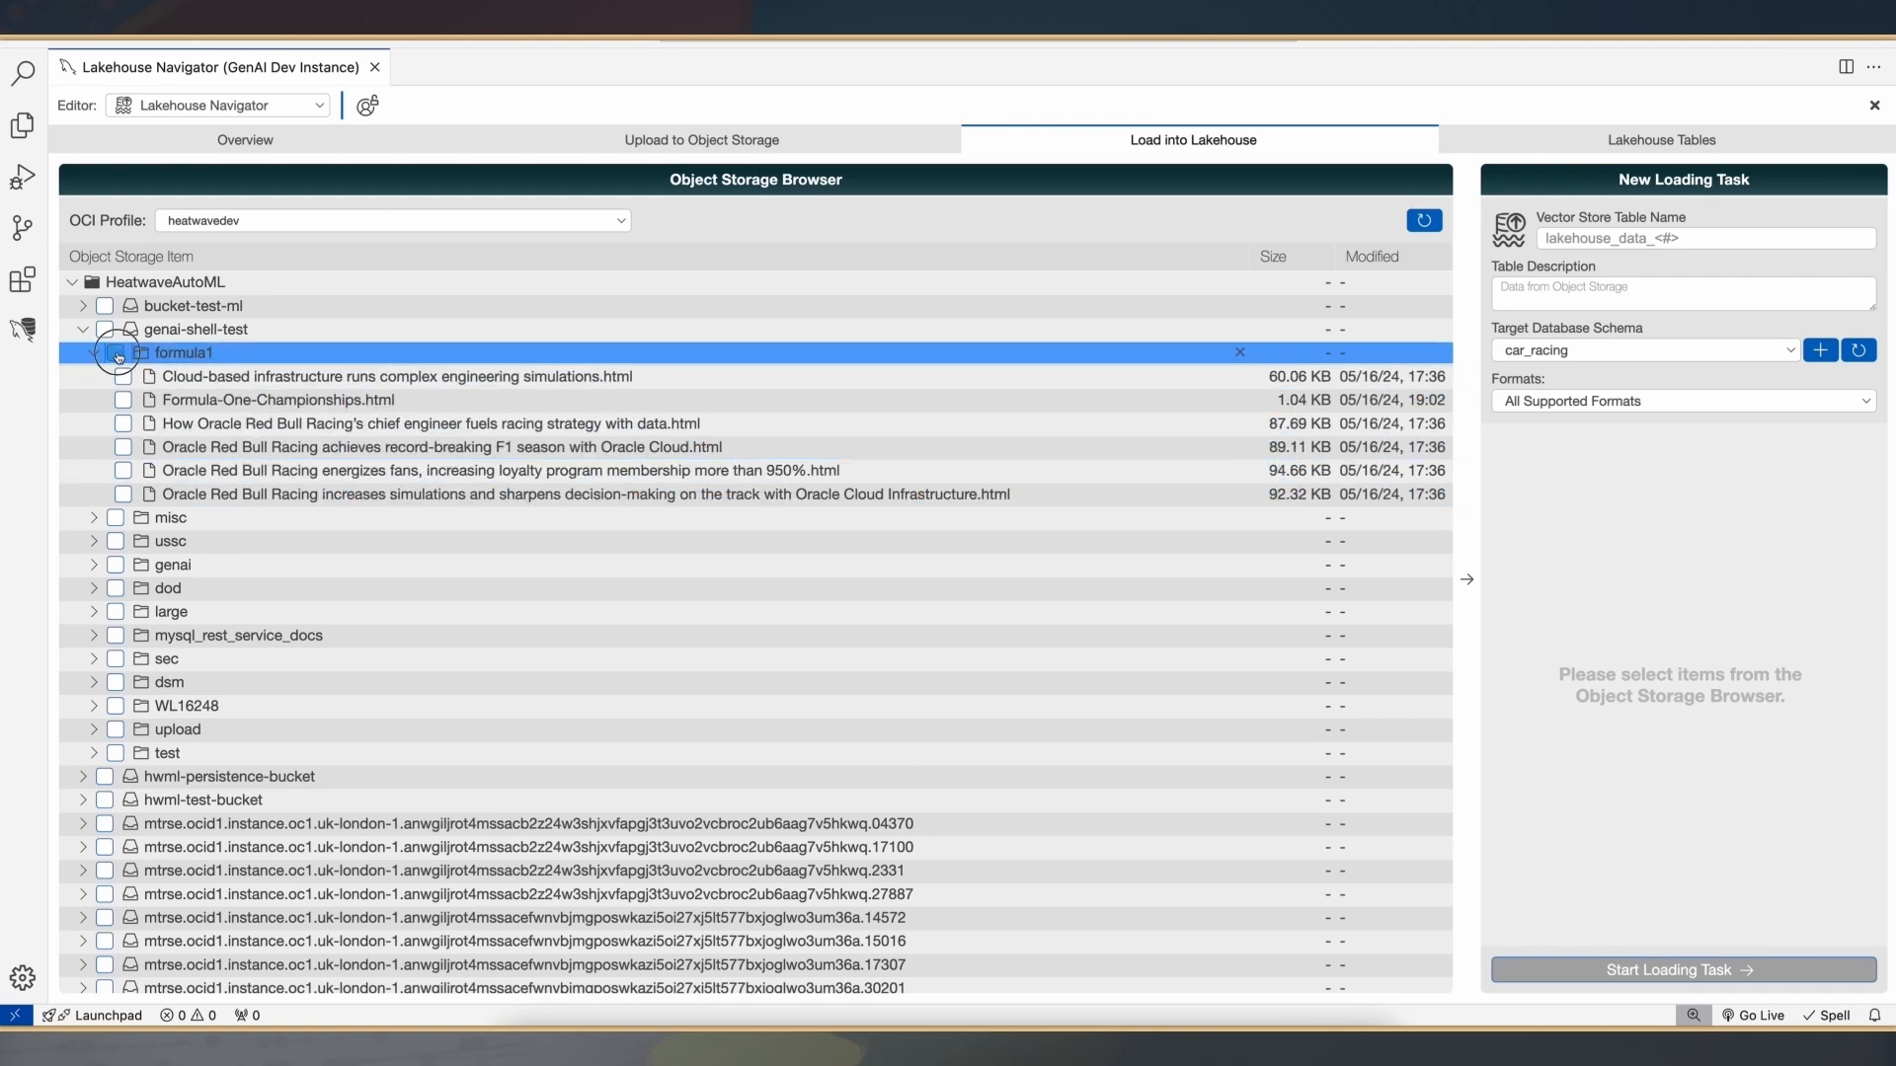
# Select the formula1 folder for a loading task into the car_racing schema and review its file formats
pyautogui.click(120, 352)
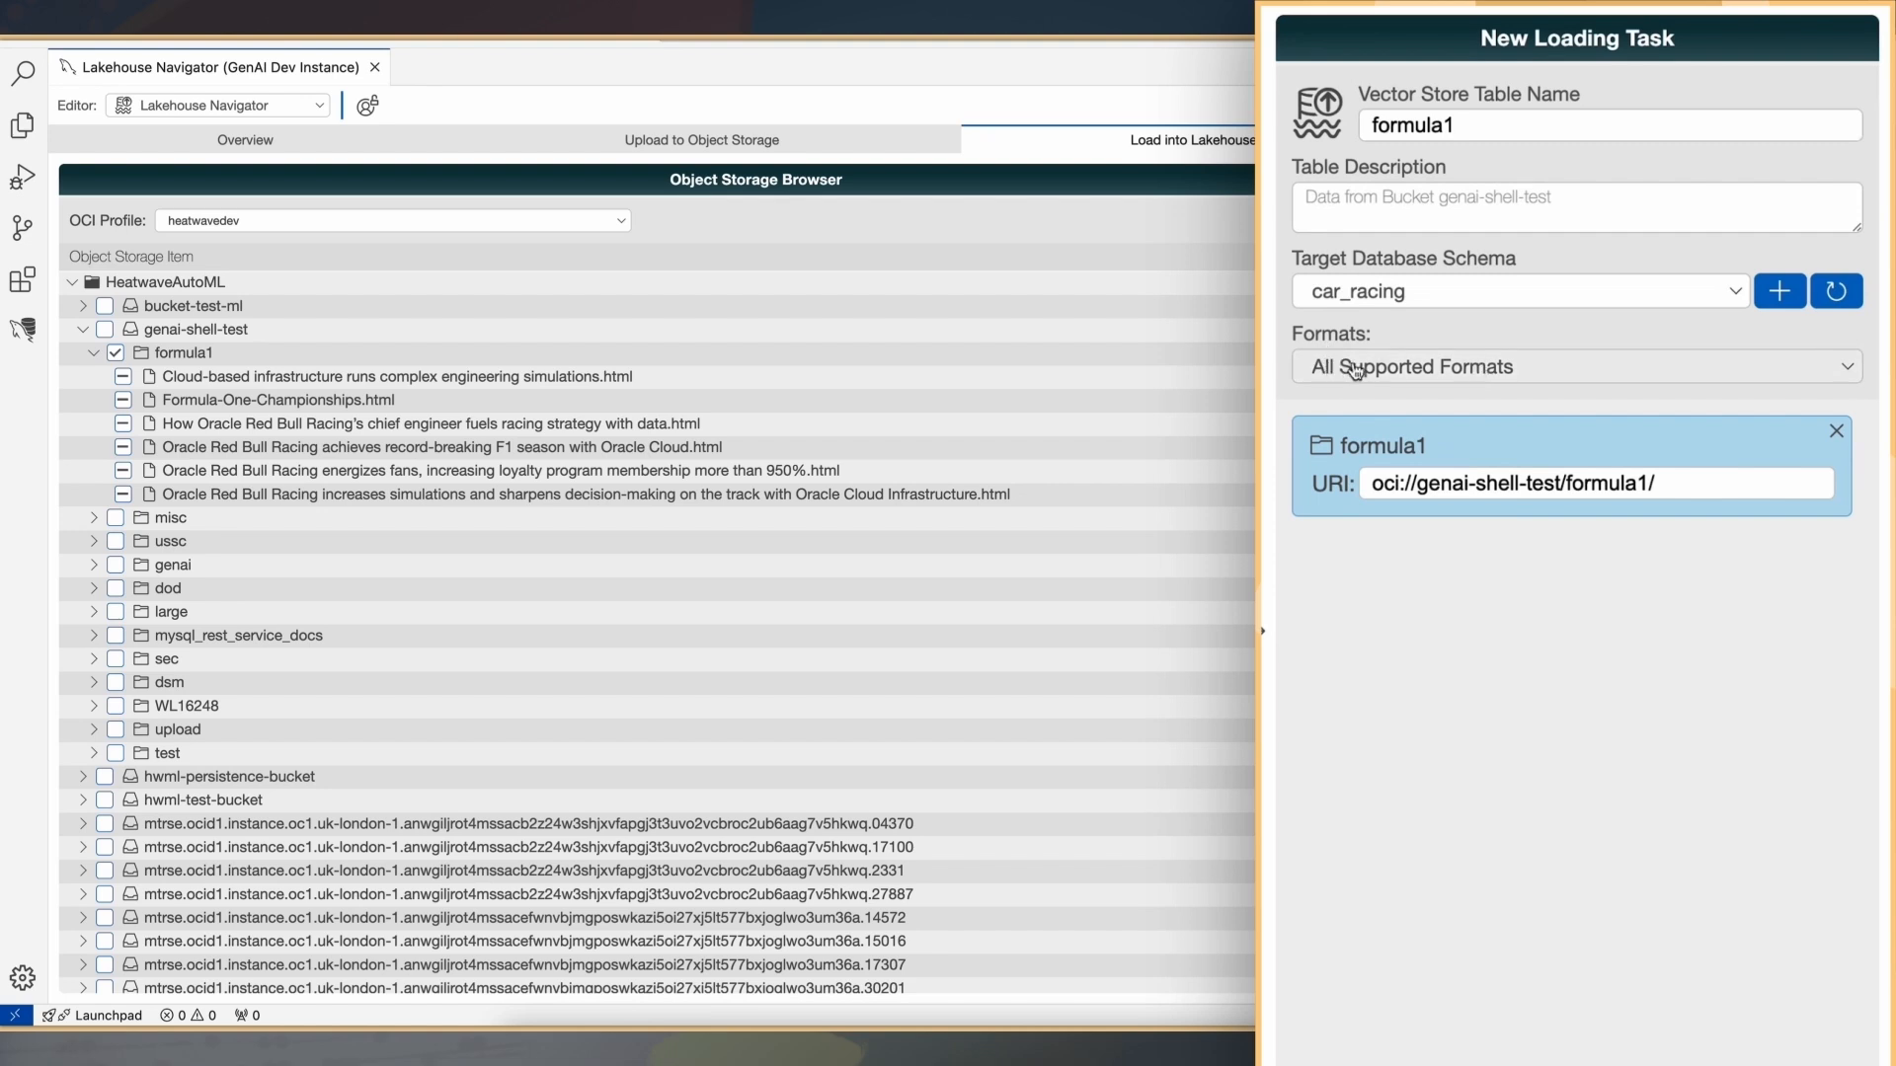
pyautogui.click(1575, 367)
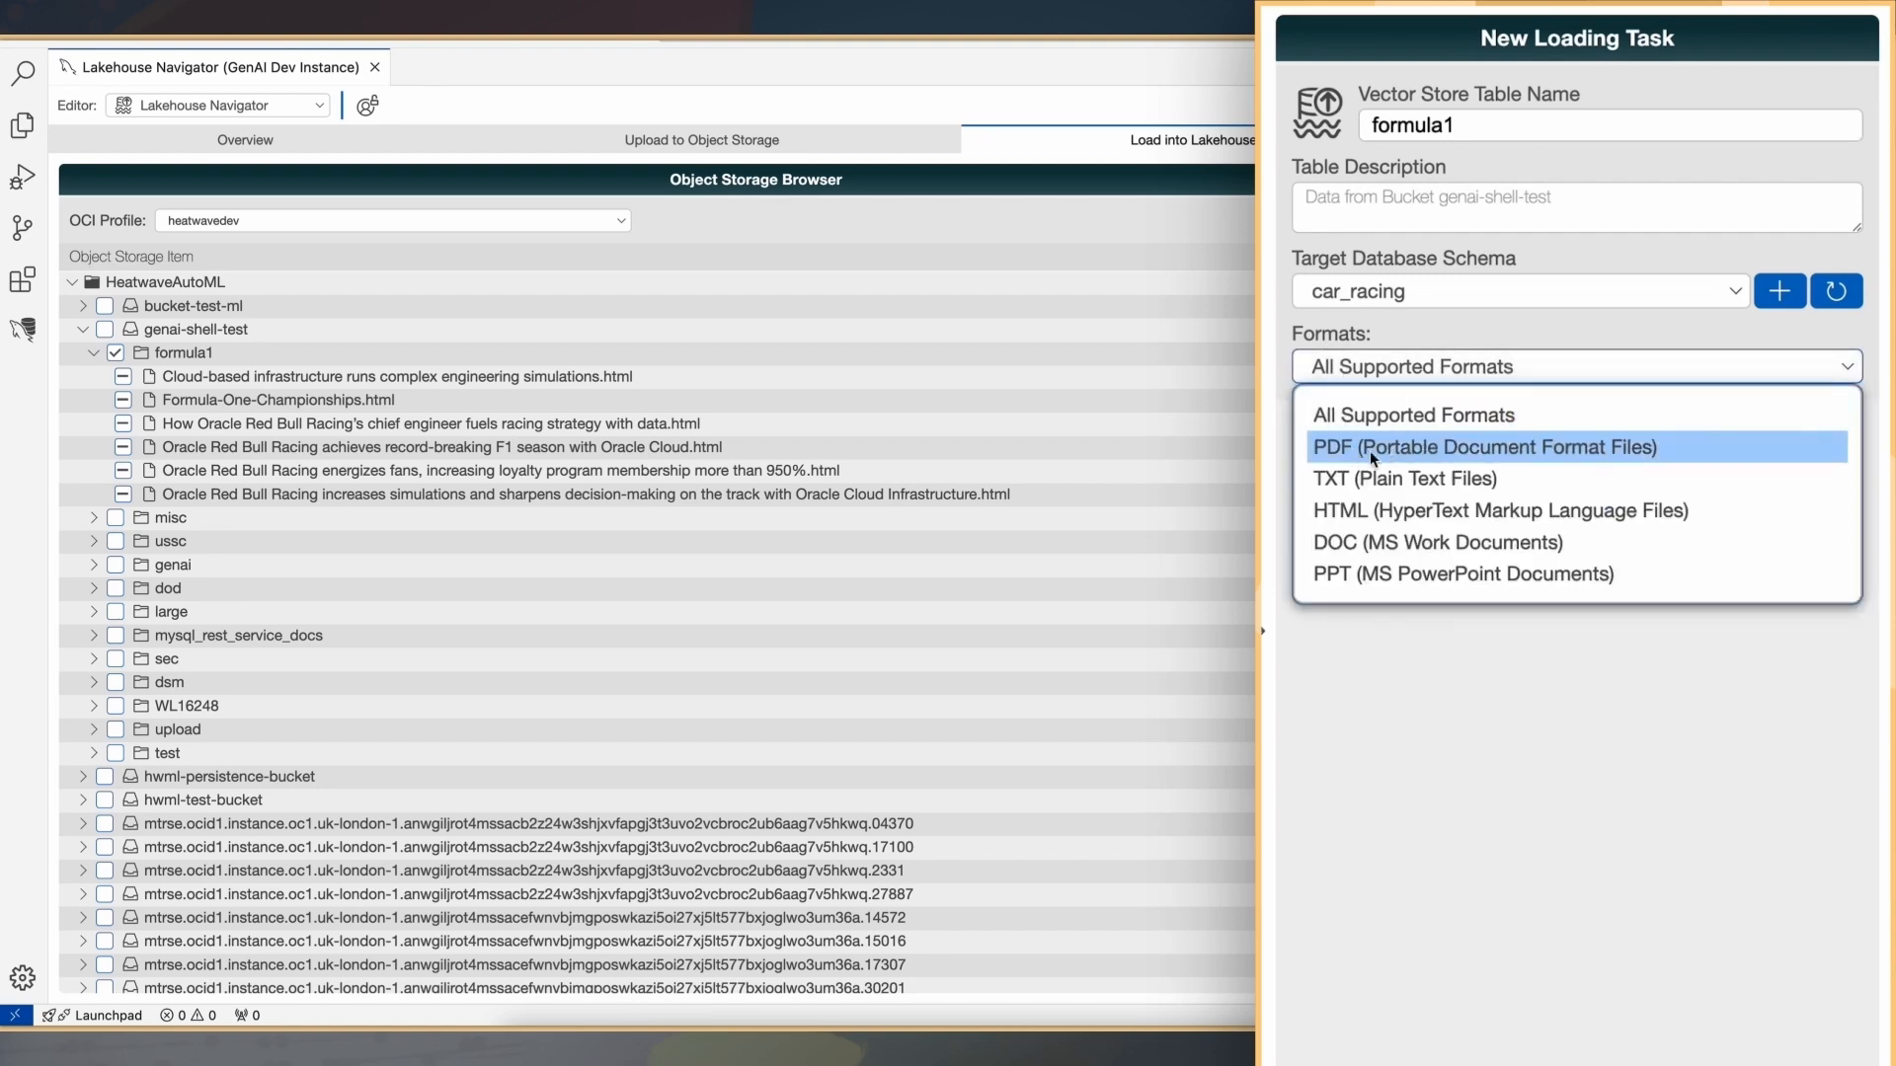
pyautogui.moveTo(1386, 493)
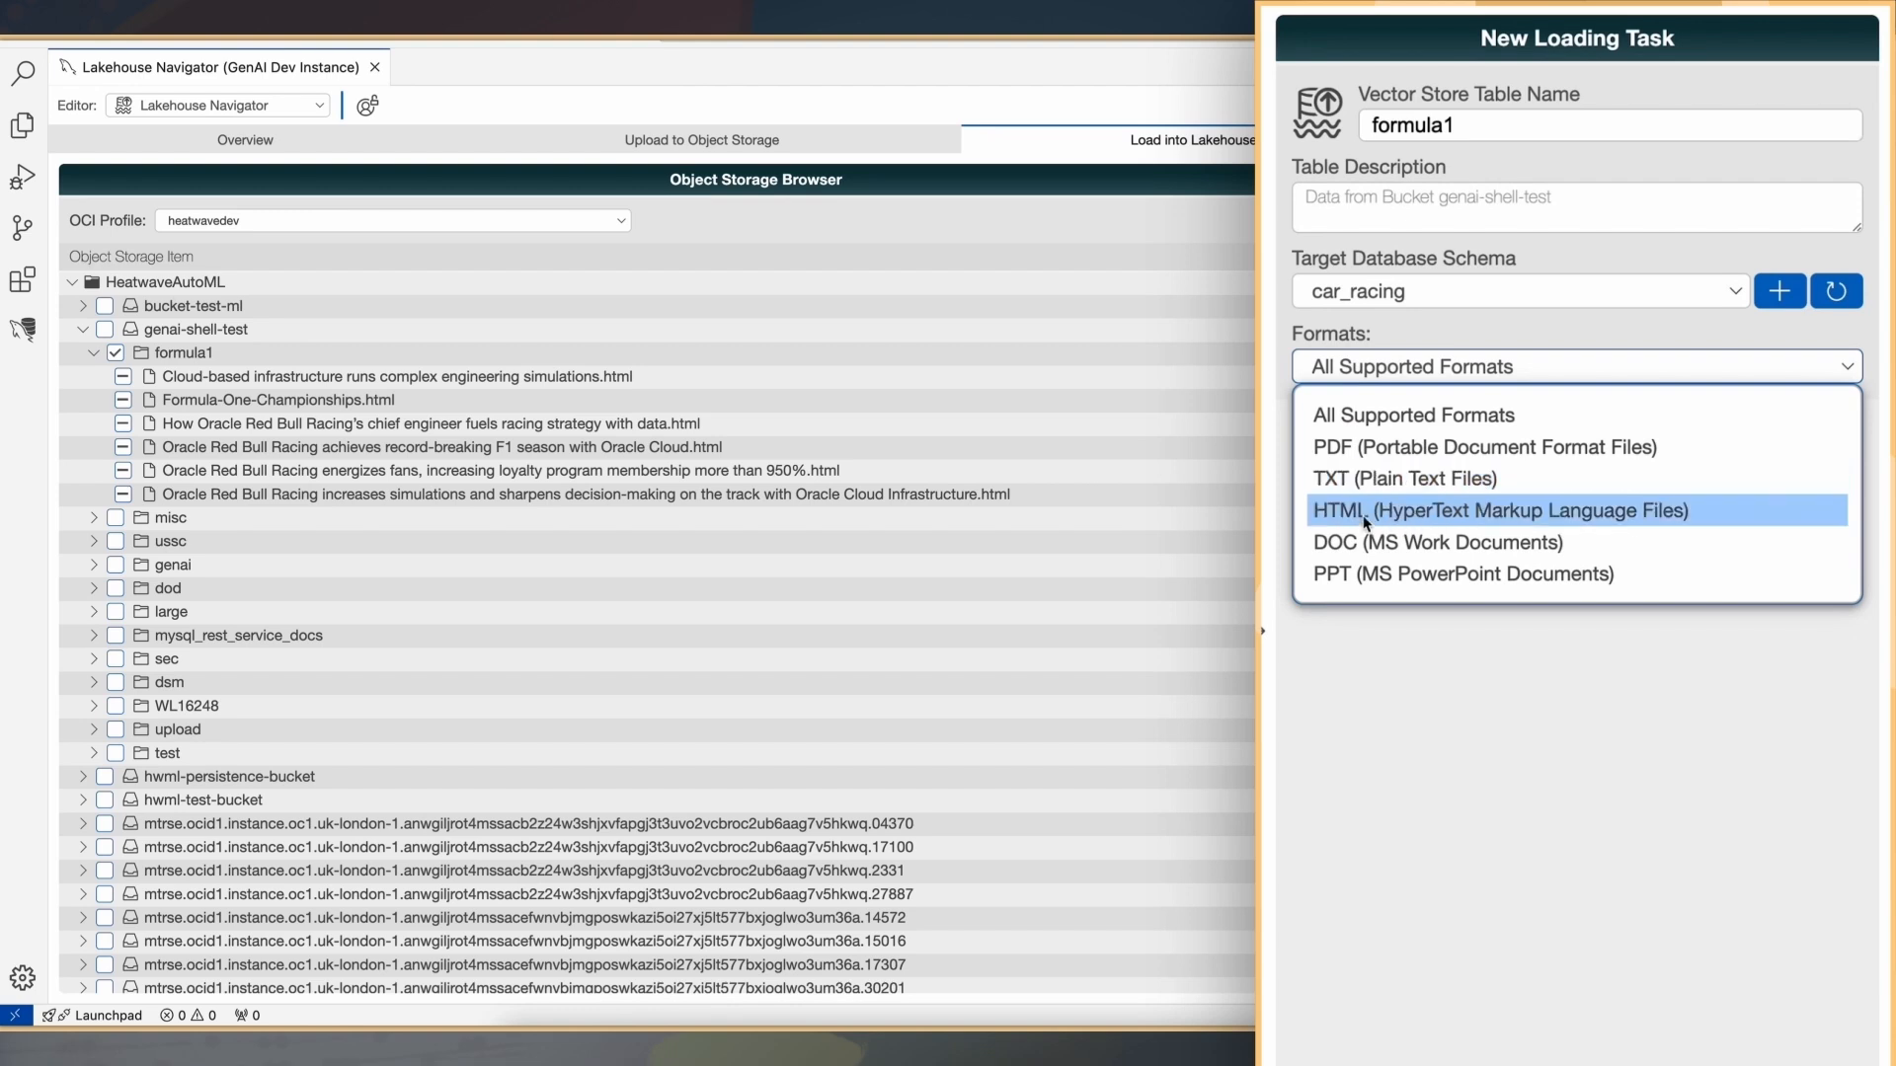
pyautogui.moveTo(1376, 553)
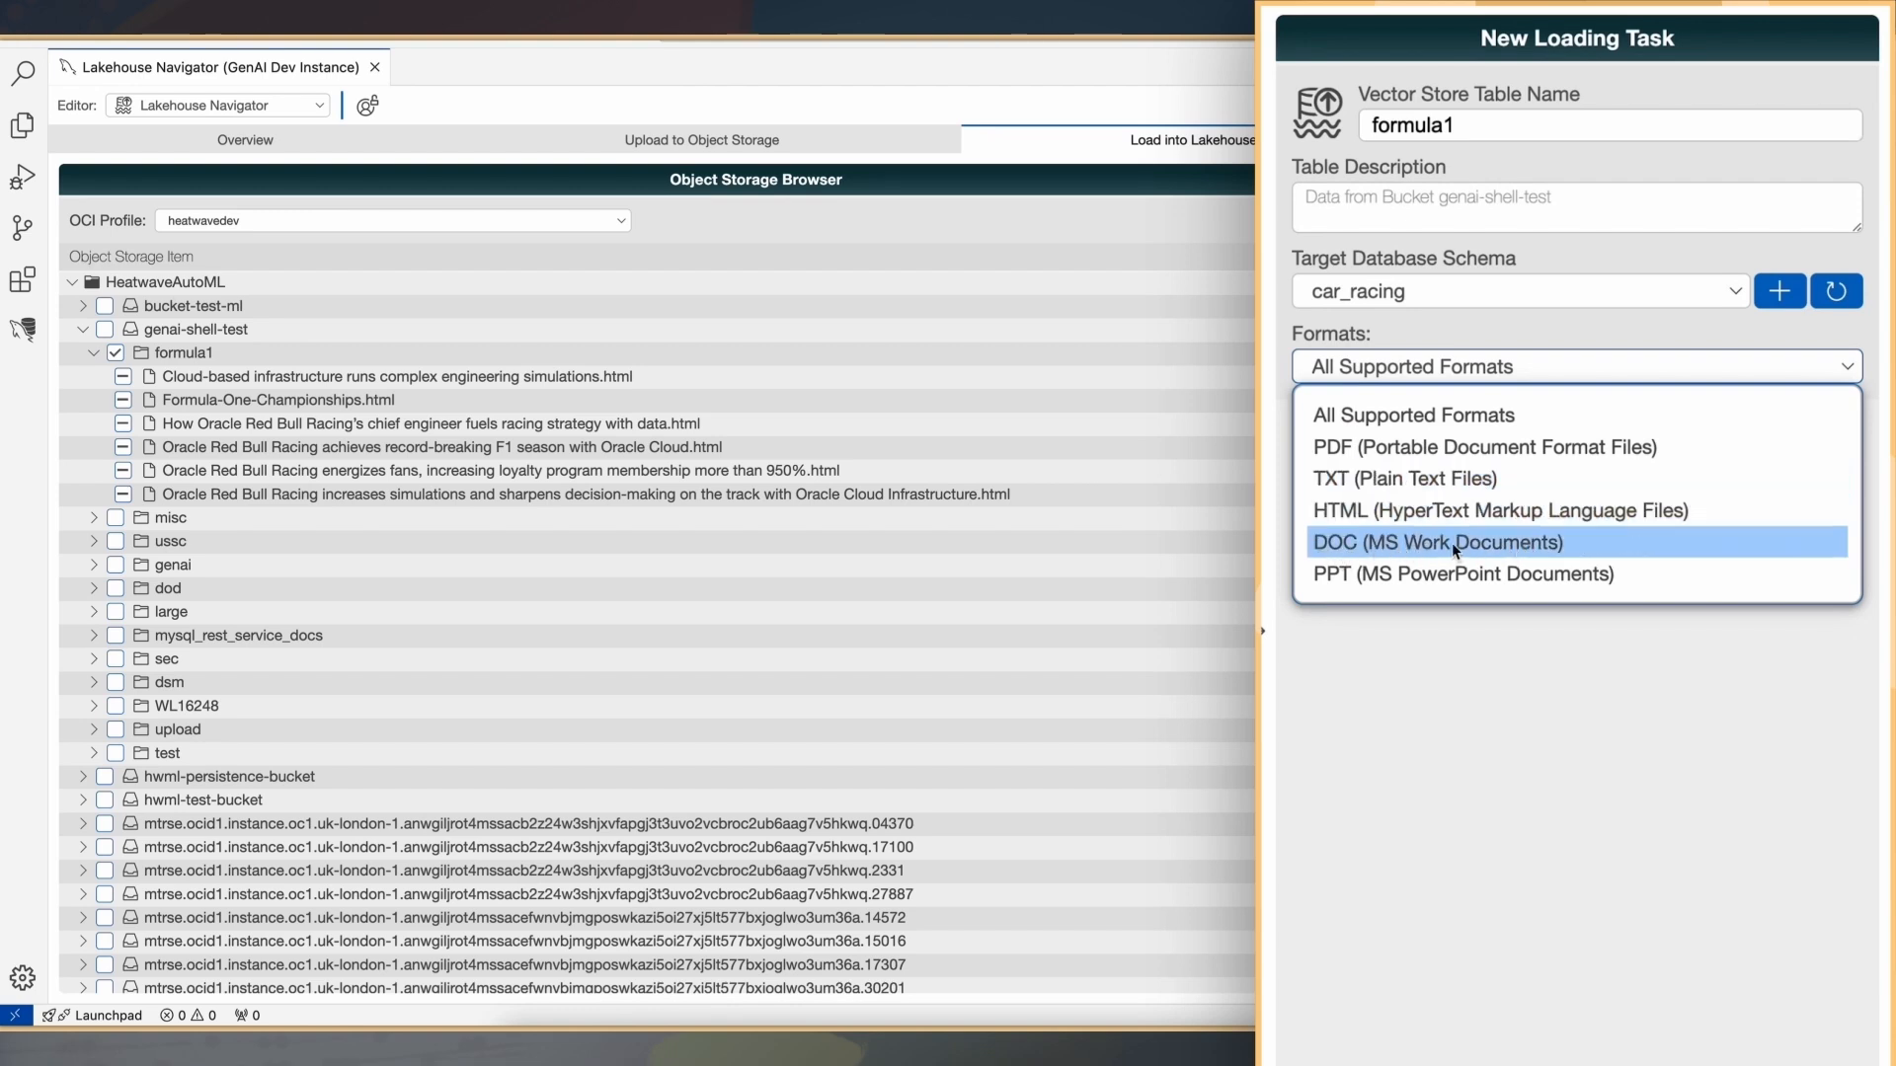
pyautogui.moveTo(1370, 579)
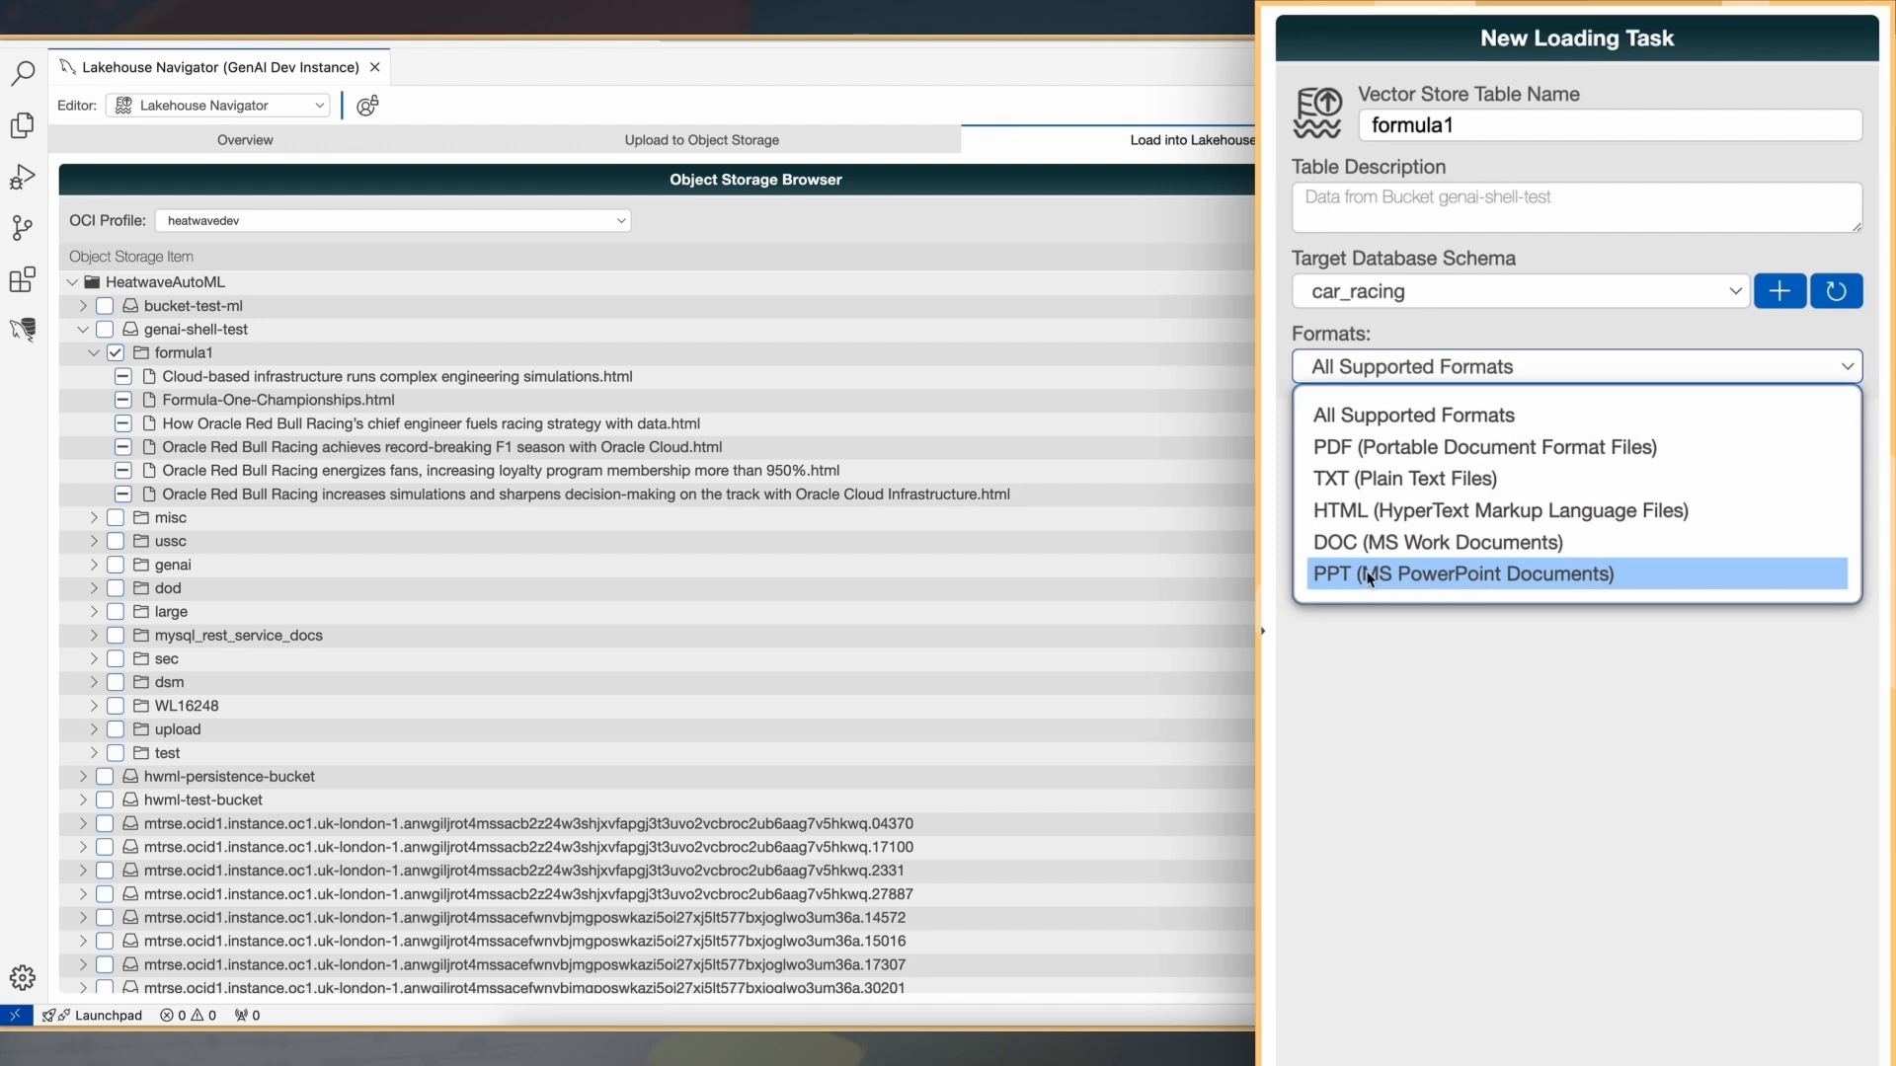
pyautogui.click(1501, 509)
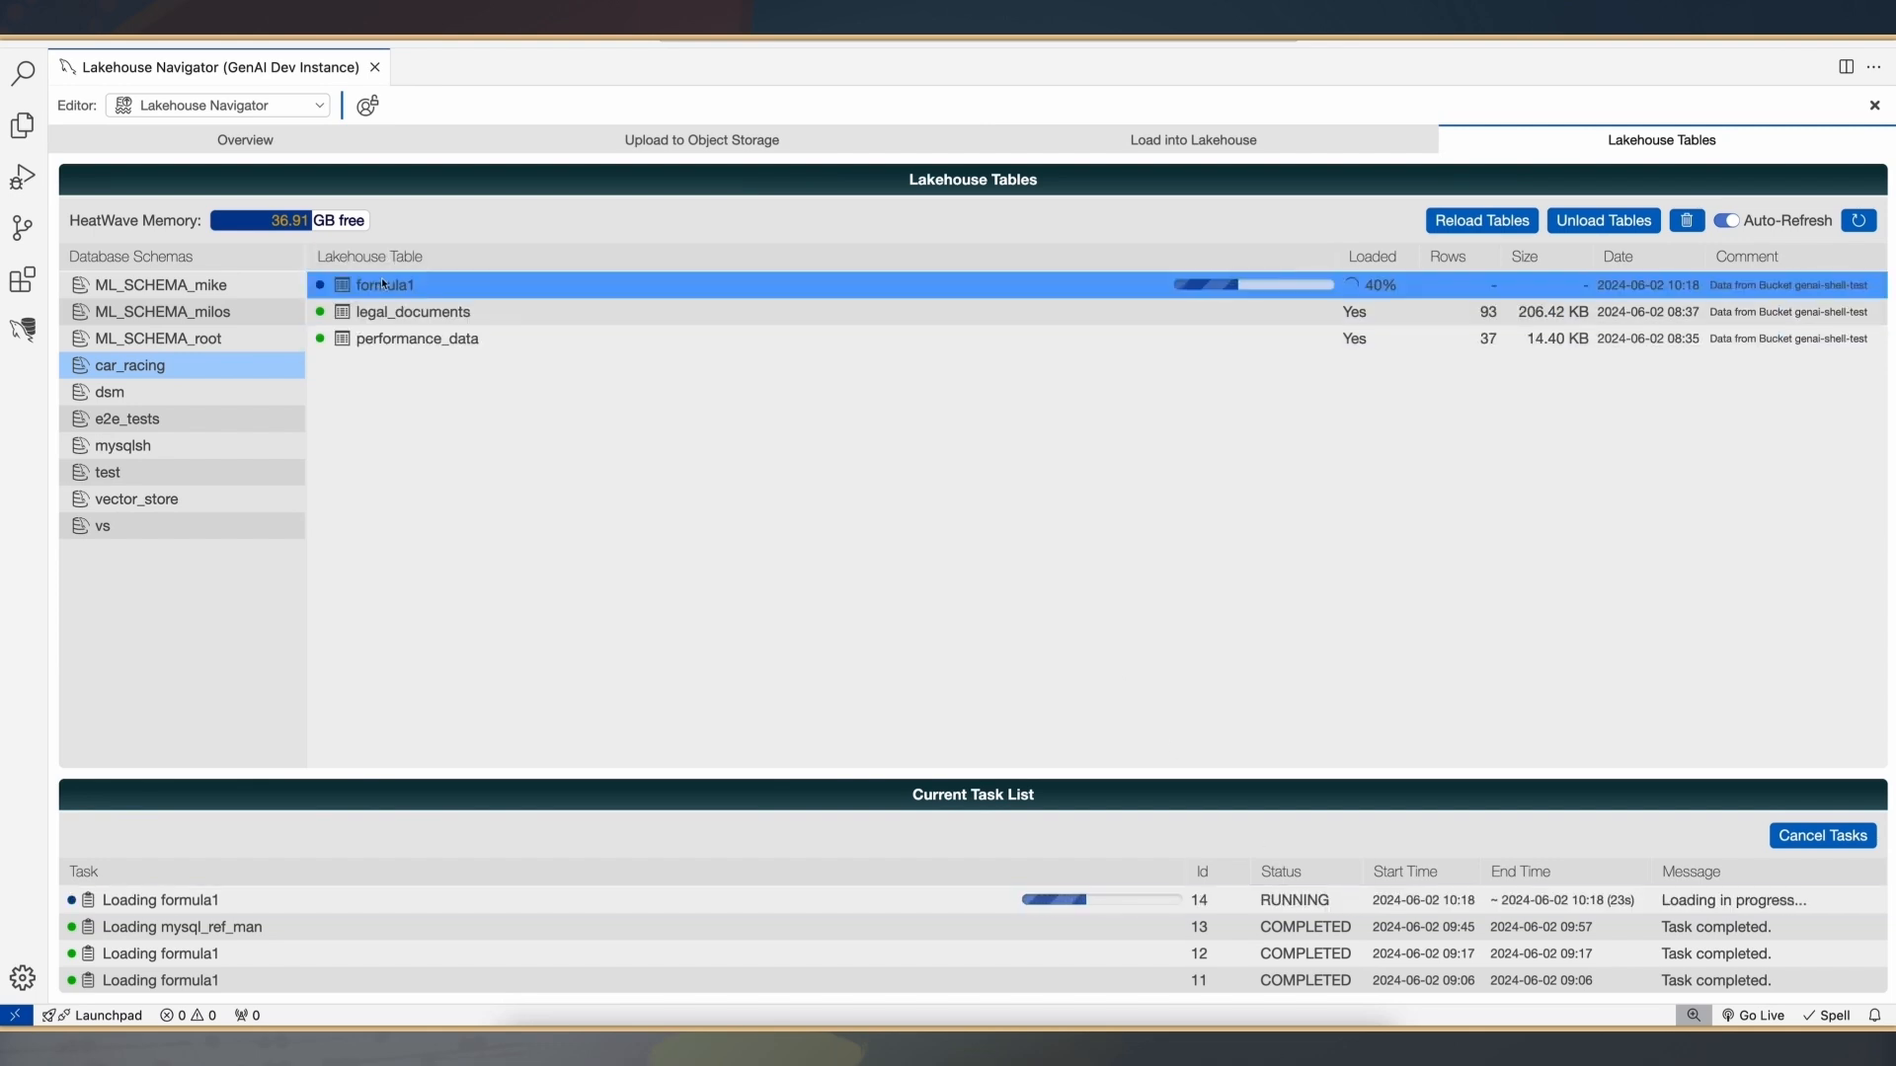
pyautogui.moveTo(1386, 290)
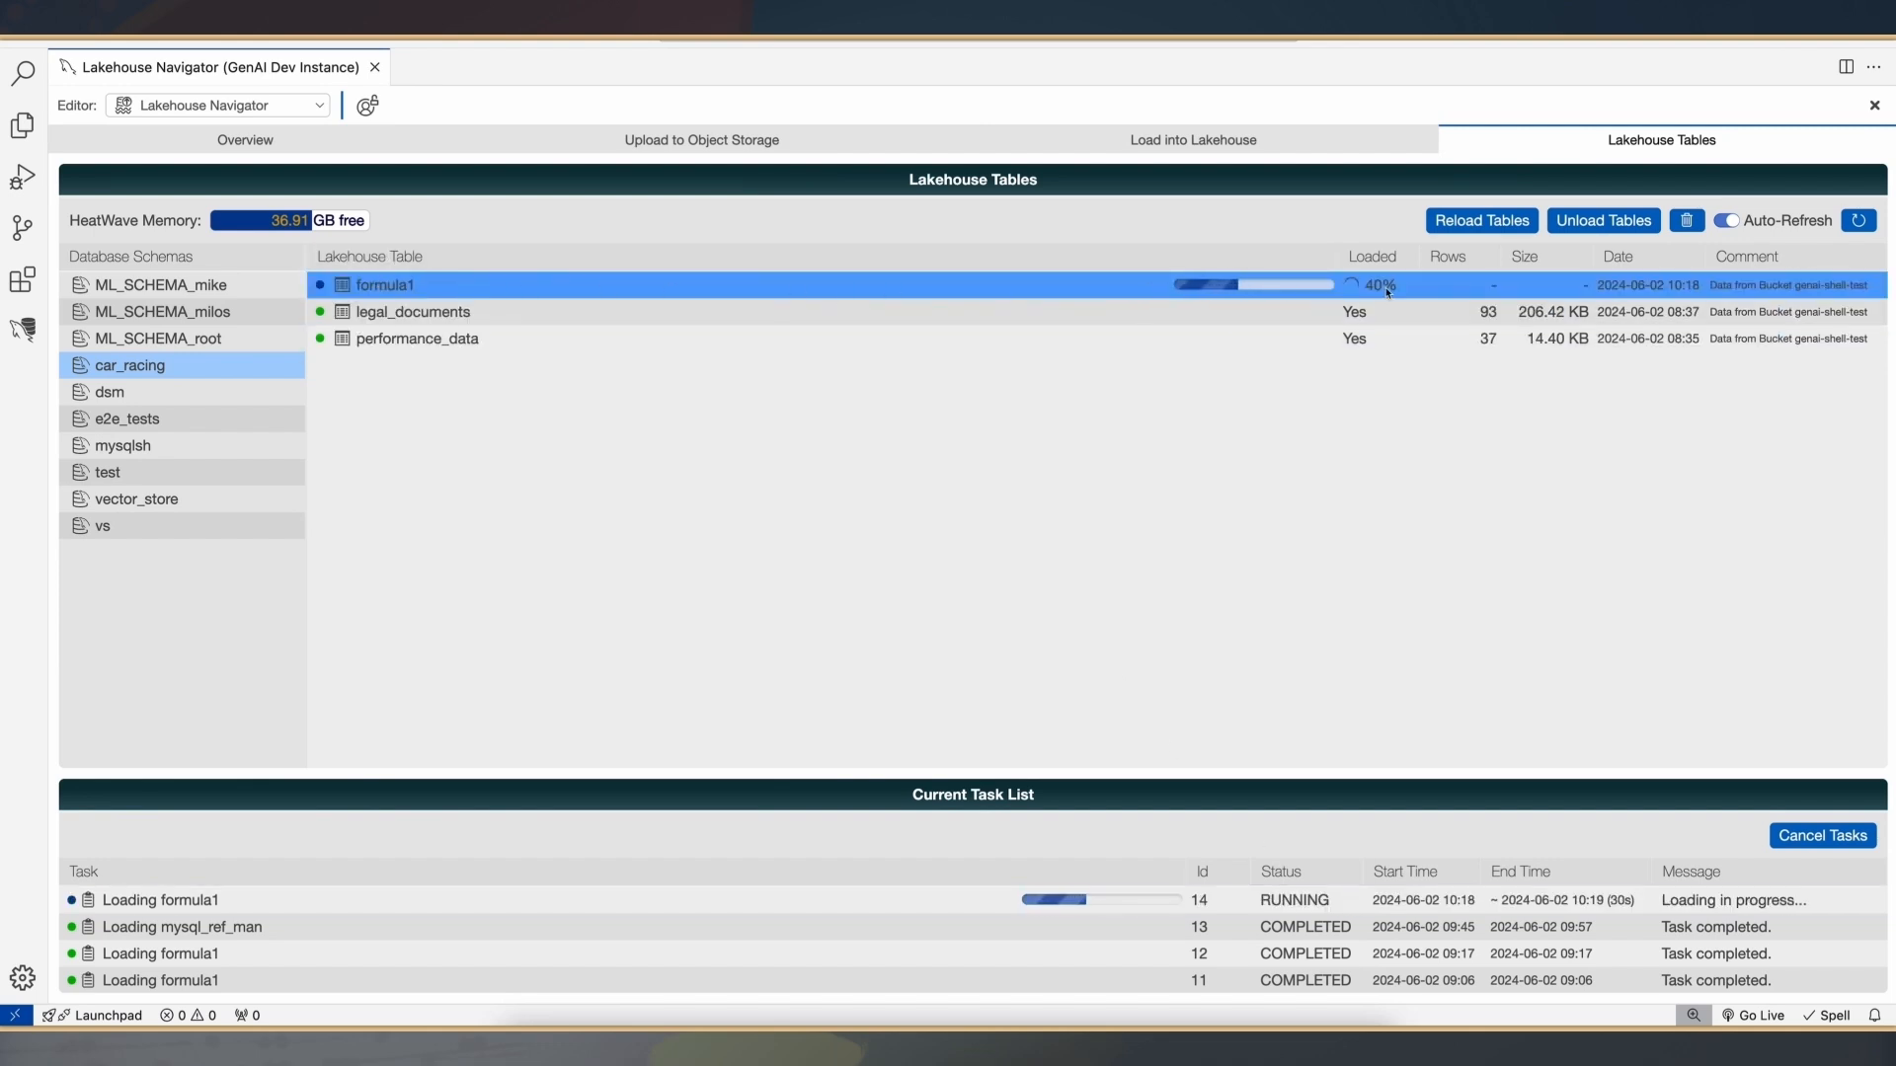
pyautogui.moveTo(1378, 292)
pyautogui.write('Did Red Bull Racing use AO a')
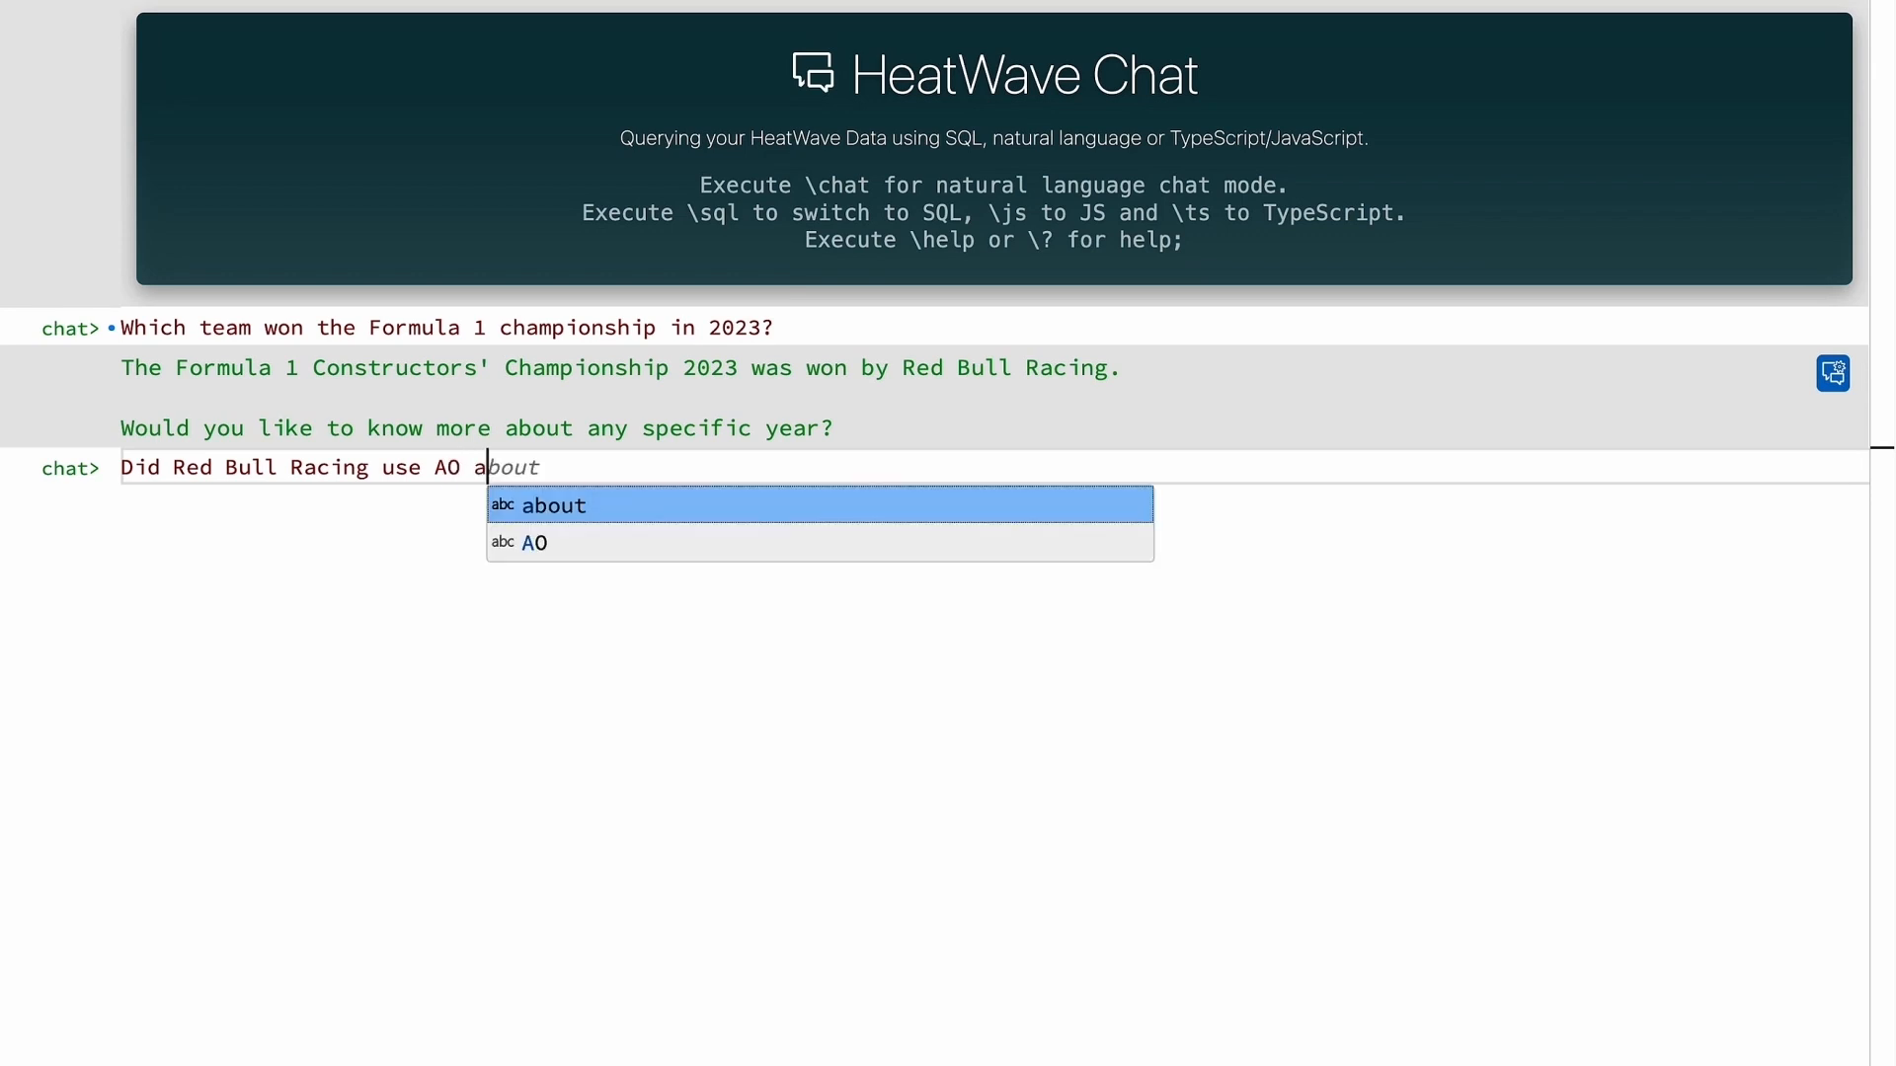
# Run the follow-up question on whether Red Bull Racing used AI and ML
pyautogui.press('Enter')
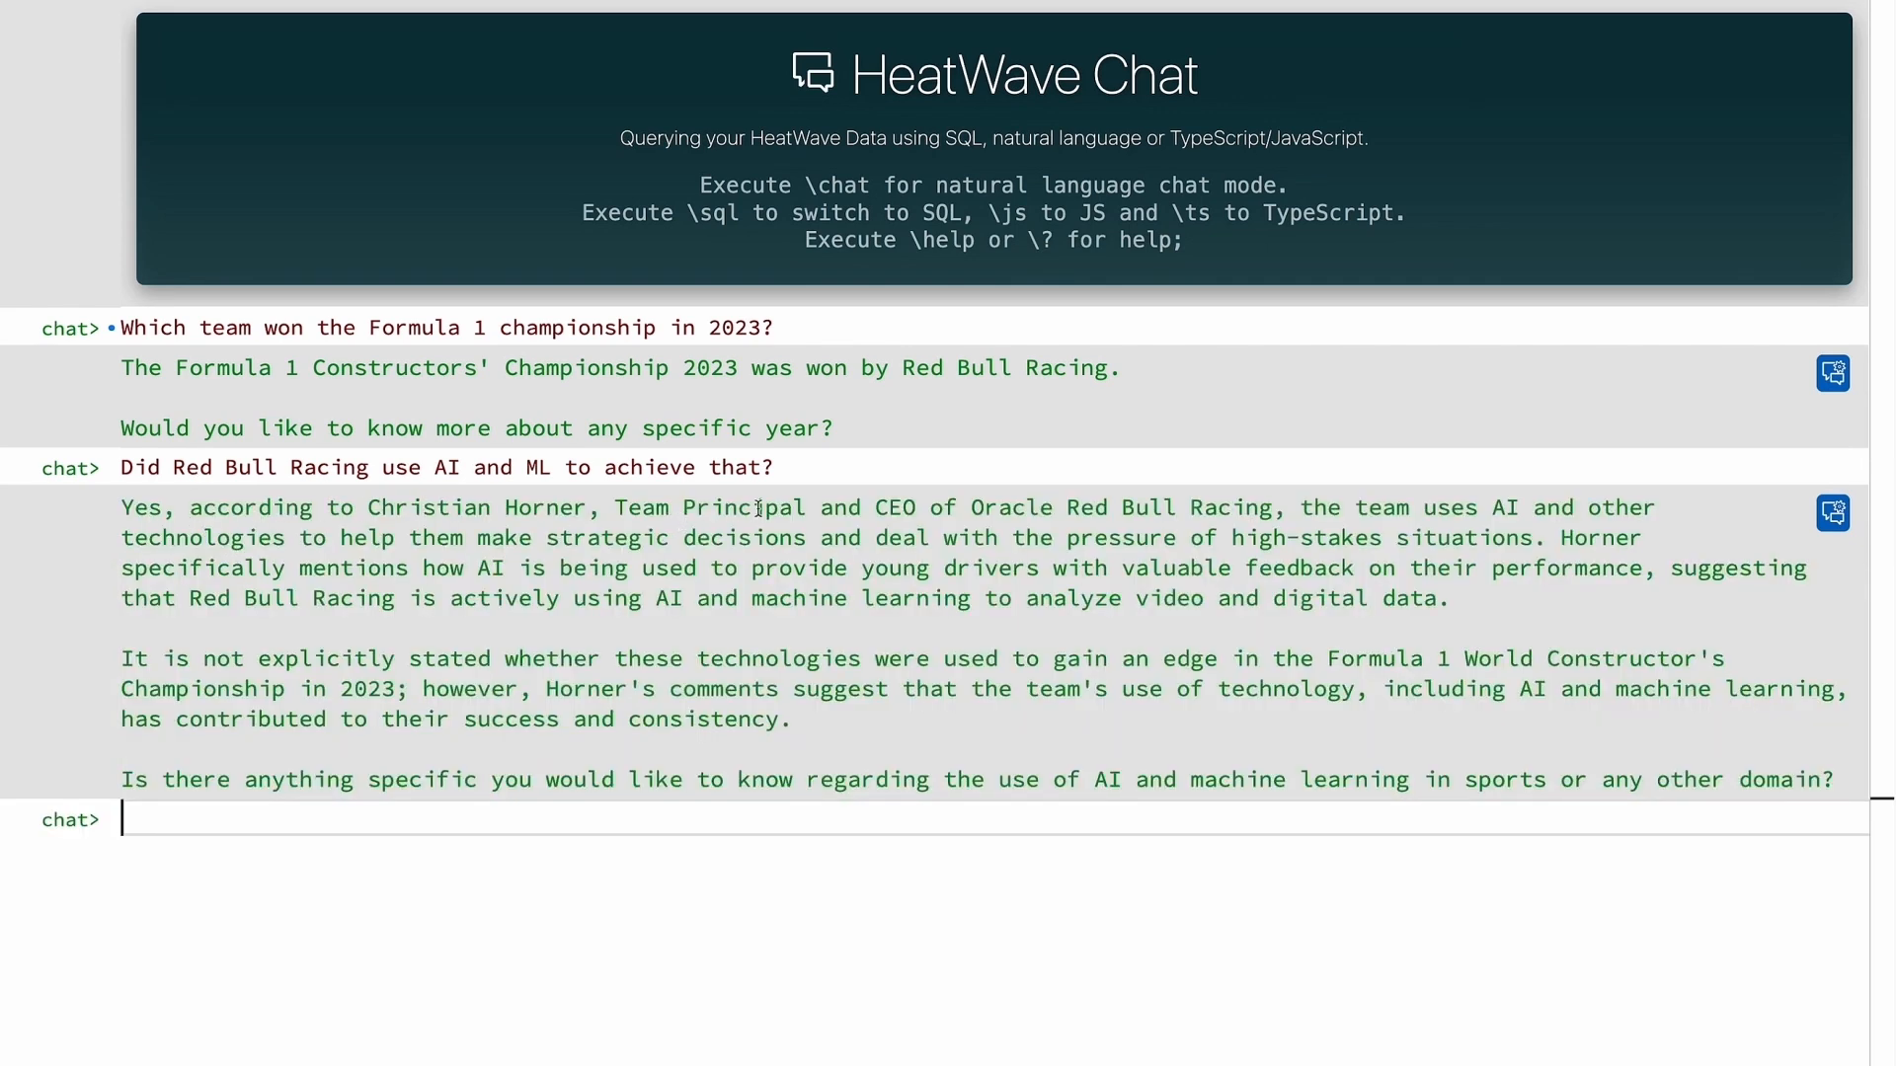
pyautogui.moveTo(1212, 509)
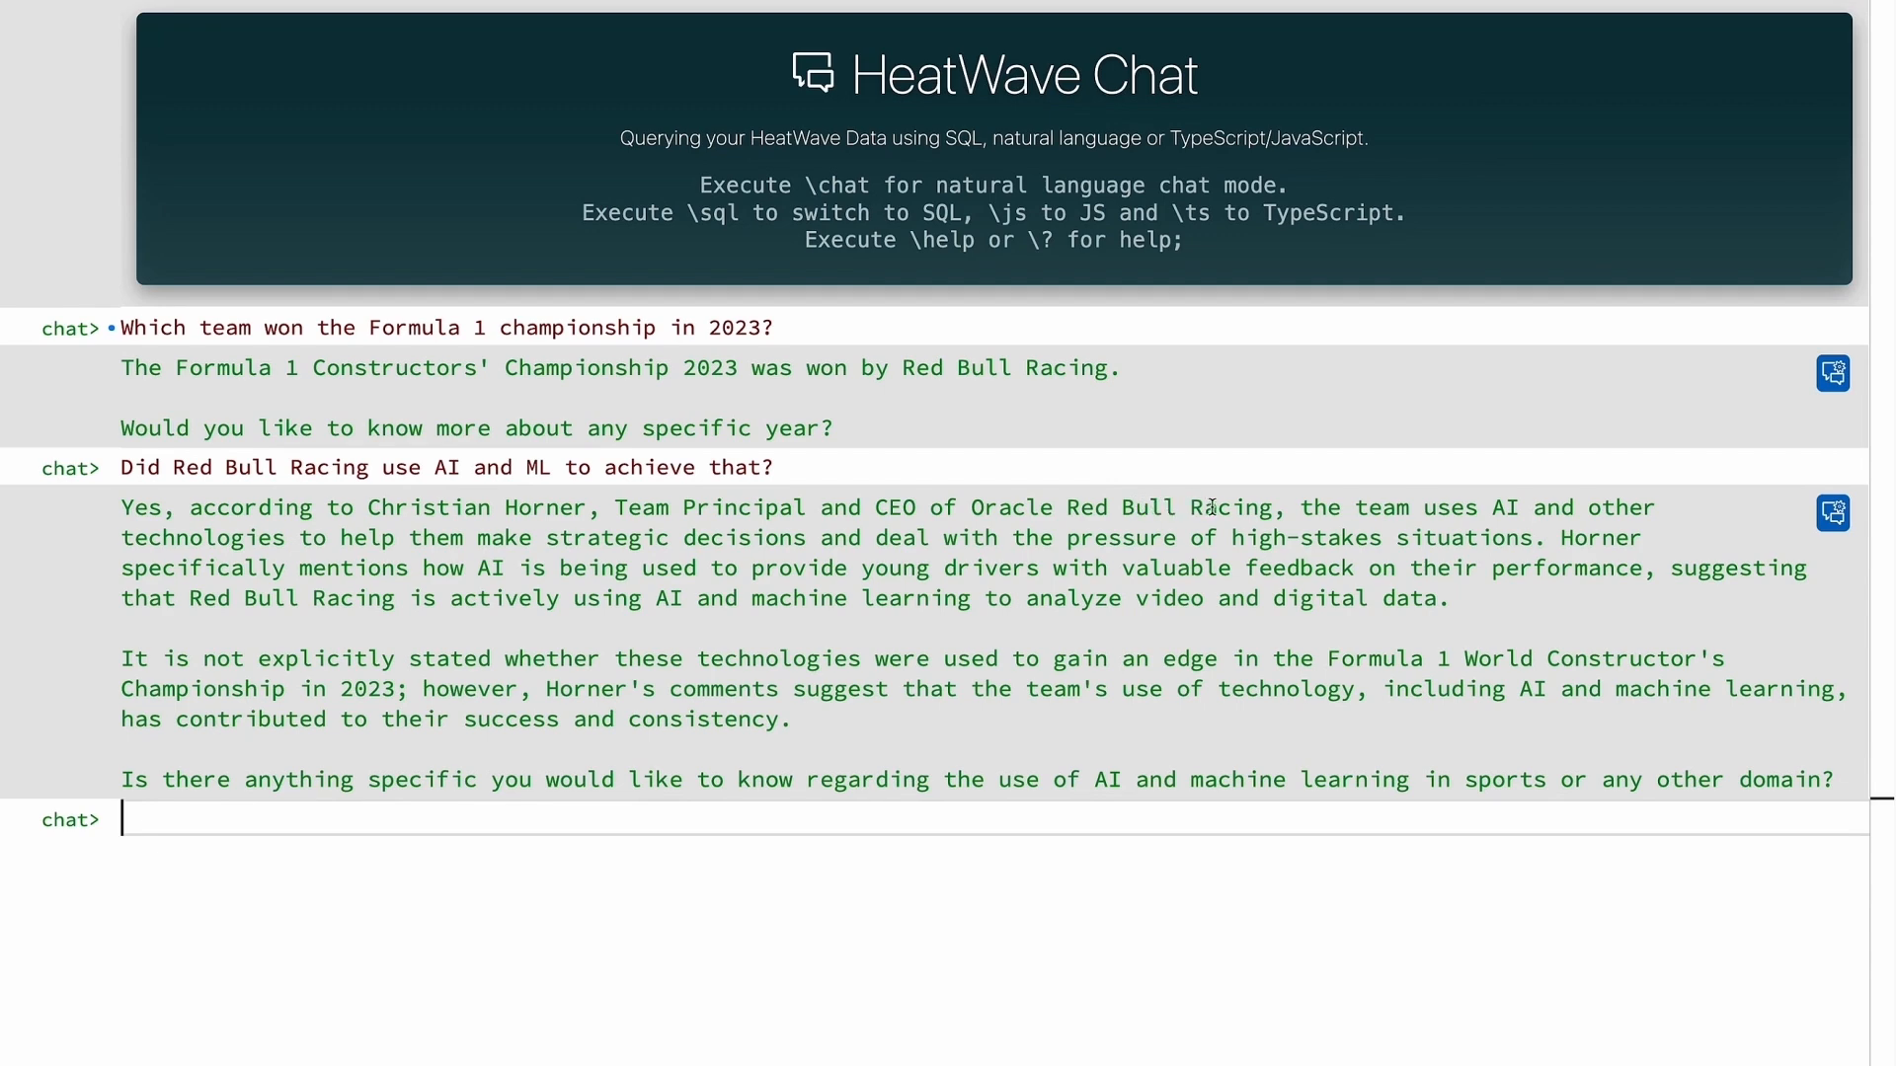
pyautogui.moveTo(830, 537)
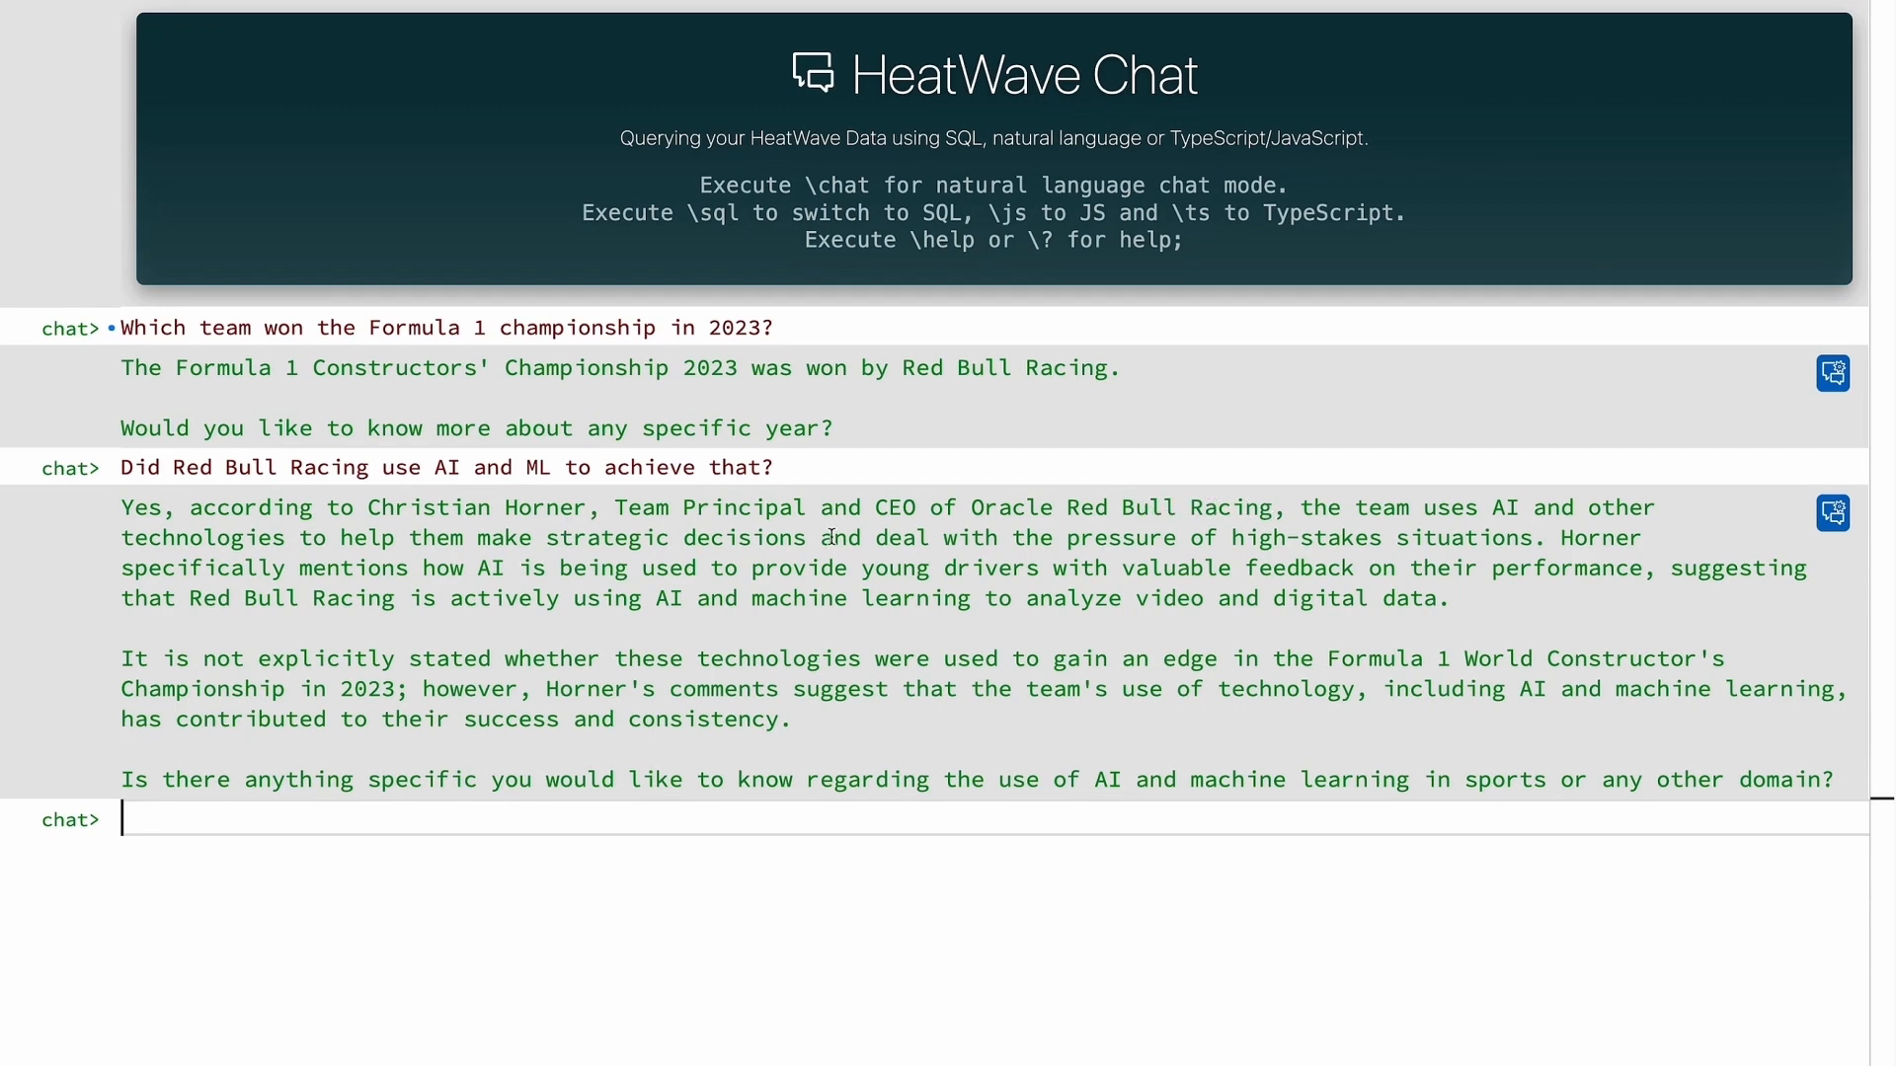
pyautogui.moveTo(337, 680)
pyautogui.write('Which role does Oracle Cloud play?')
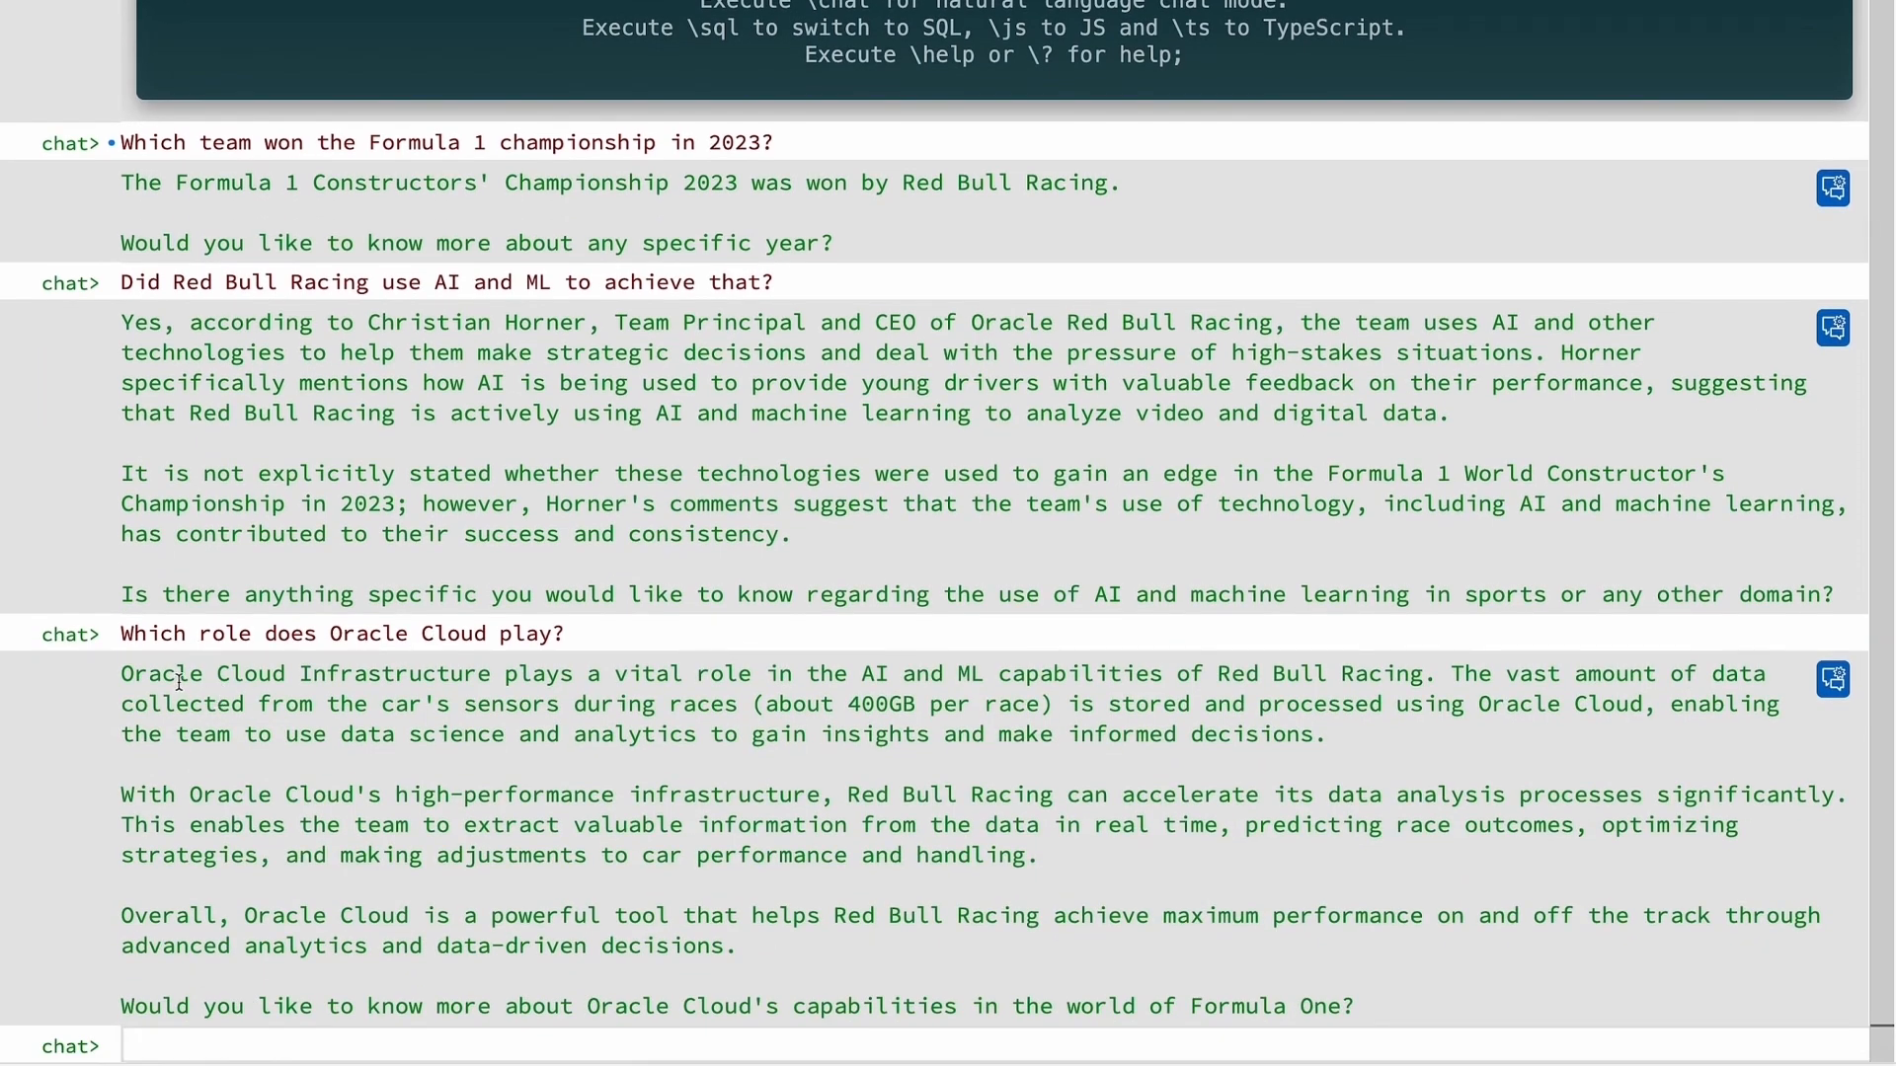
pyautogui.moveTo(958, 679)
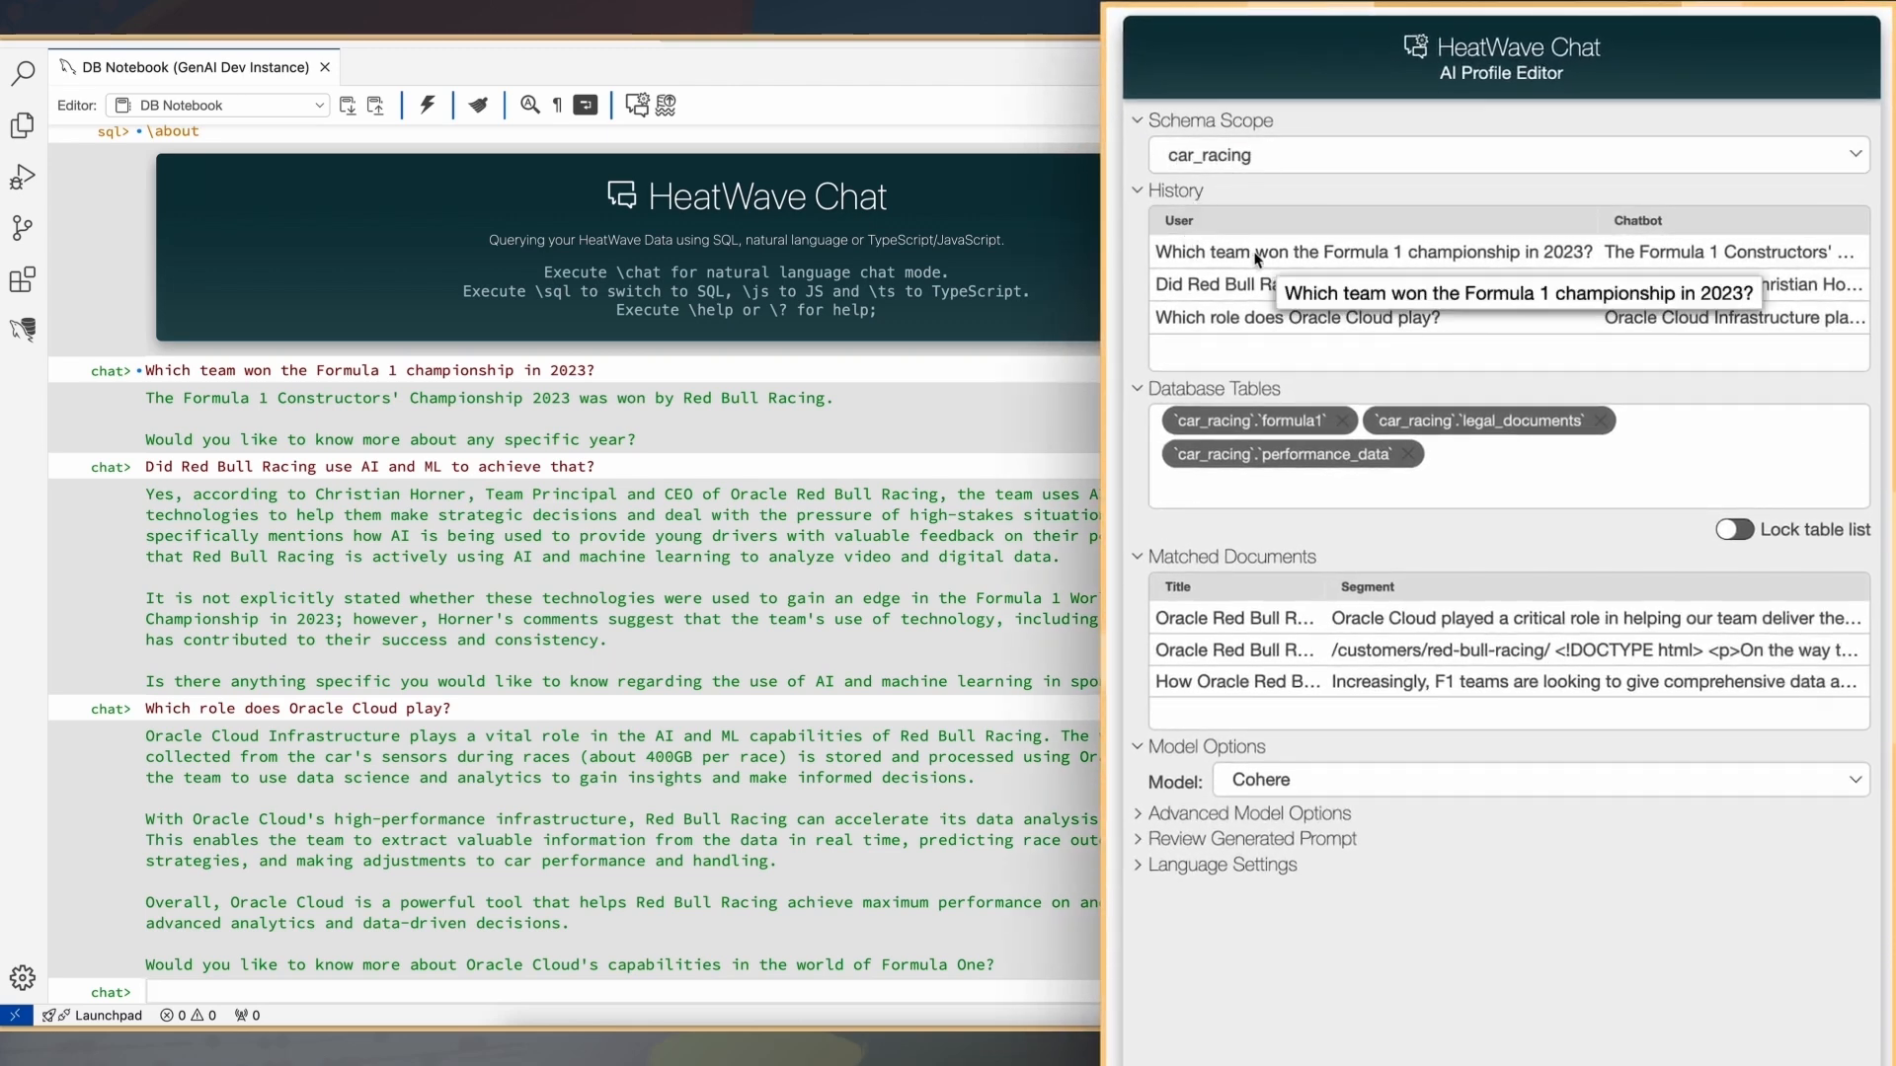
pyautogui.moveTo(1556, 316)
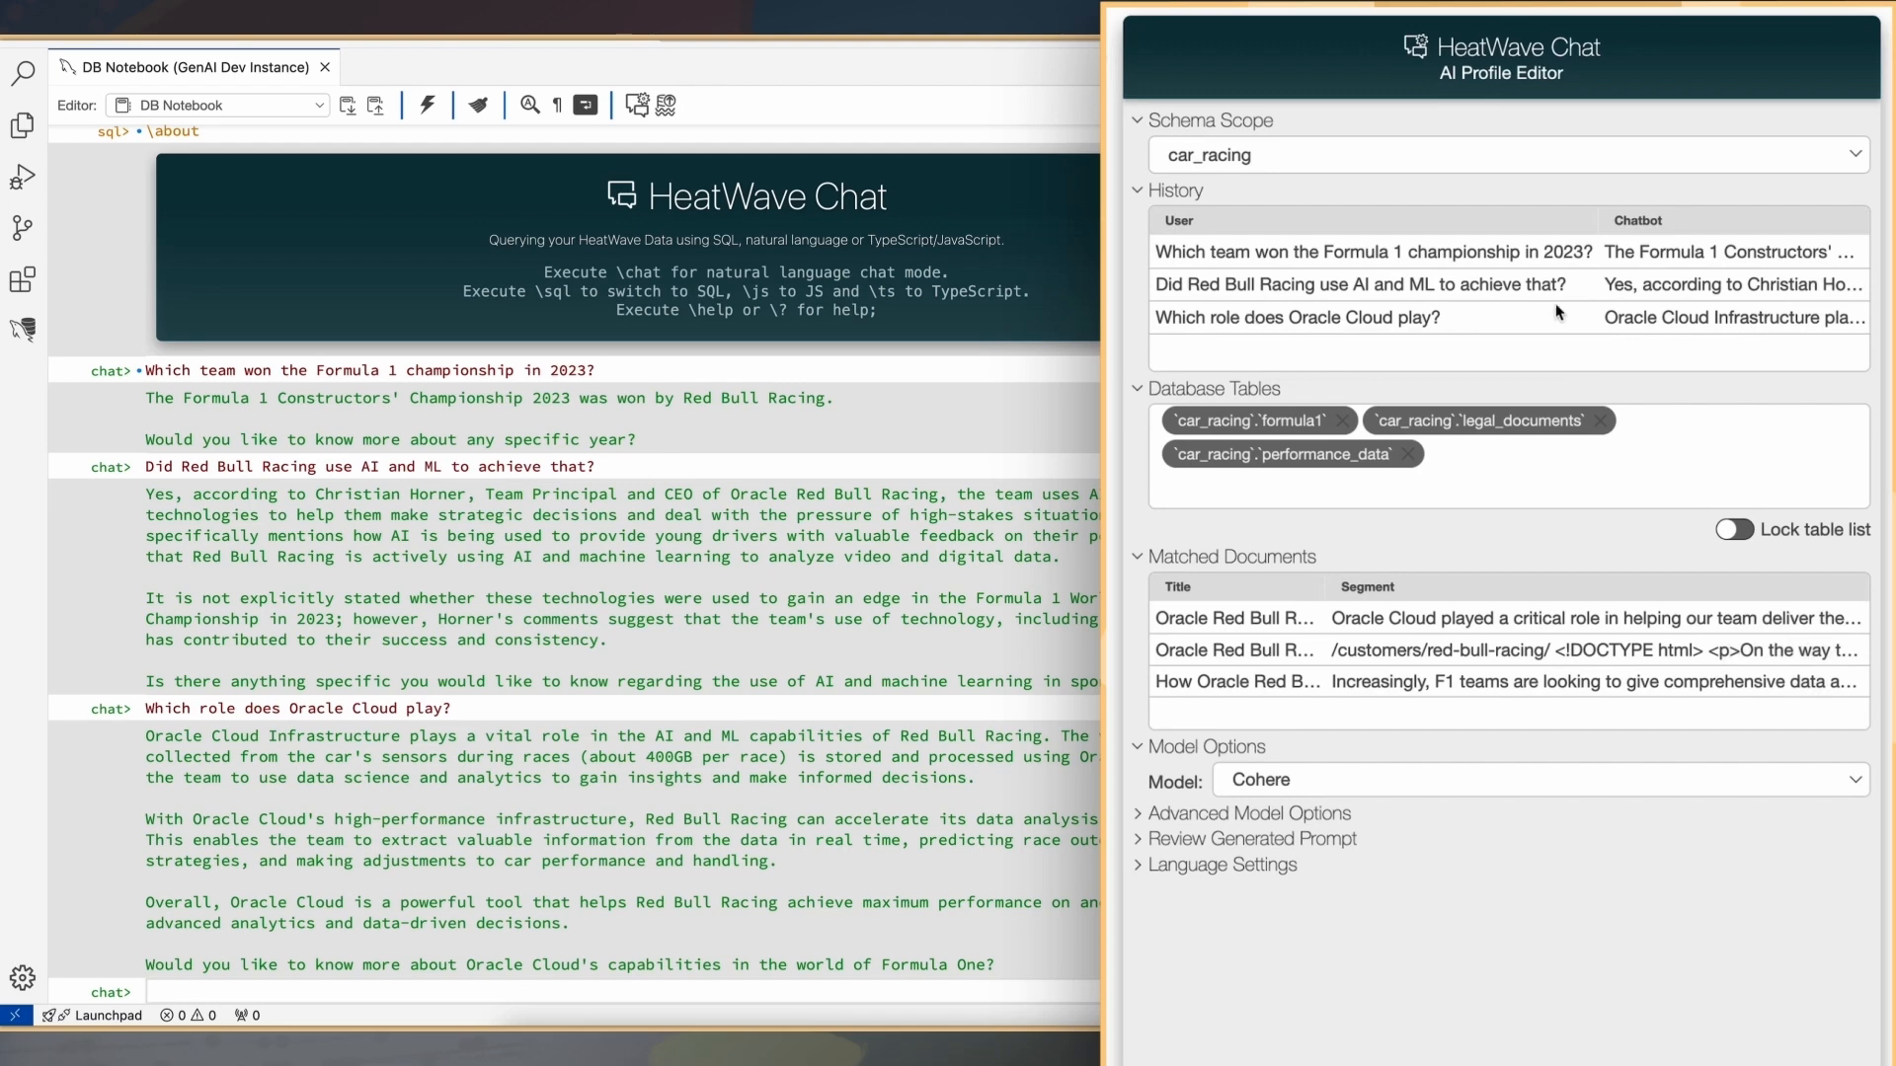
pyautogui.moveTo(1477, 332)
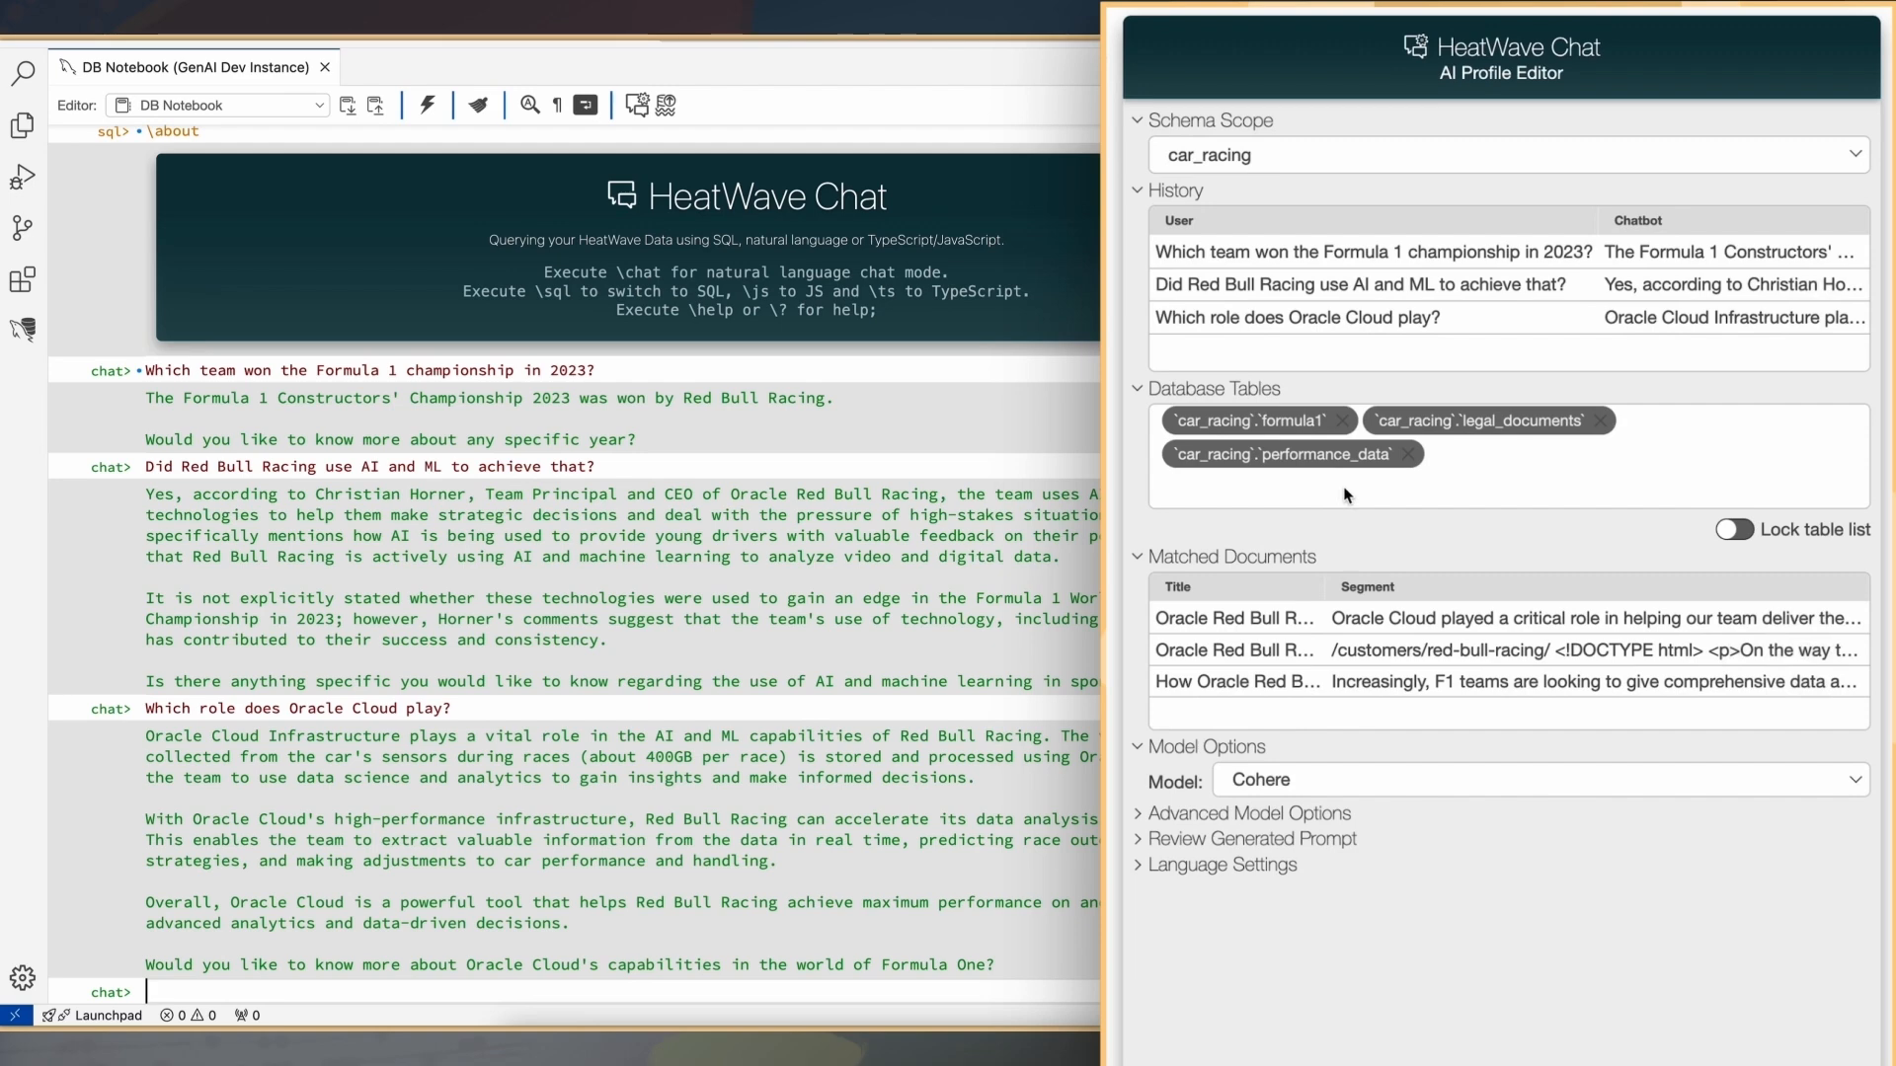
pyautogui.moveTo(1216, 620)
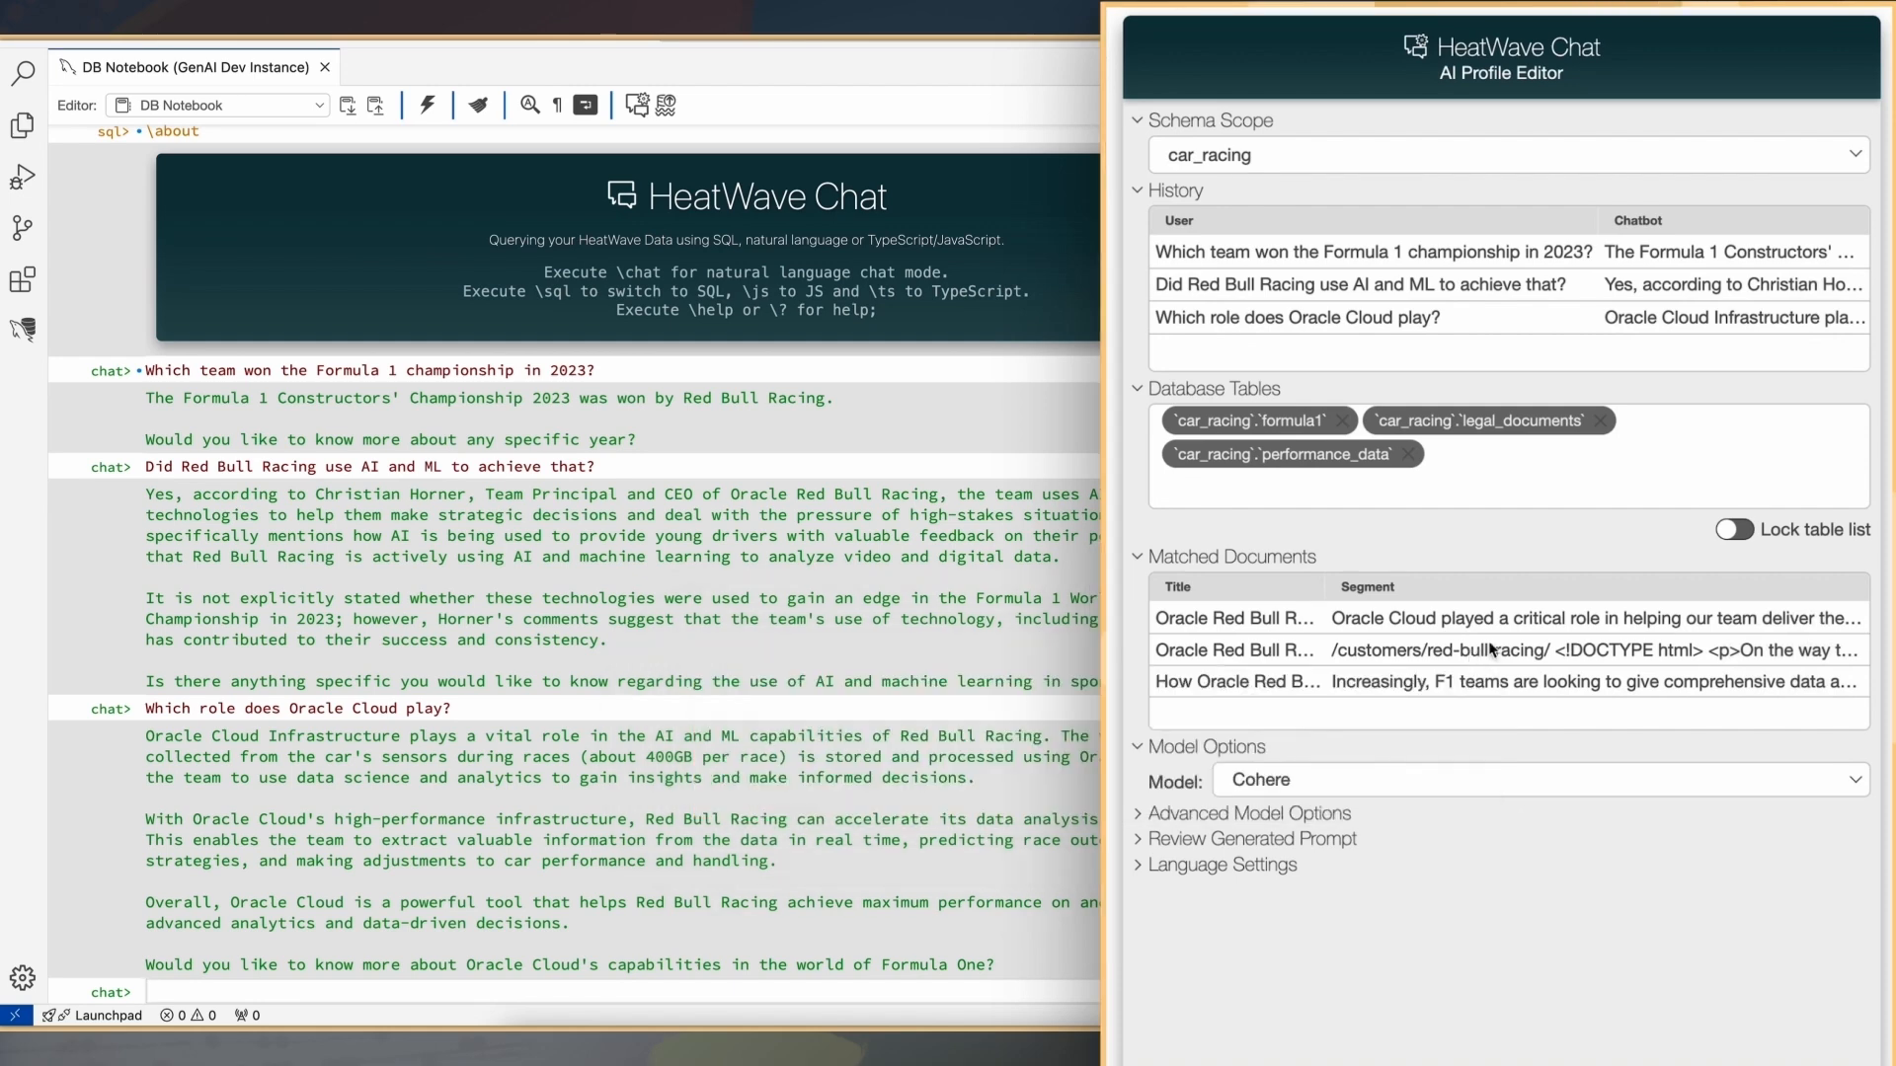
pyautogui.moveTo(1465, 687)
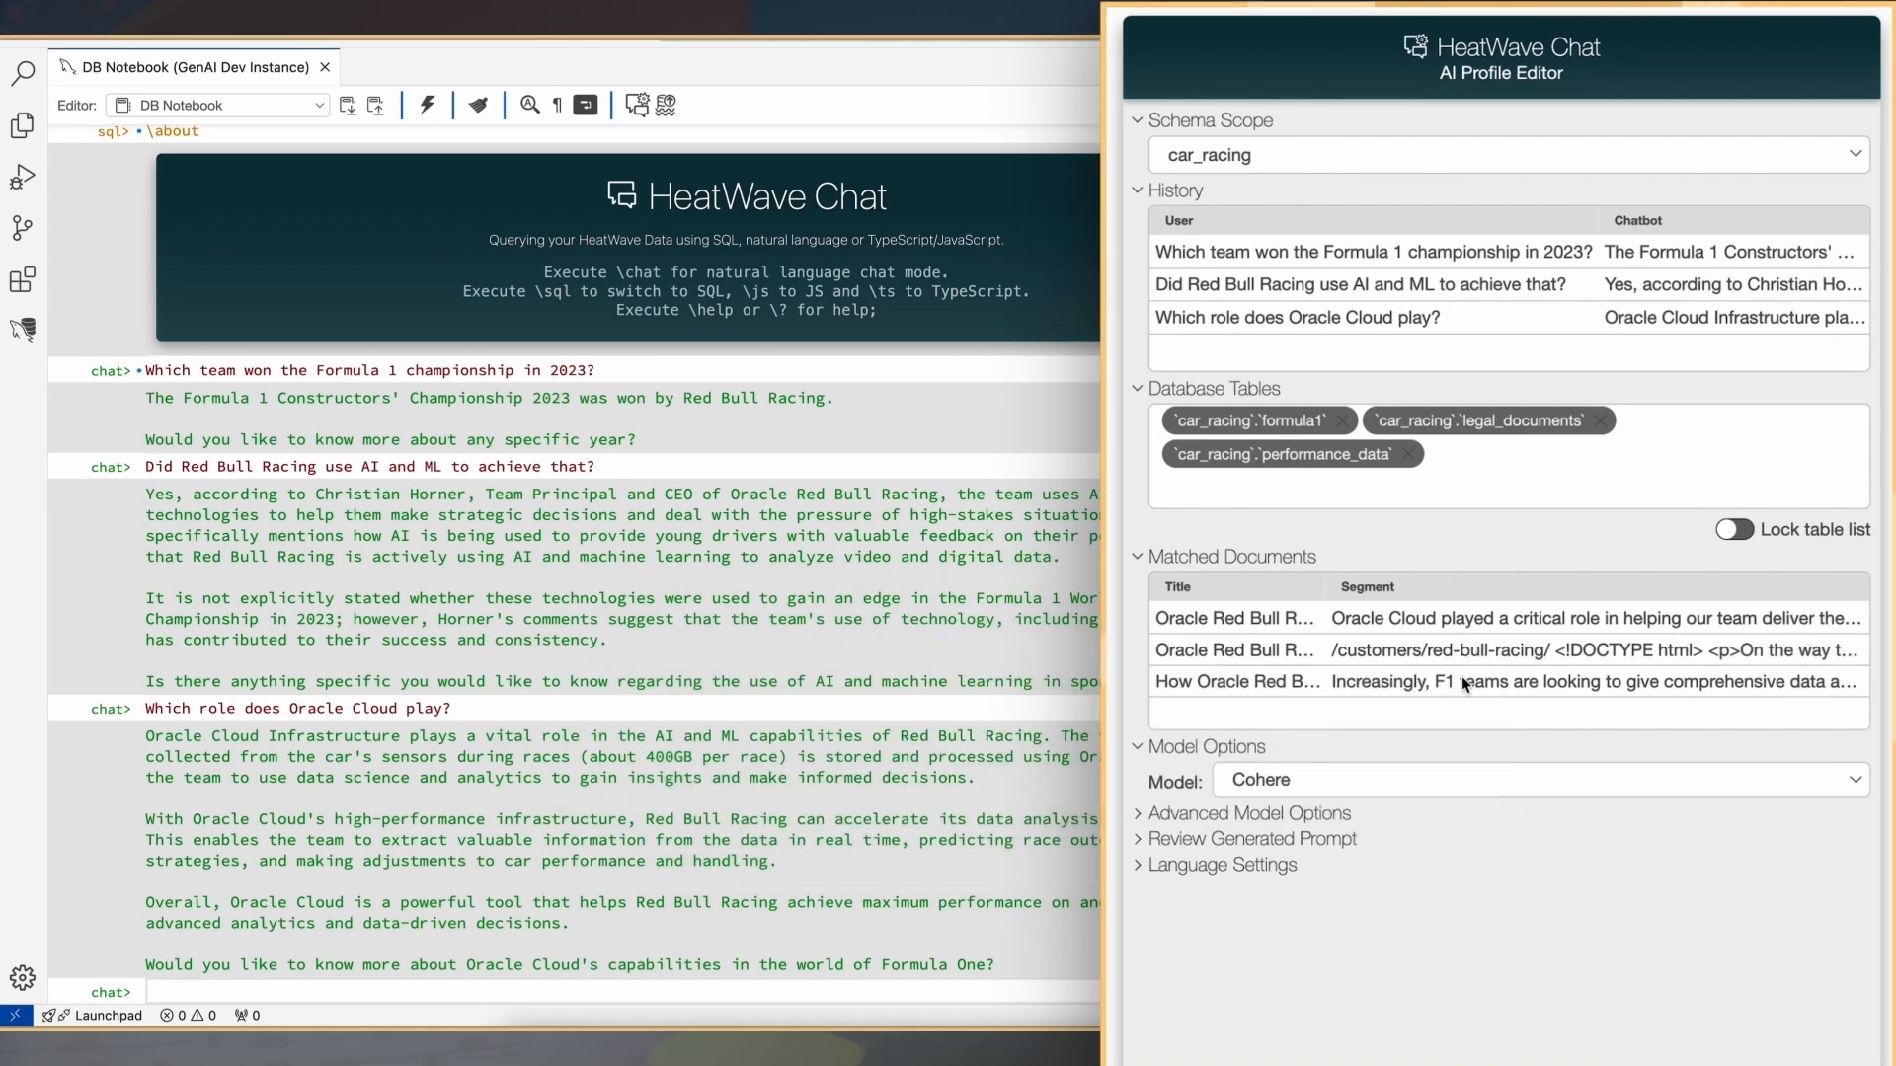
pyautogui.moveTo(1465, 682)
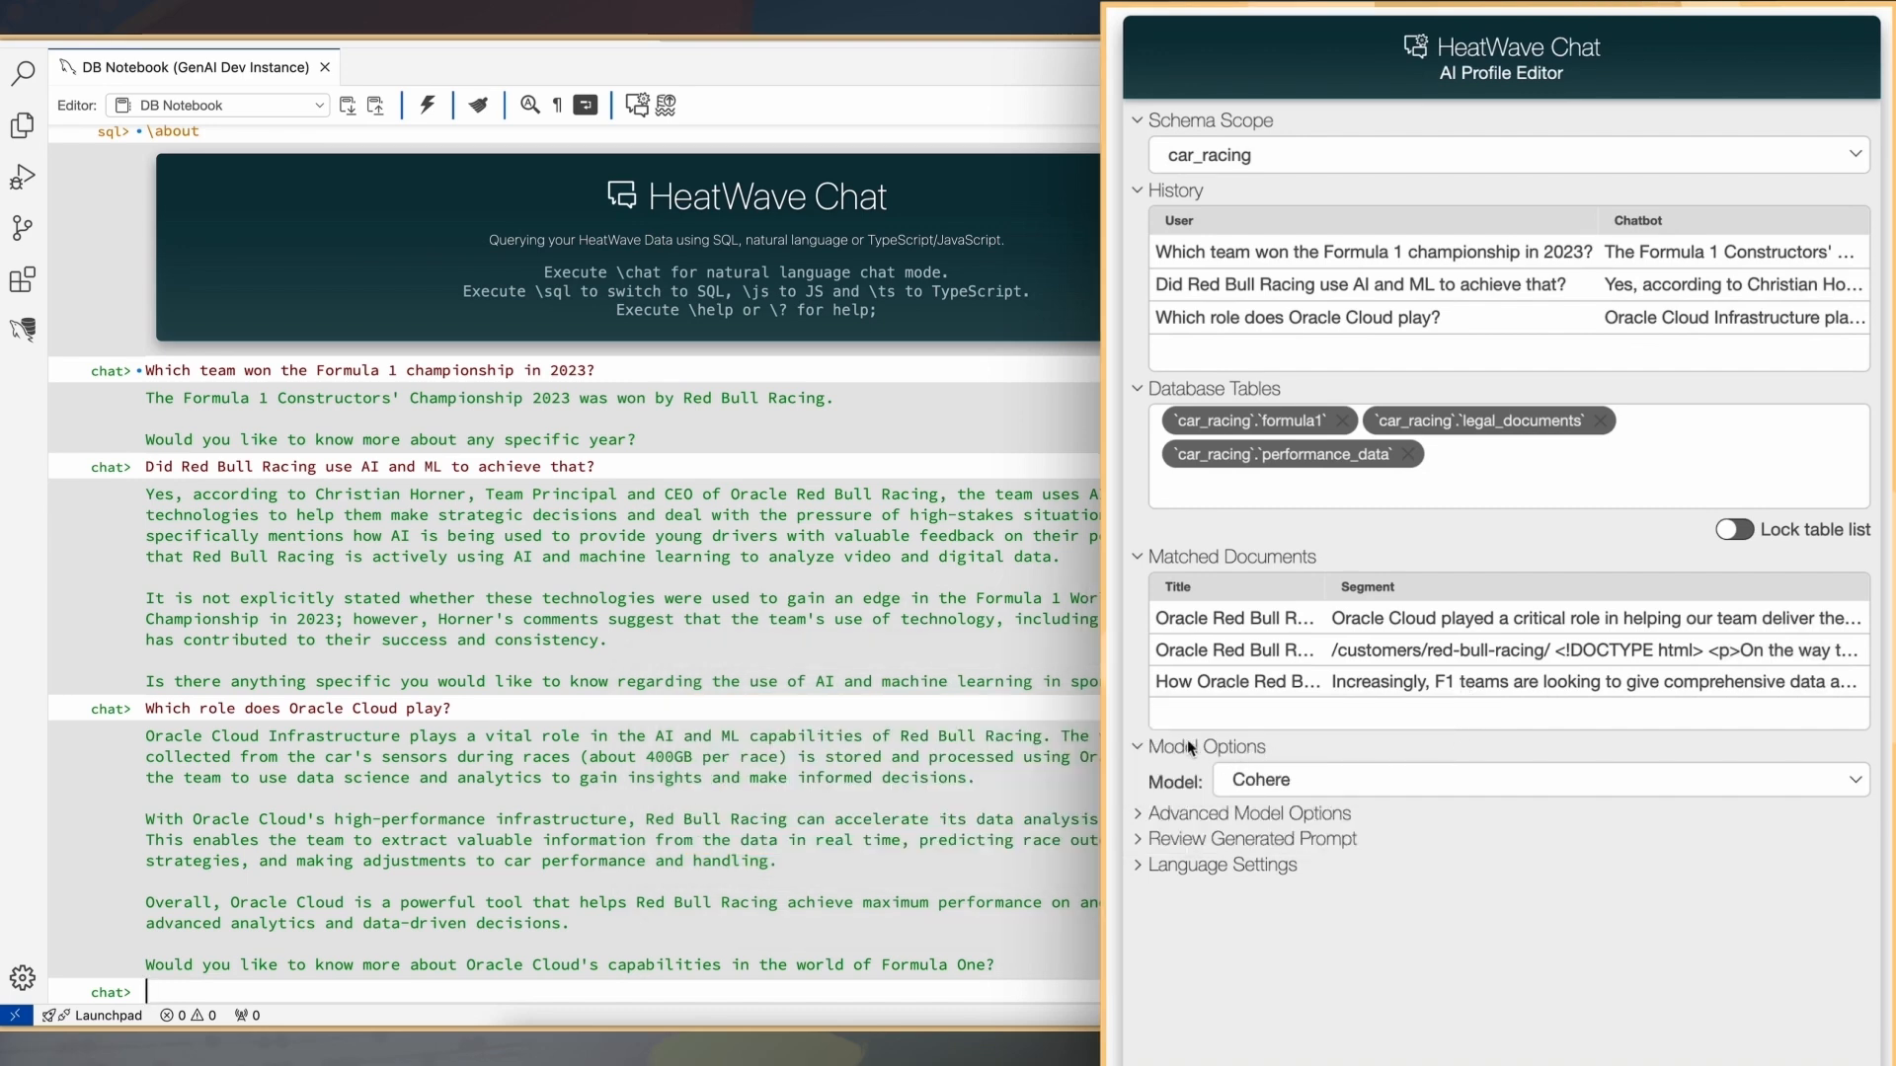
# Choose Mistral as the chat model and ask 'Does HeatWave offer ML and AI capabilities?'
pyautogui.click(1540, 780)
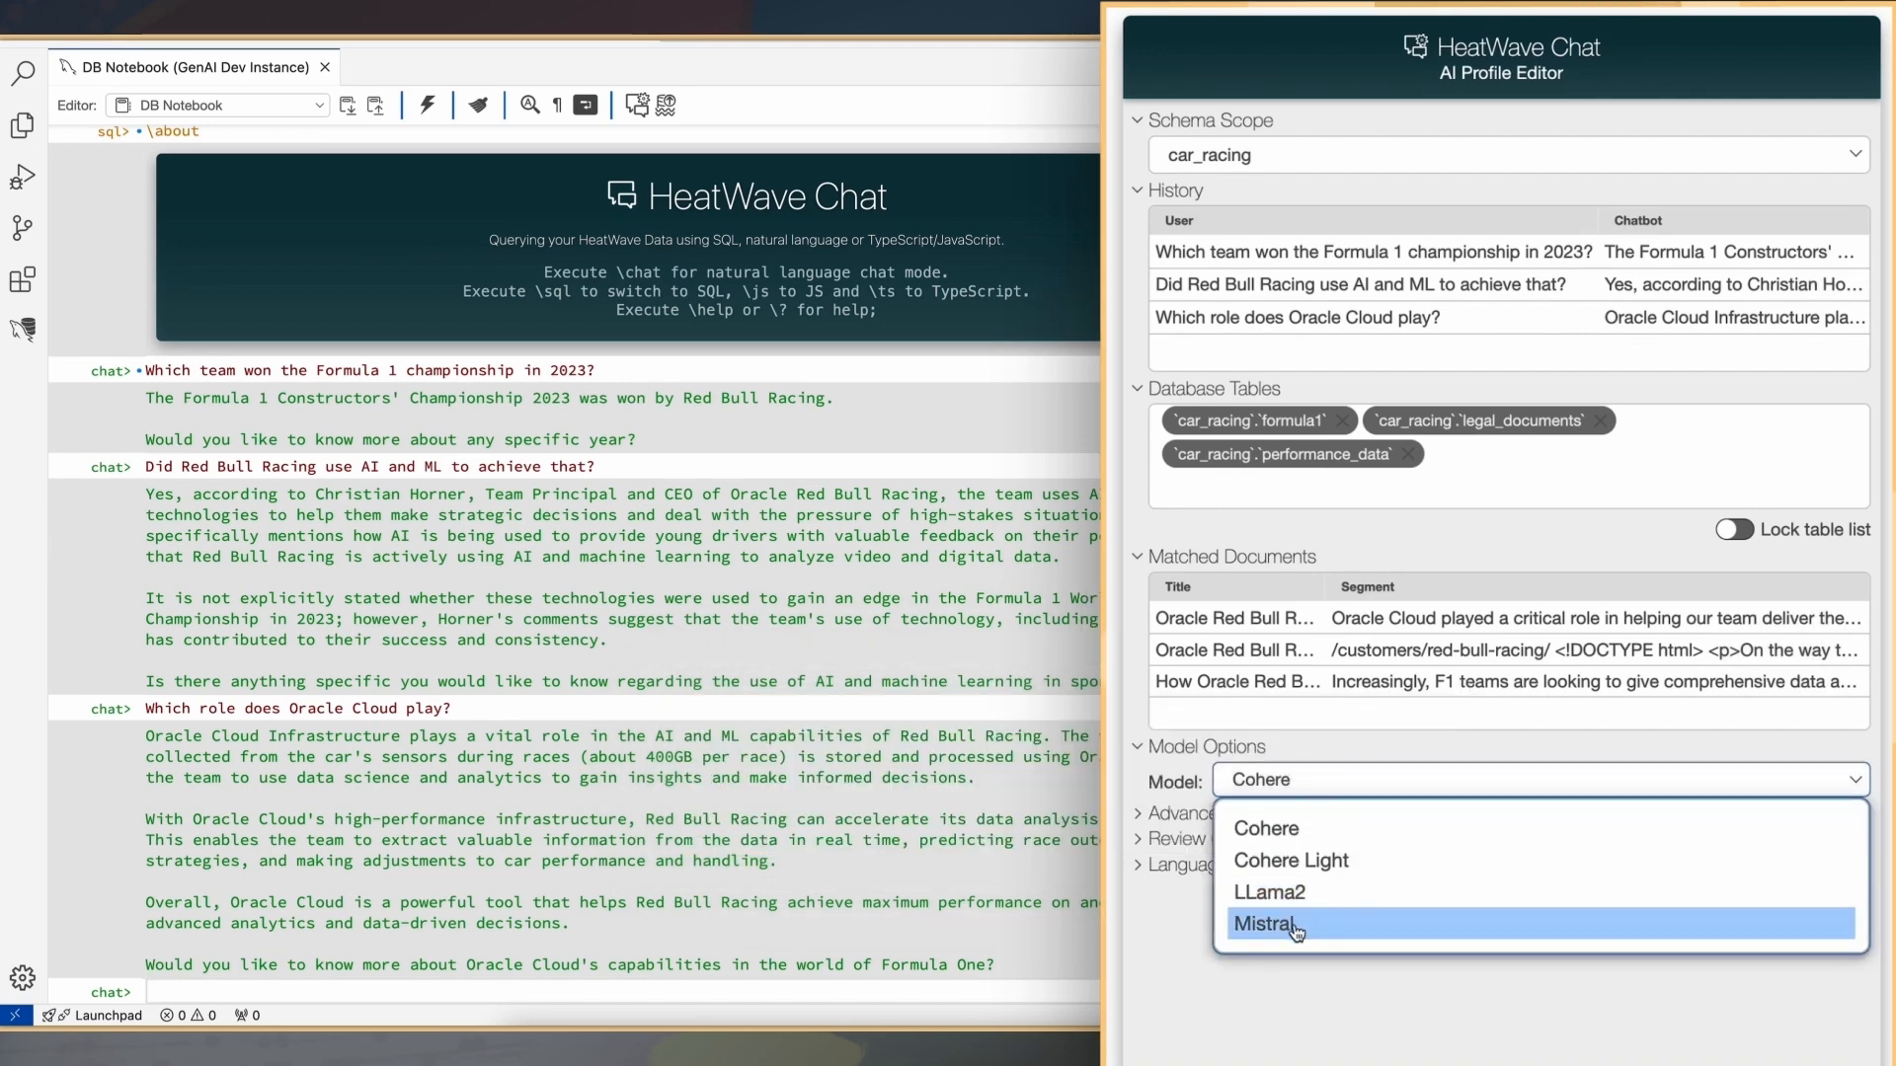
pyautogui.click(1263, 924)
pyautogui.write('Does HeatWave offer ML ')
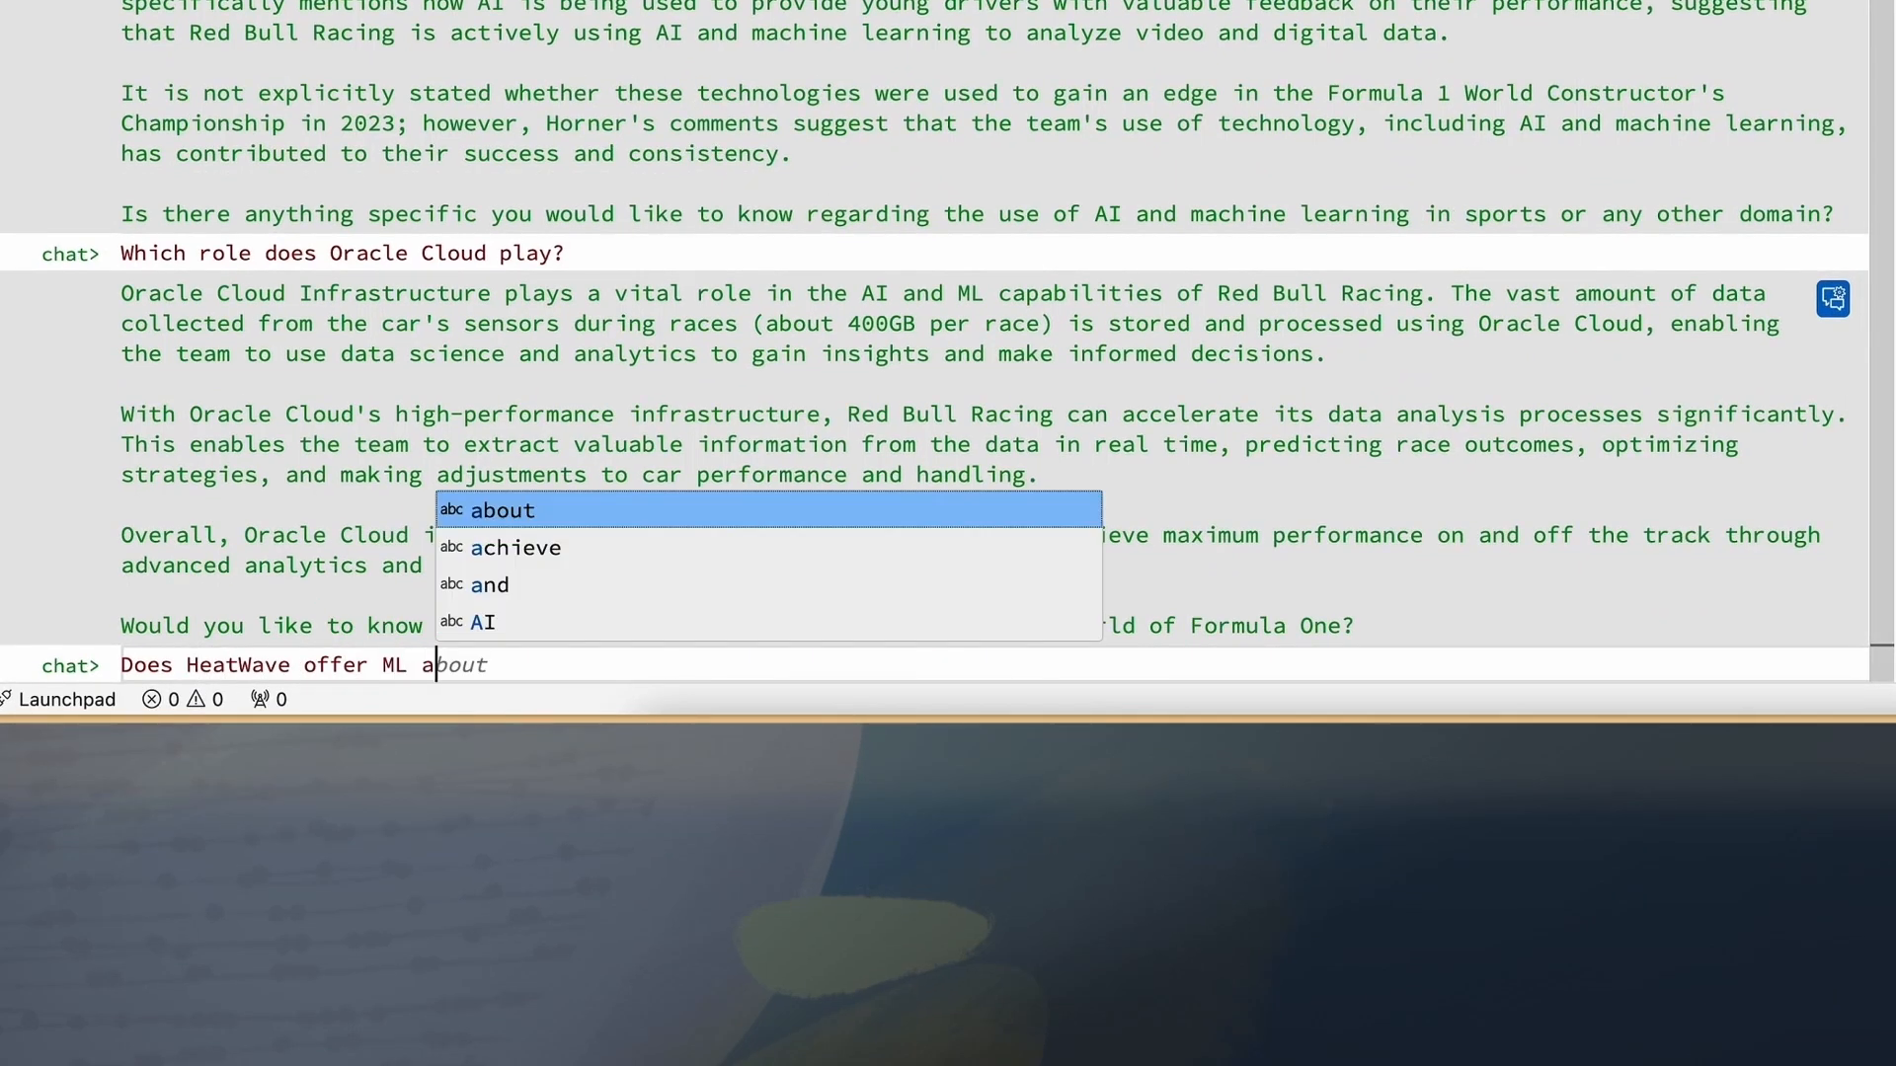
pyautogui.write('and AI capabilities?')
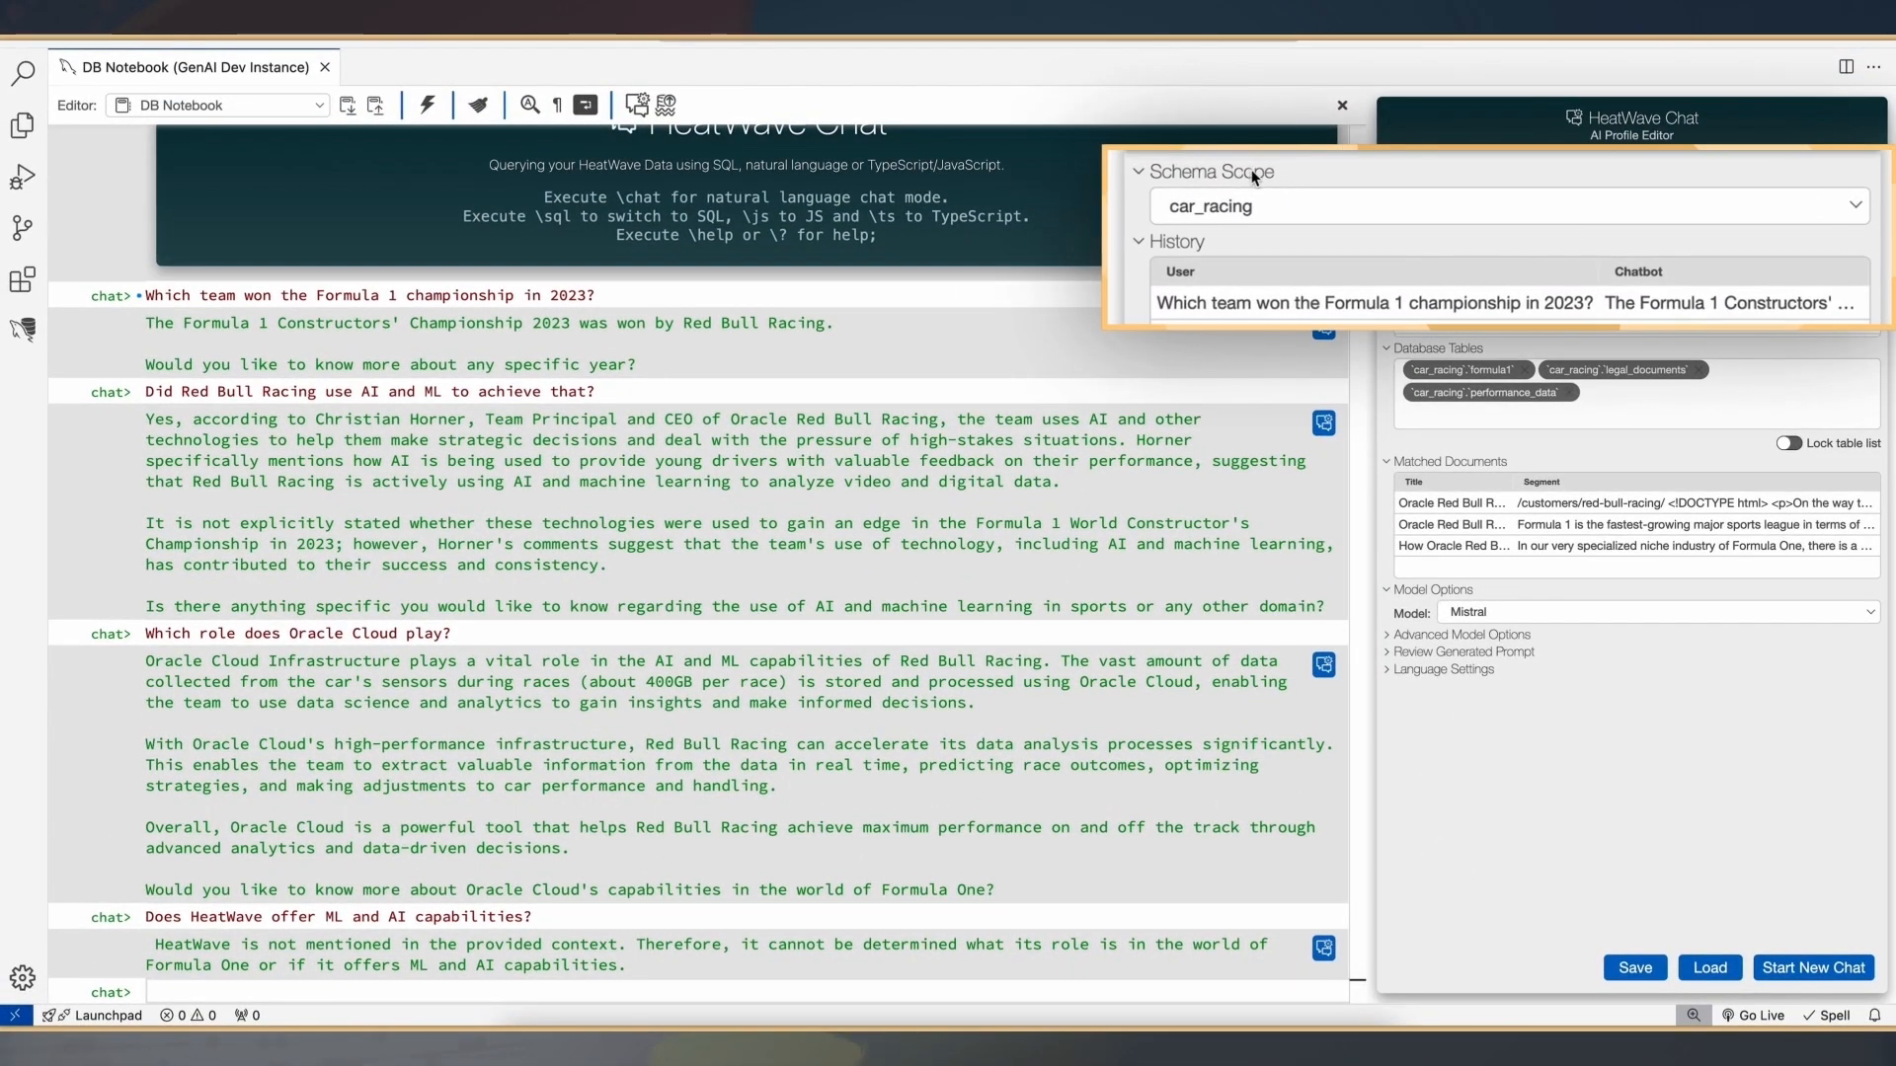
# Set the chat's Schema Scope to All Database Schemas
pyautogui.click(1505, 205)
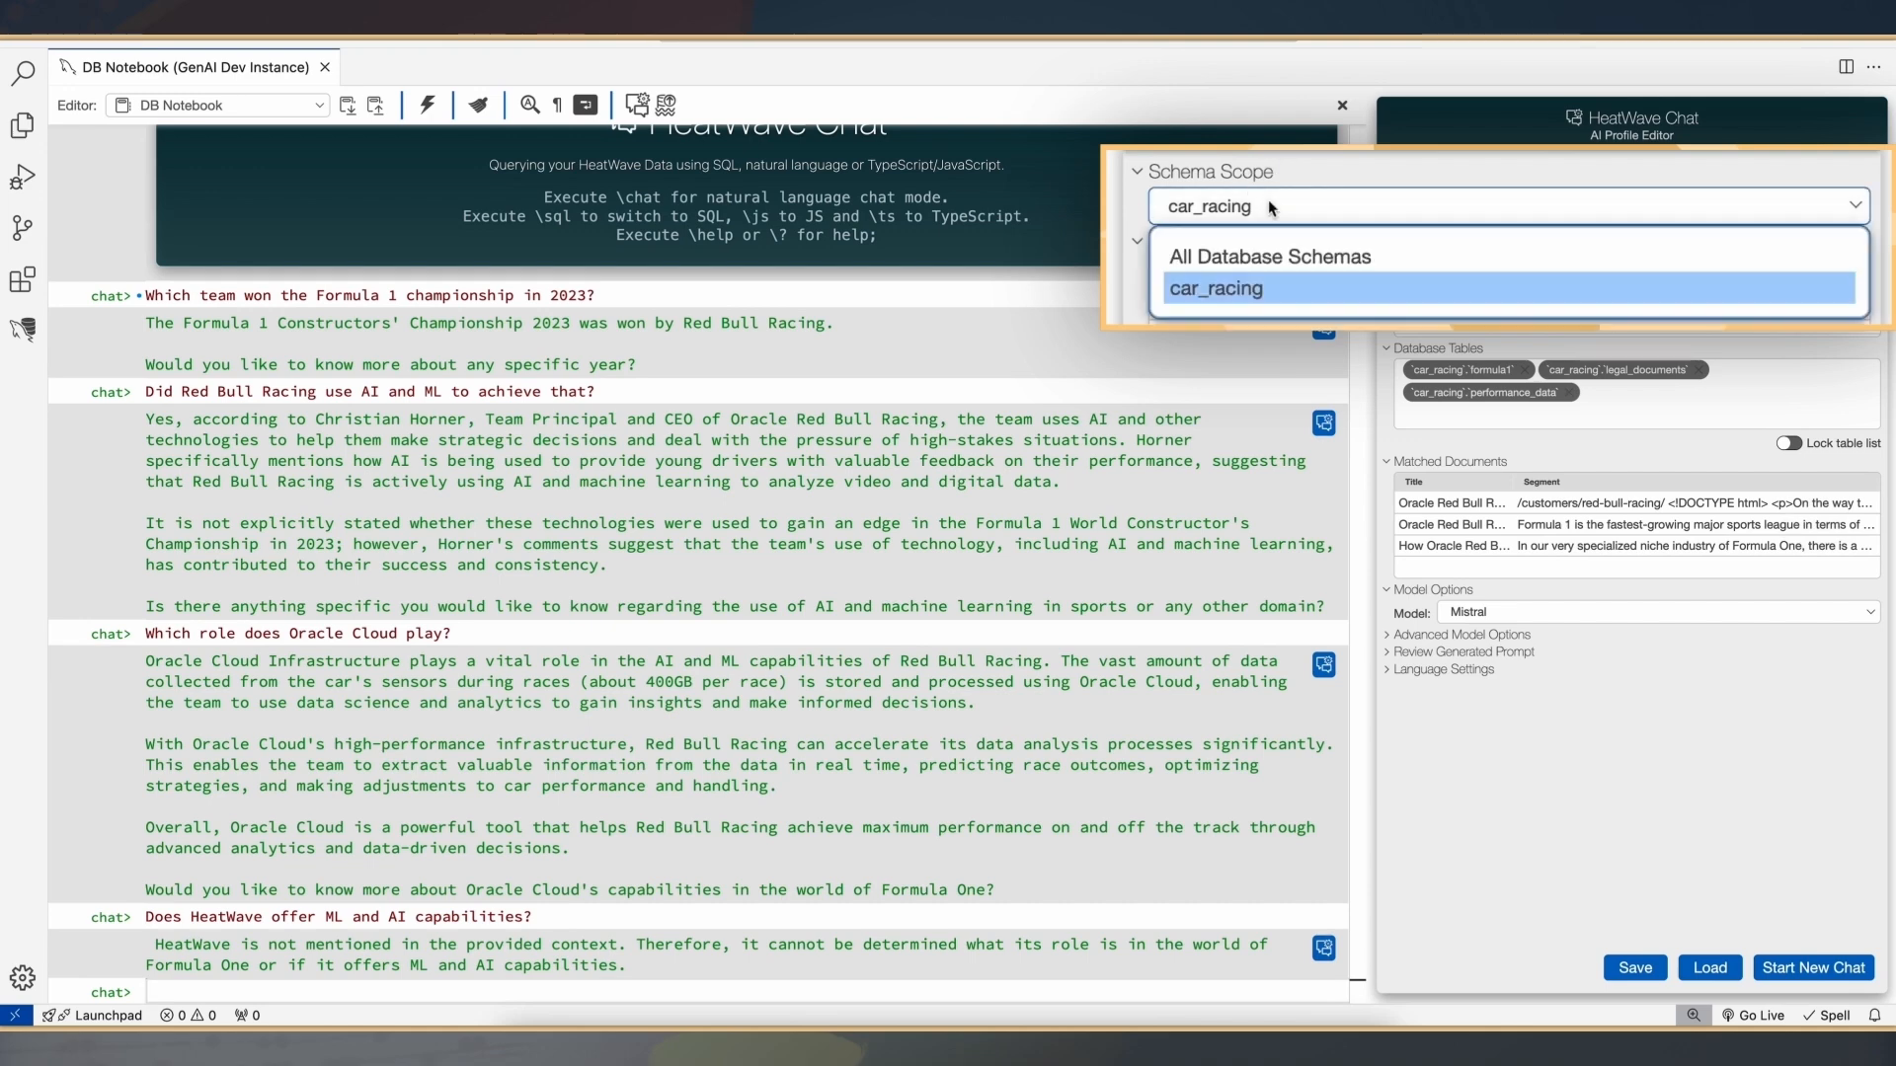
pyautogui.moveTo(1248, 259)
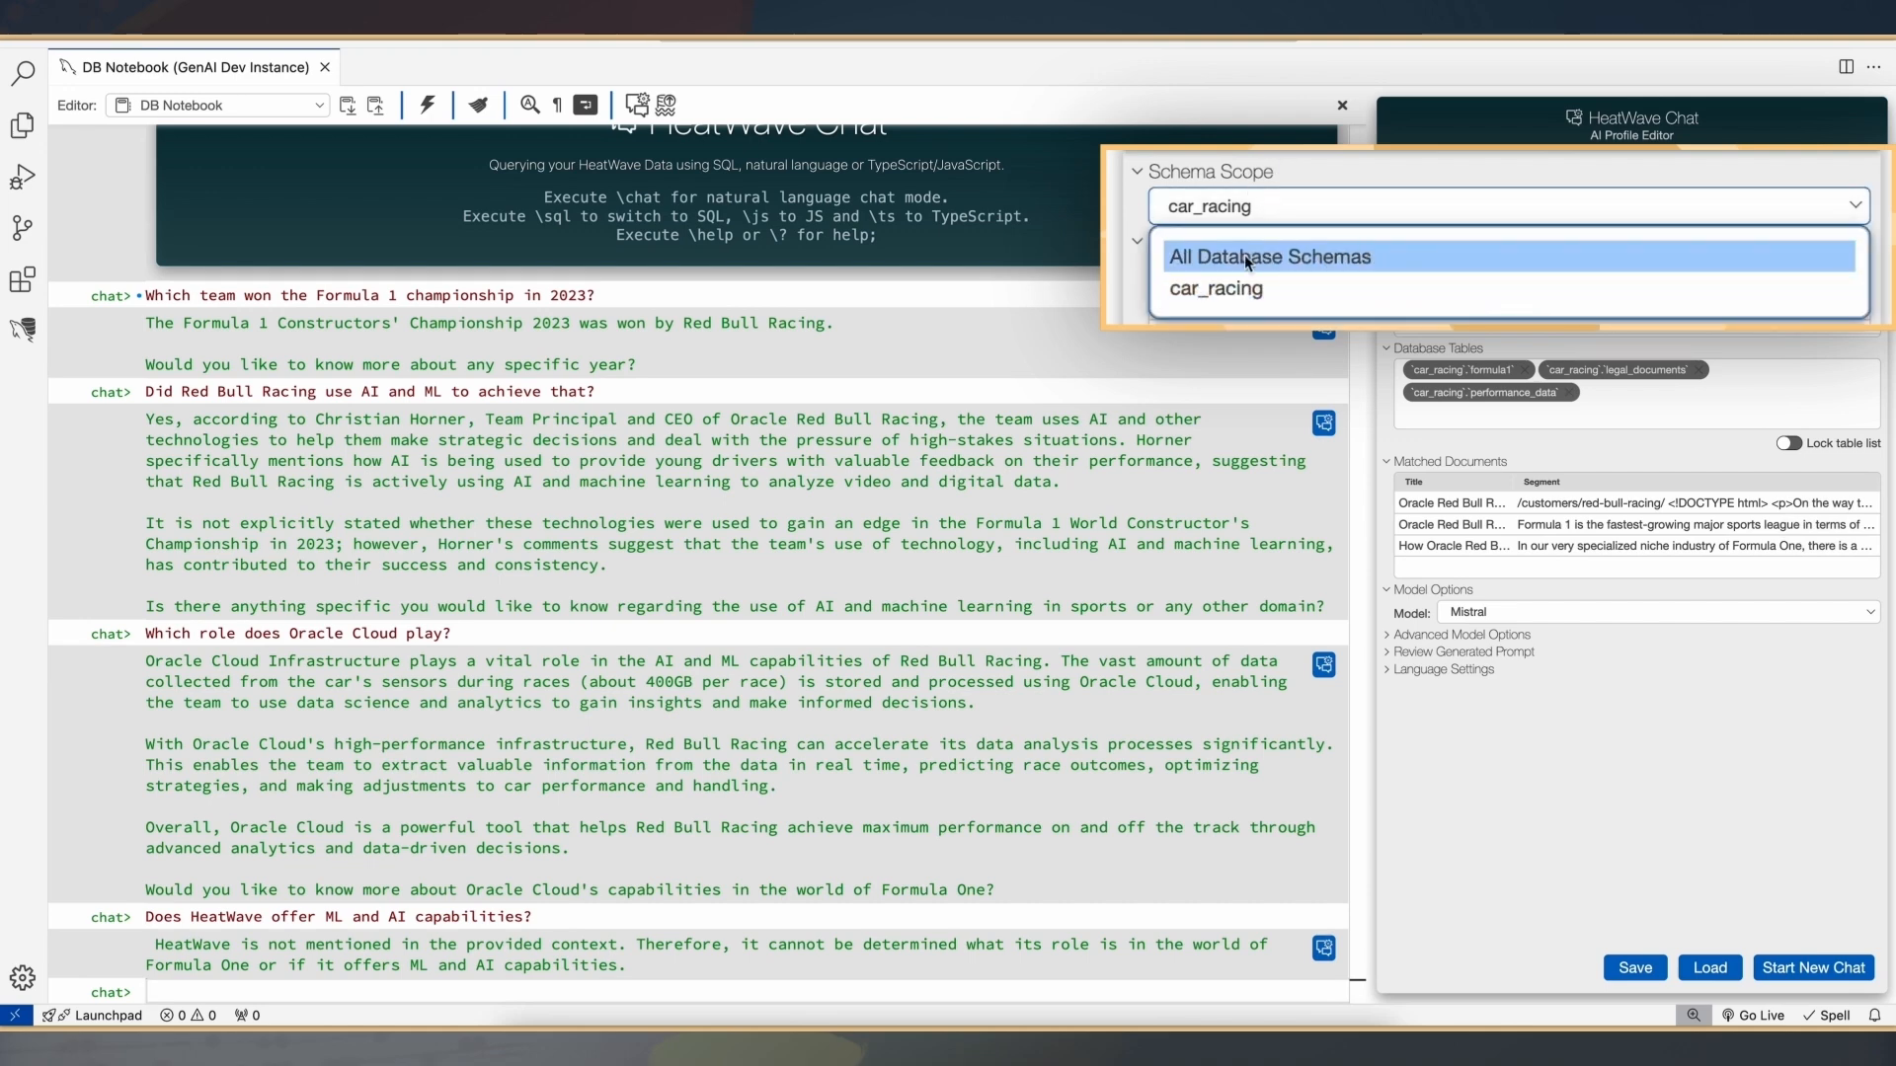
pyautogui.moveTo(1269, 256)
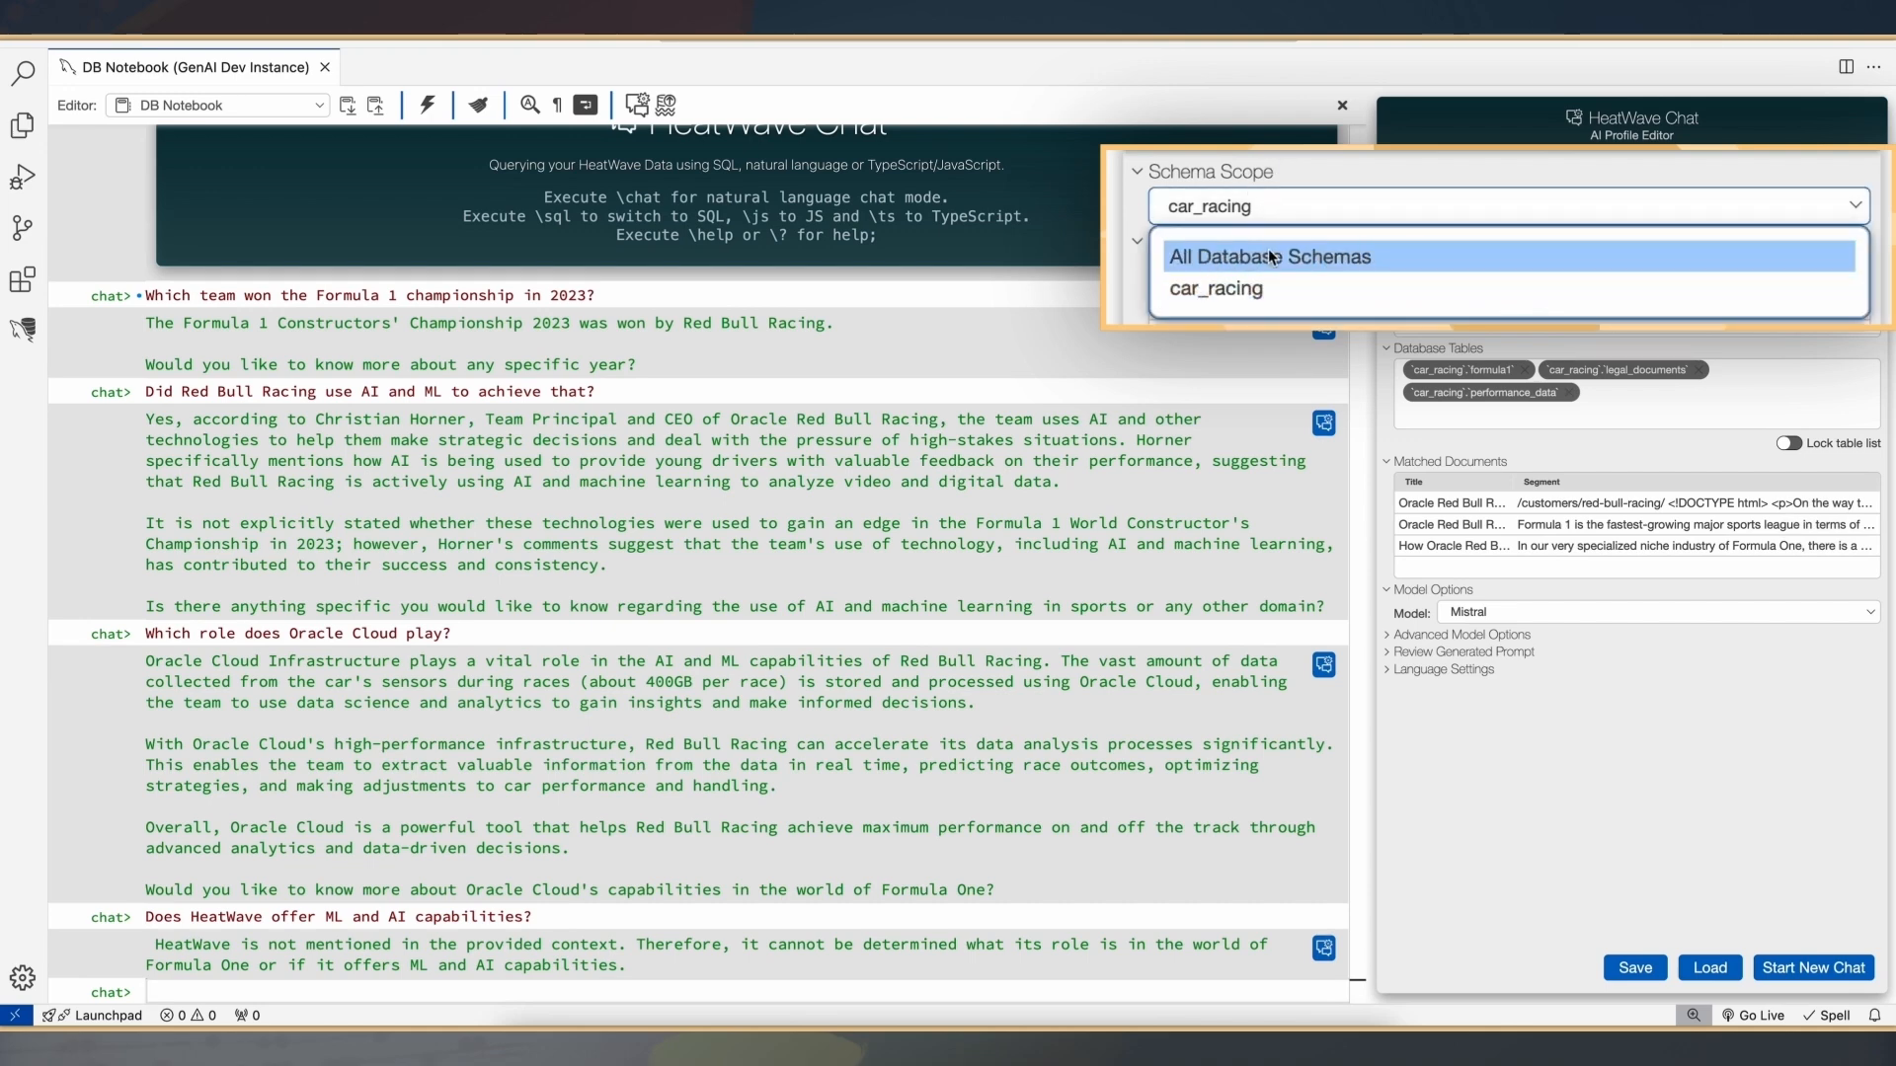
pyautogui.click(1267, 257)
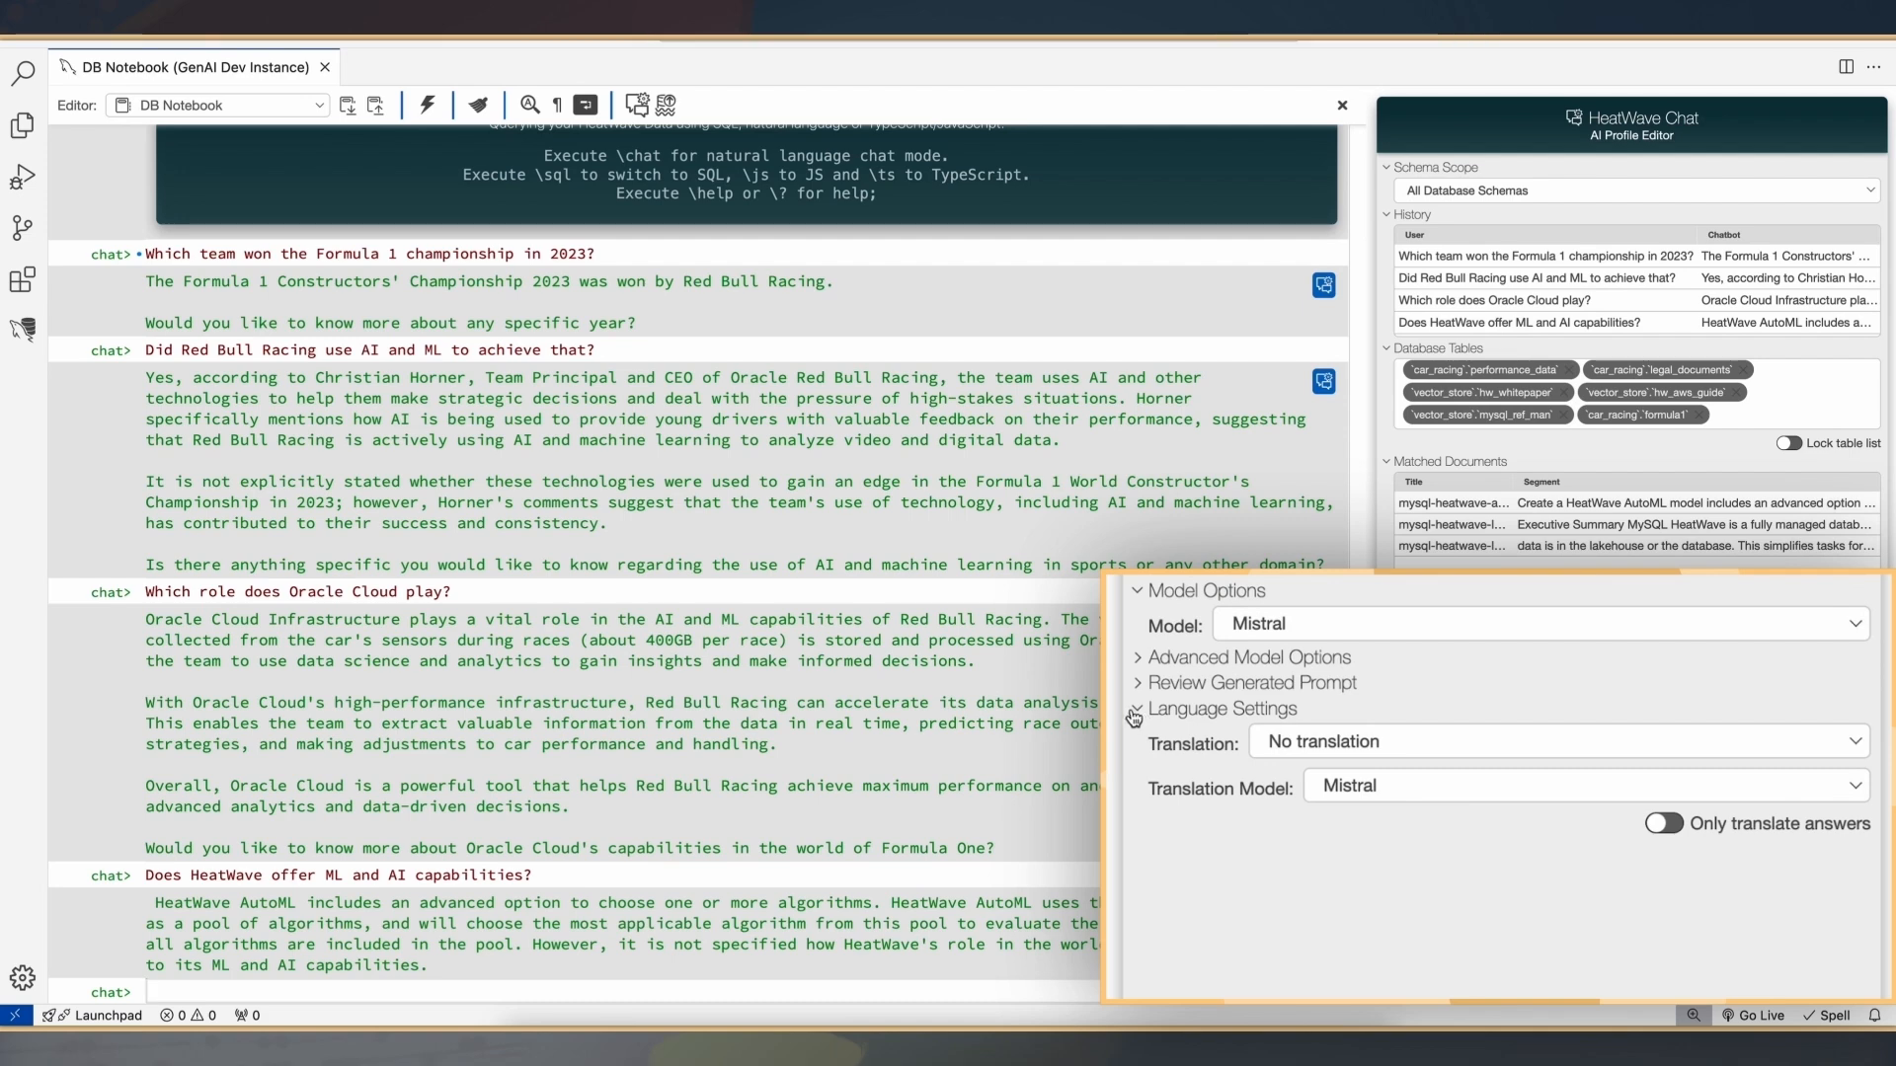
# Set chat Translation to German and ask in German whether MySQL Server supports high availability
pyautogui.click(1556, 740)
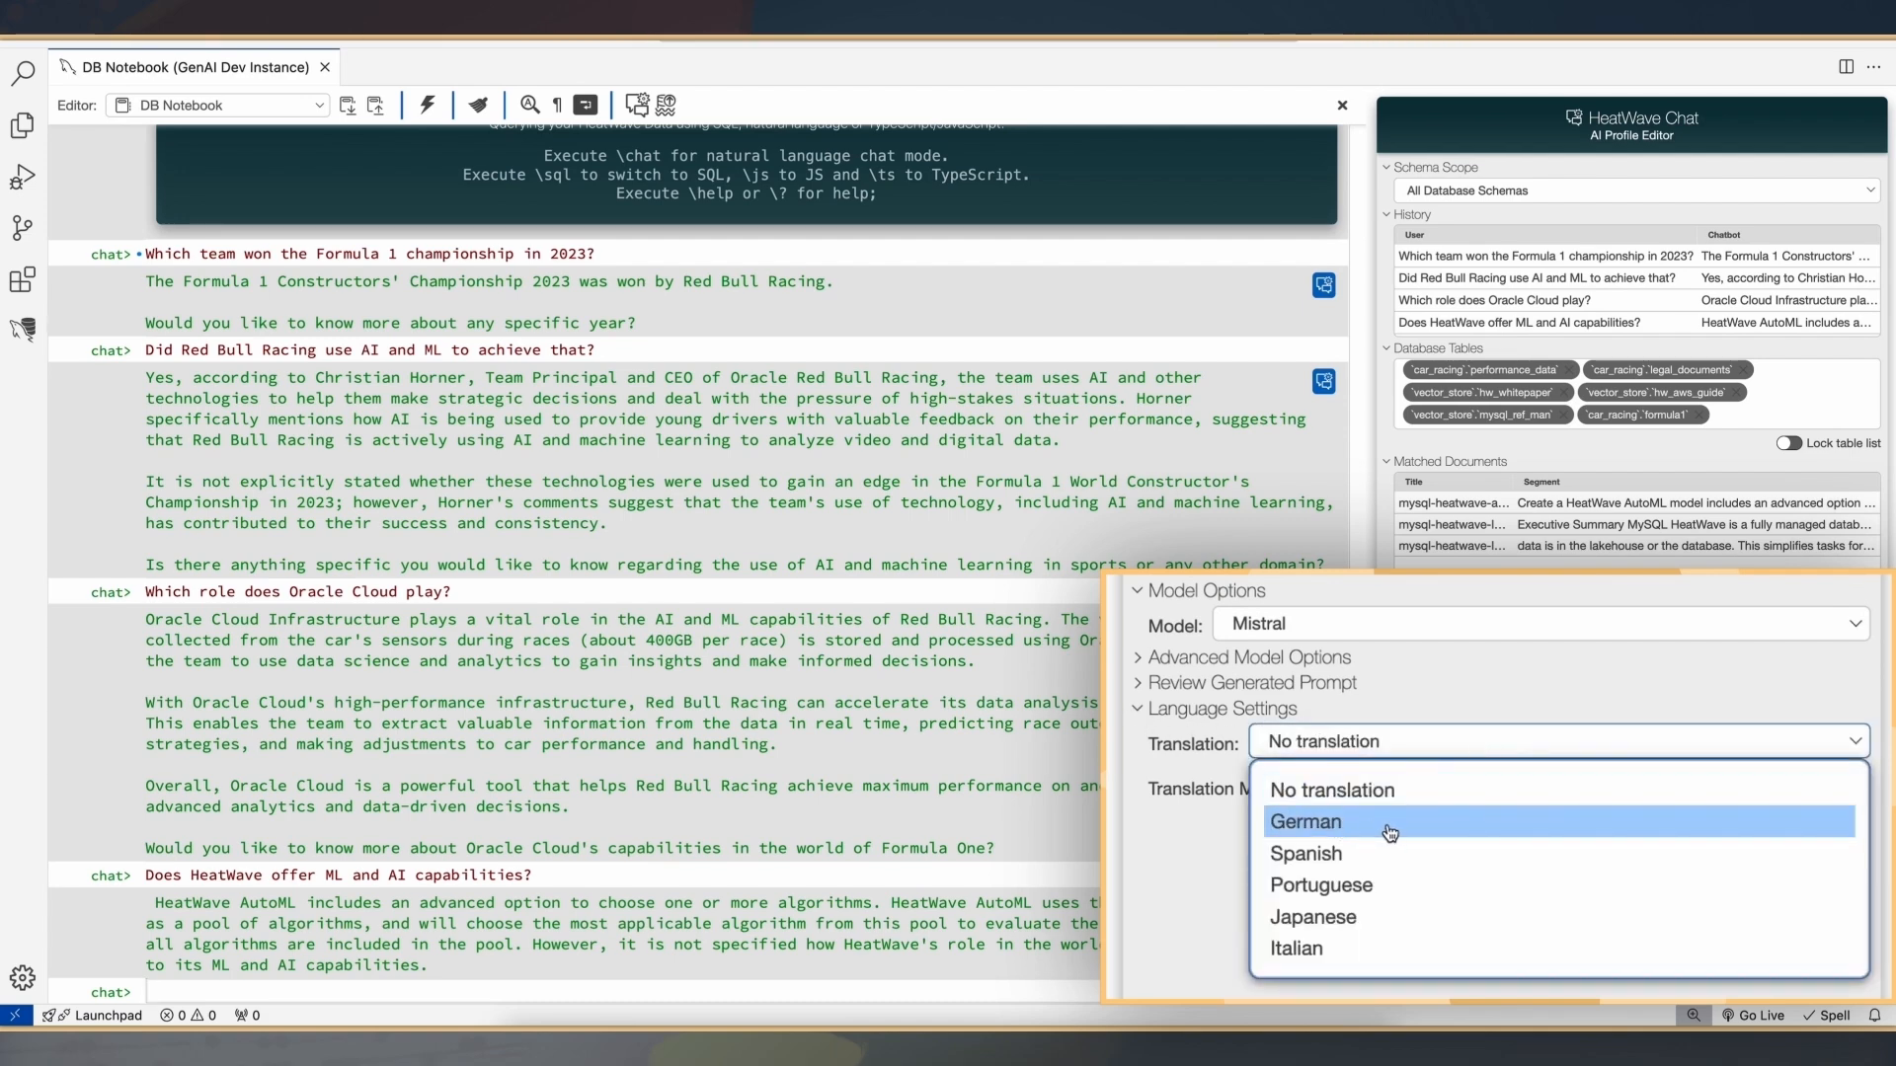
pyautogui.moveTo(1360, 832)
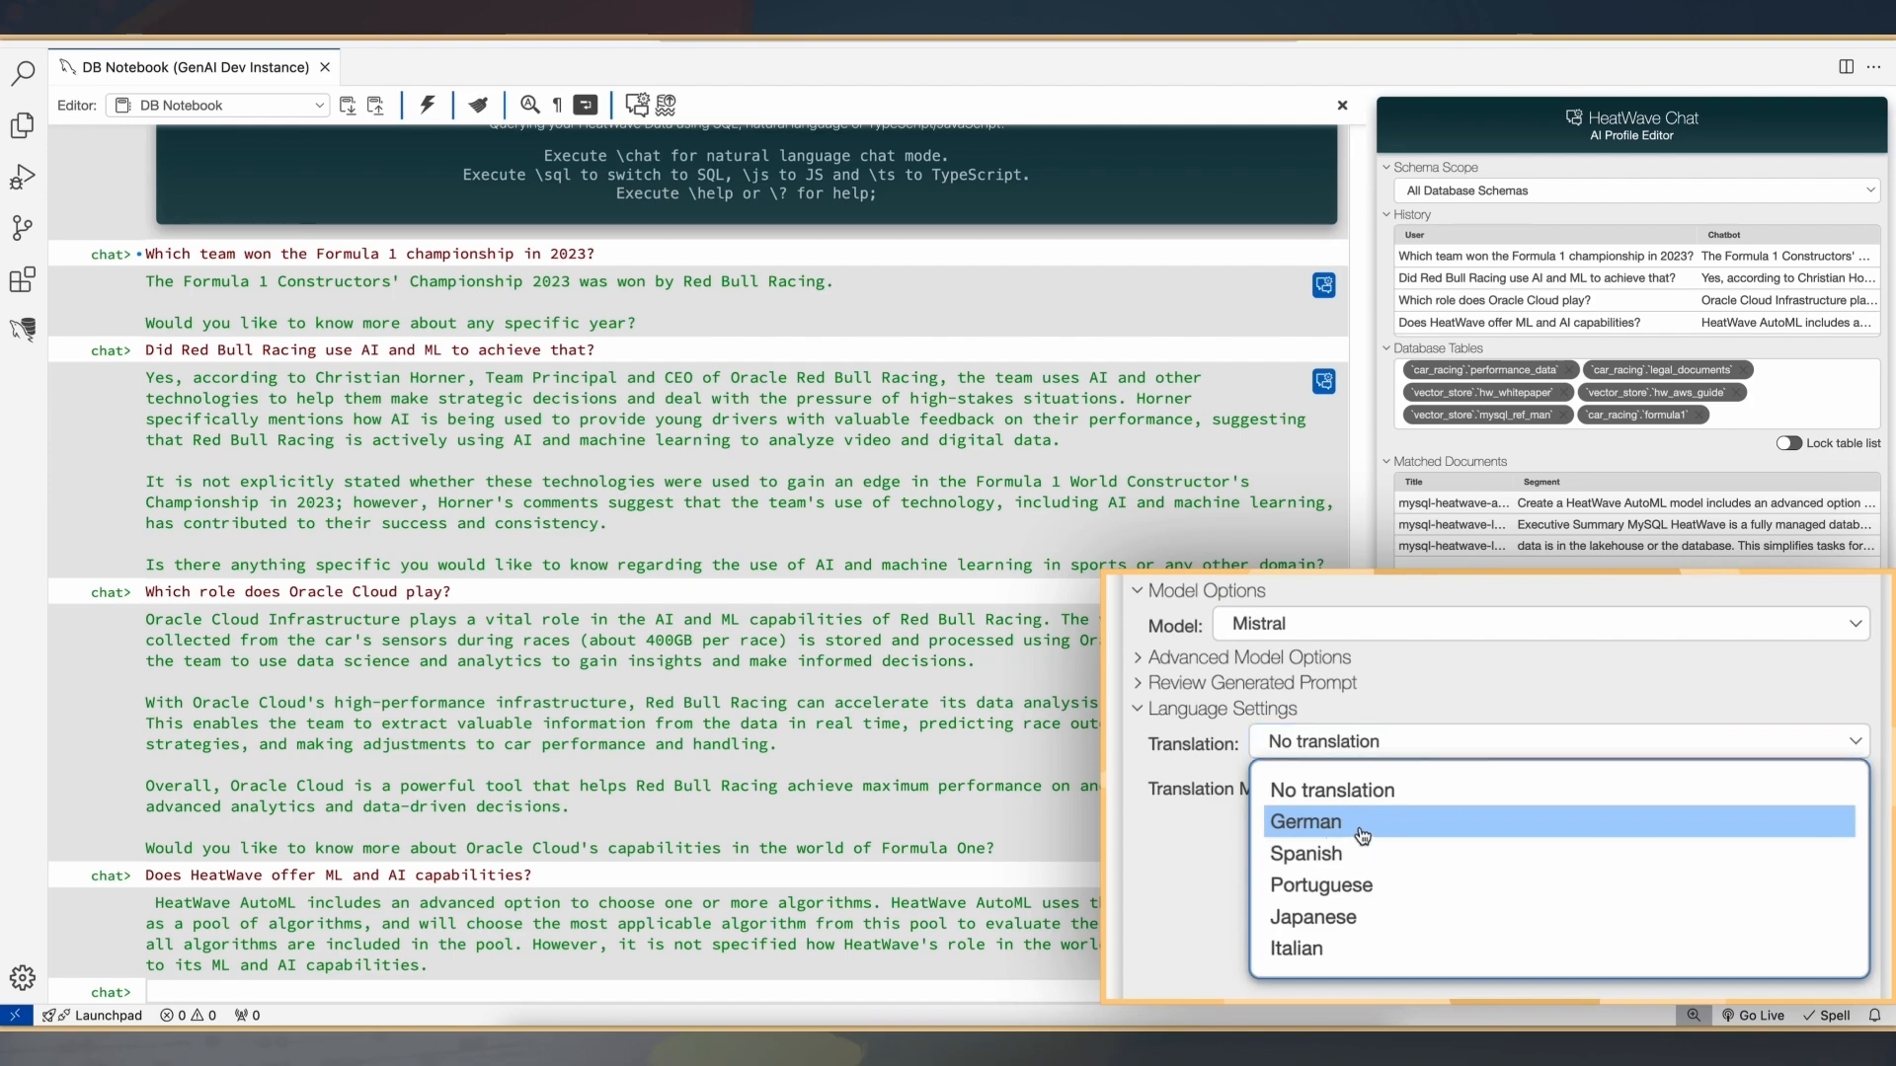
pyautogui.click(1305, 821)
pyautogui.write('Bietet der')
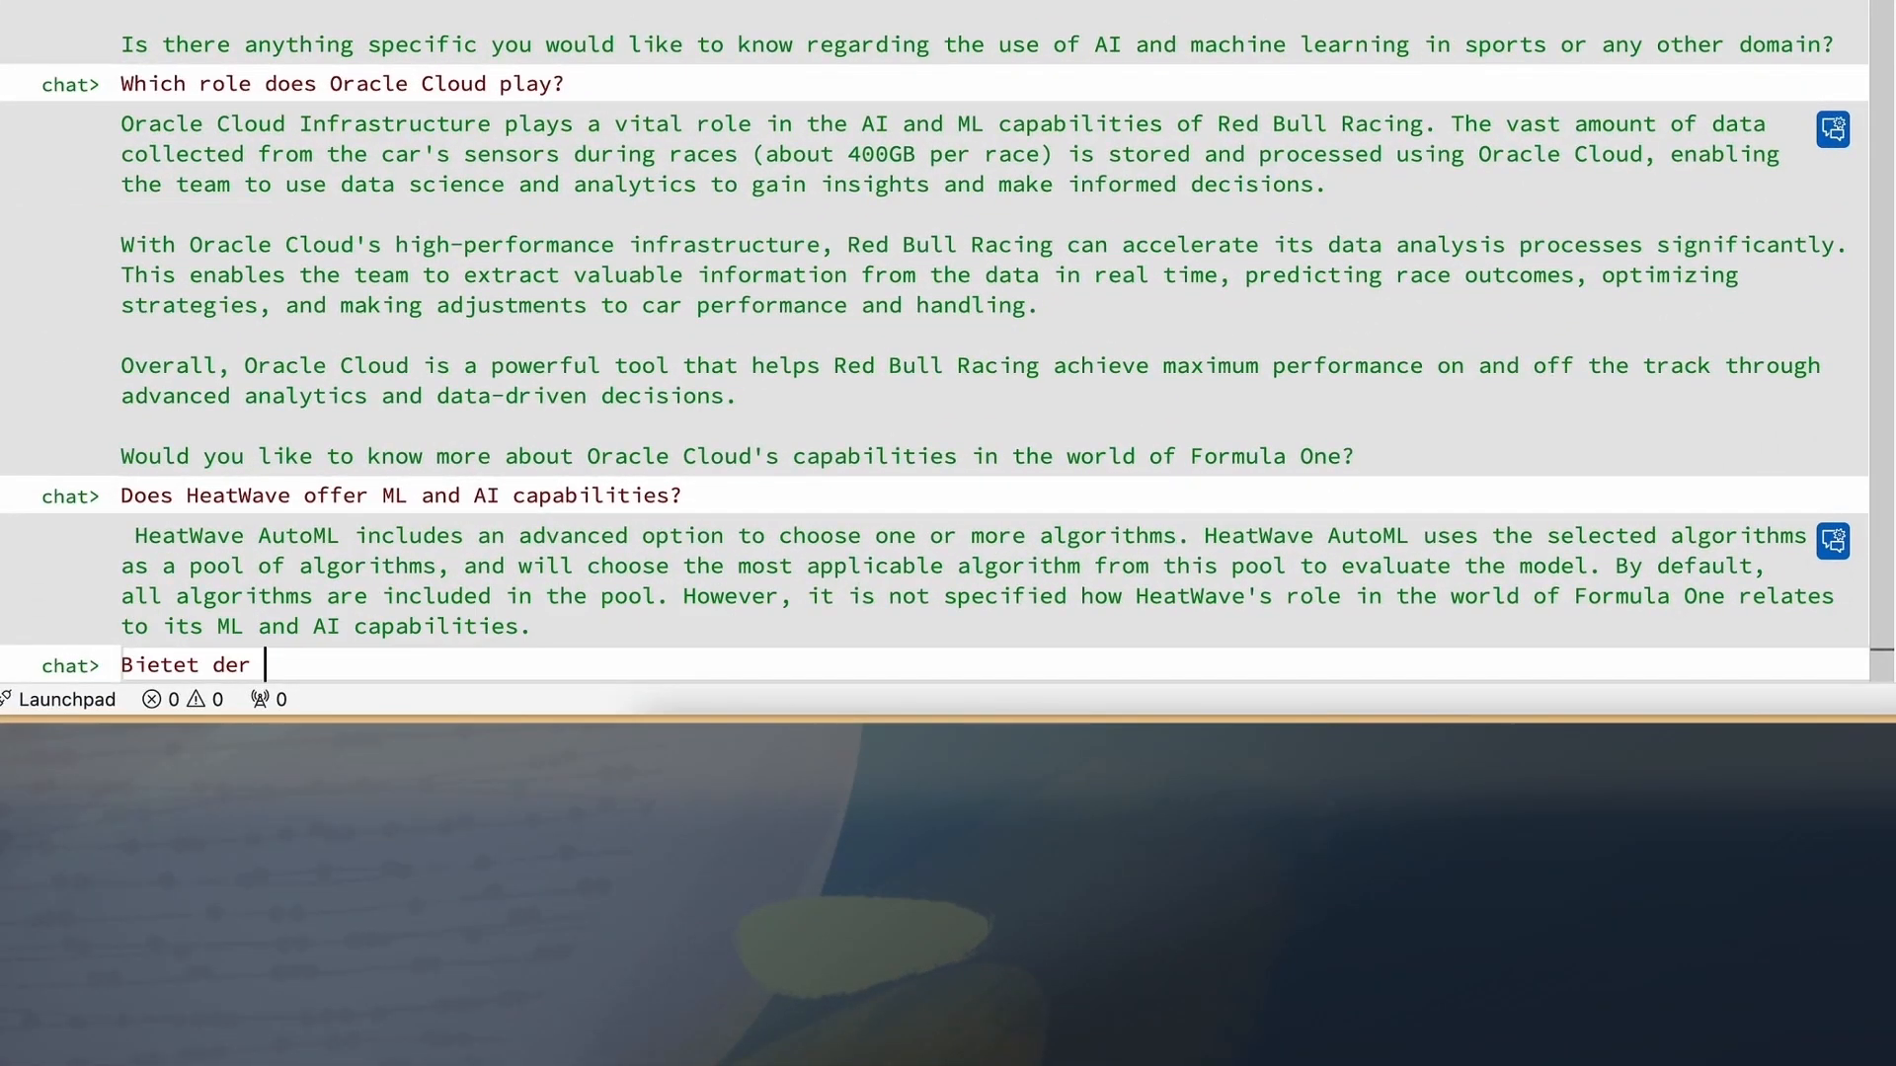
pyautogui.write('MySQL Server Unterstützung für hohe Verfügbarkeit?')
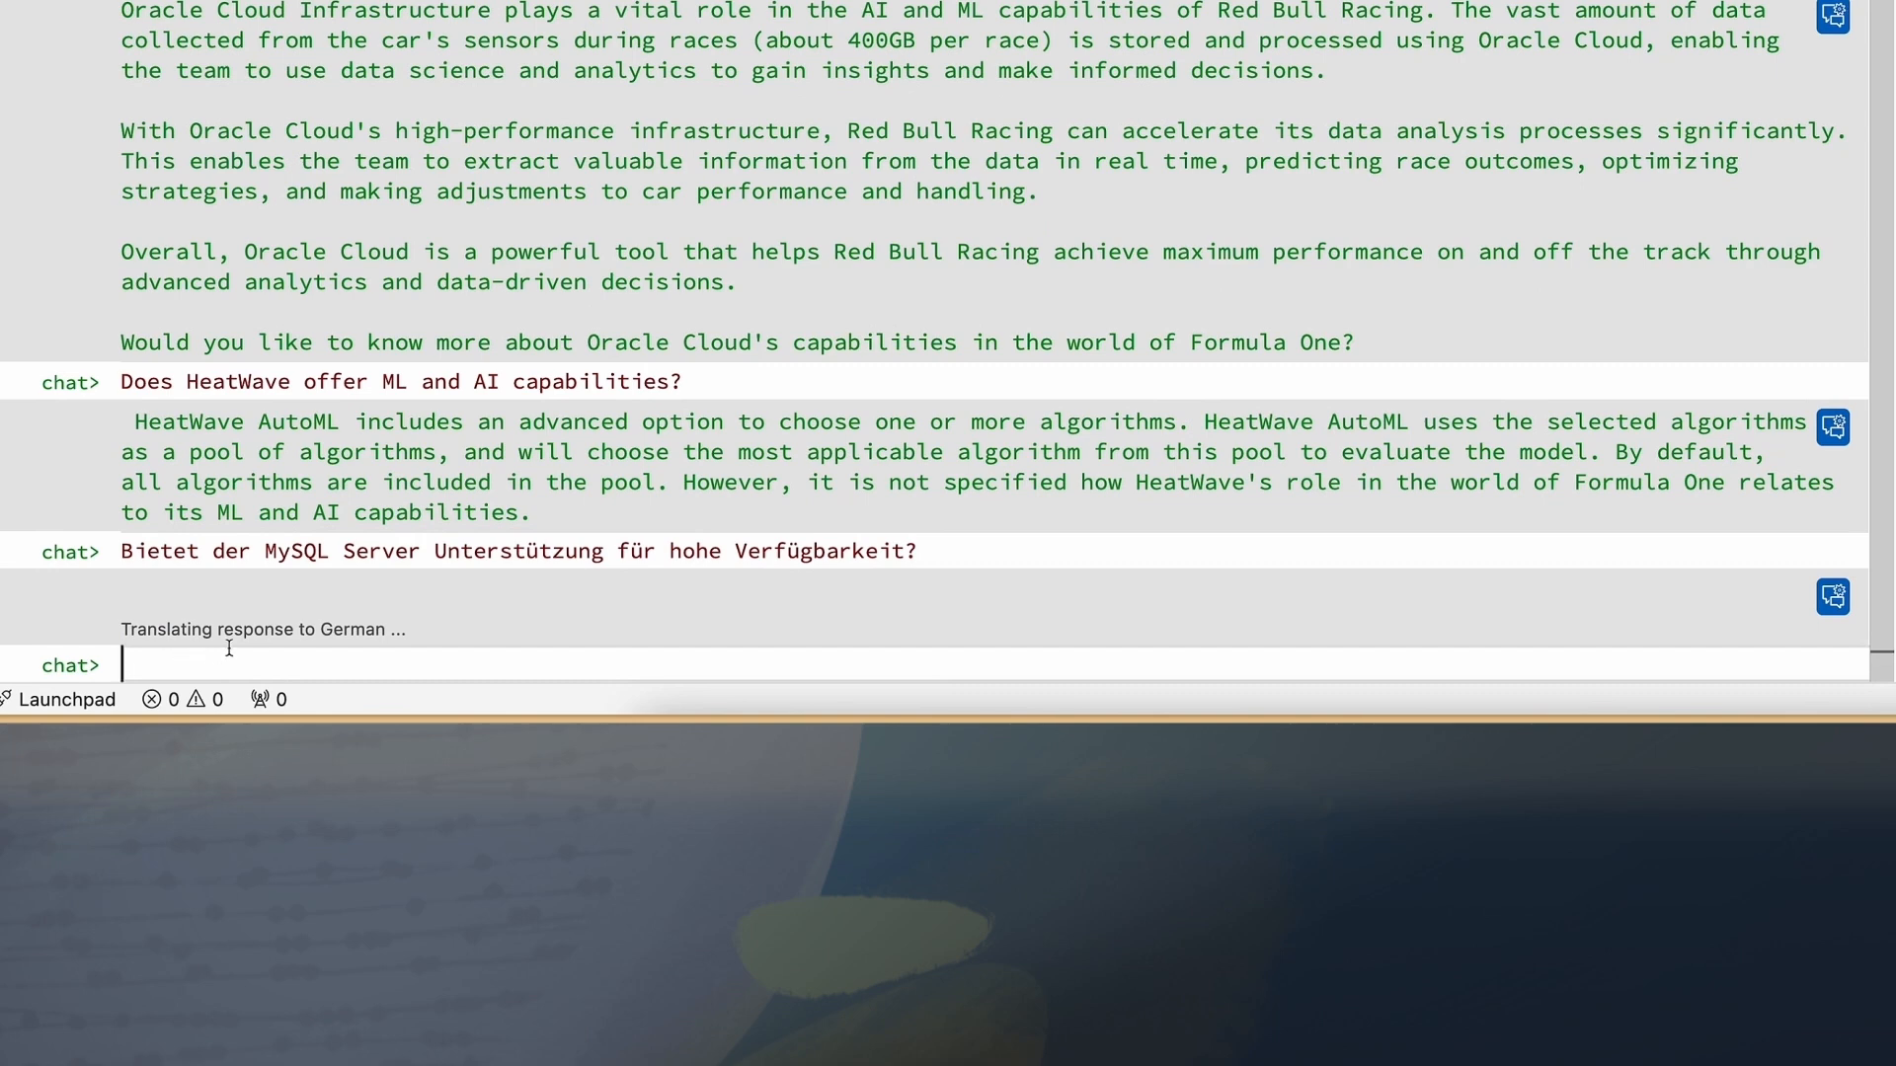
pyautogui.moveTo(320, 639)
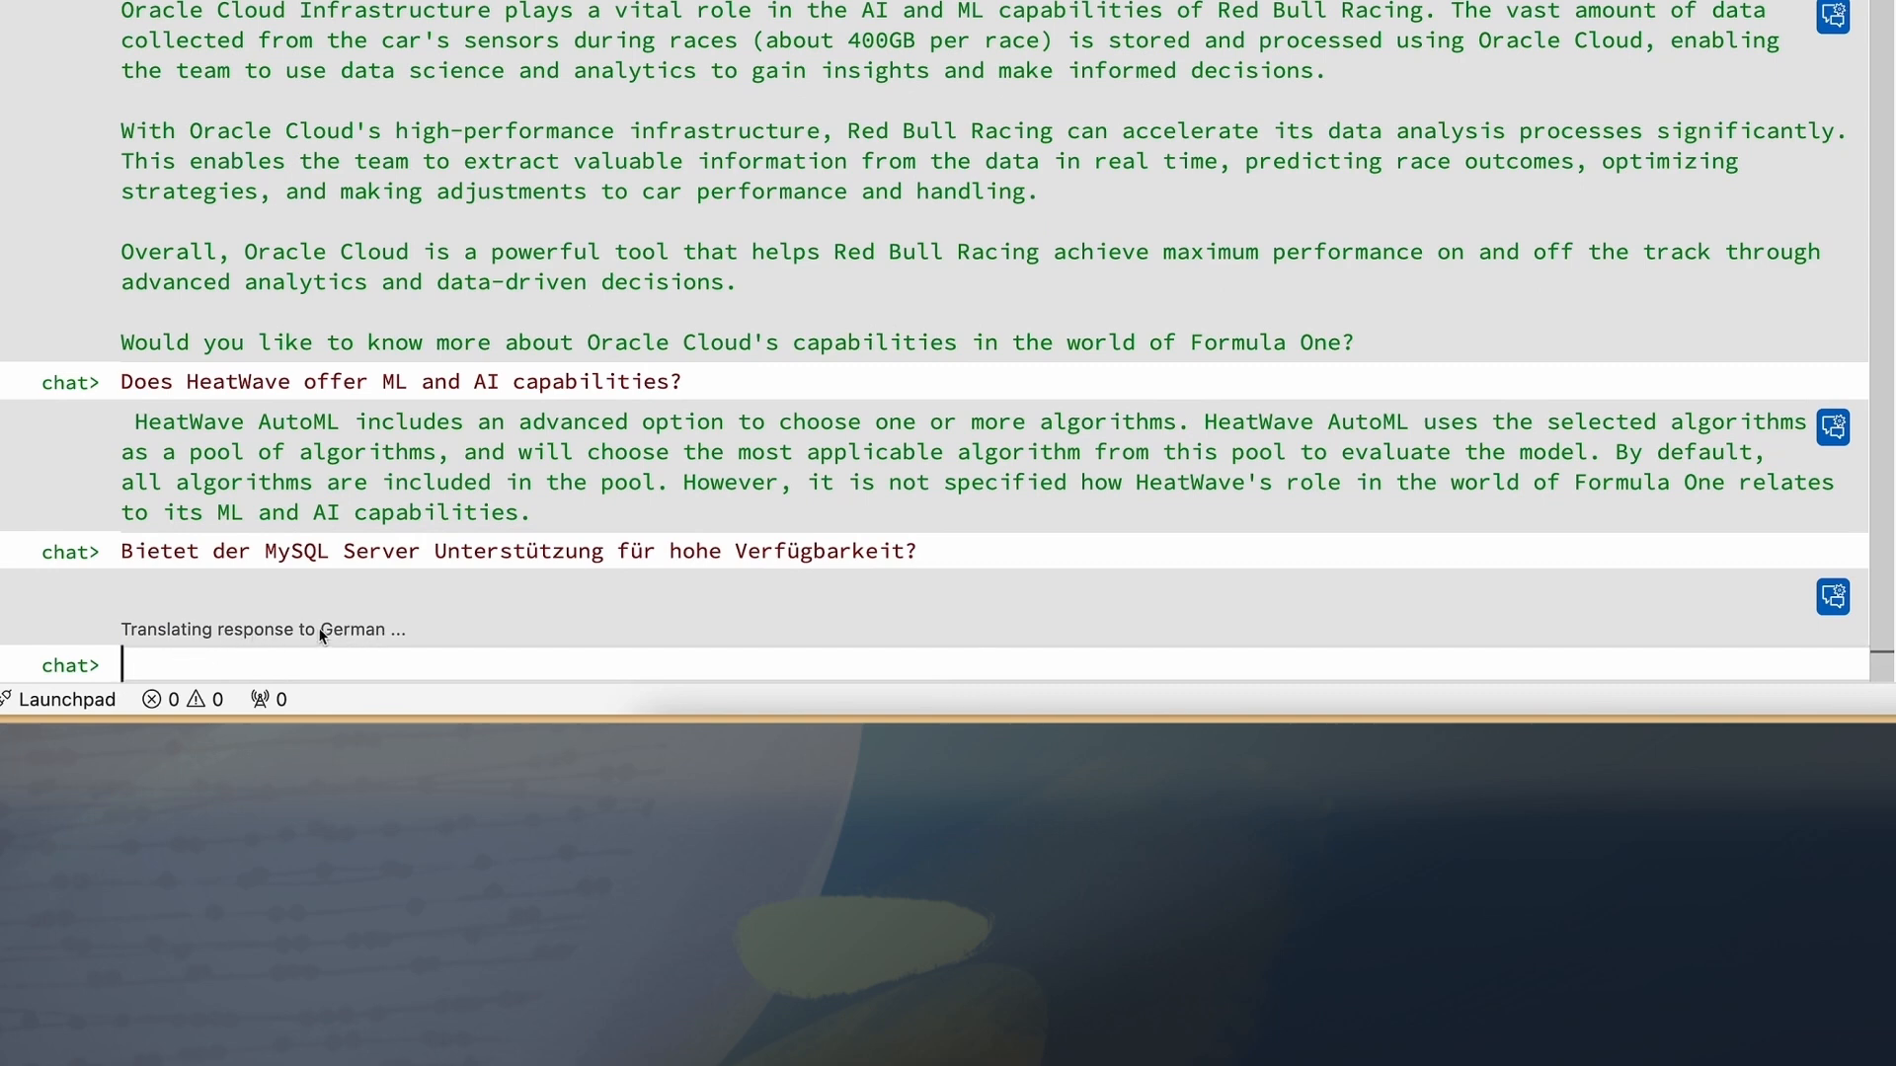
pyautogui.moveTo(207, 663)
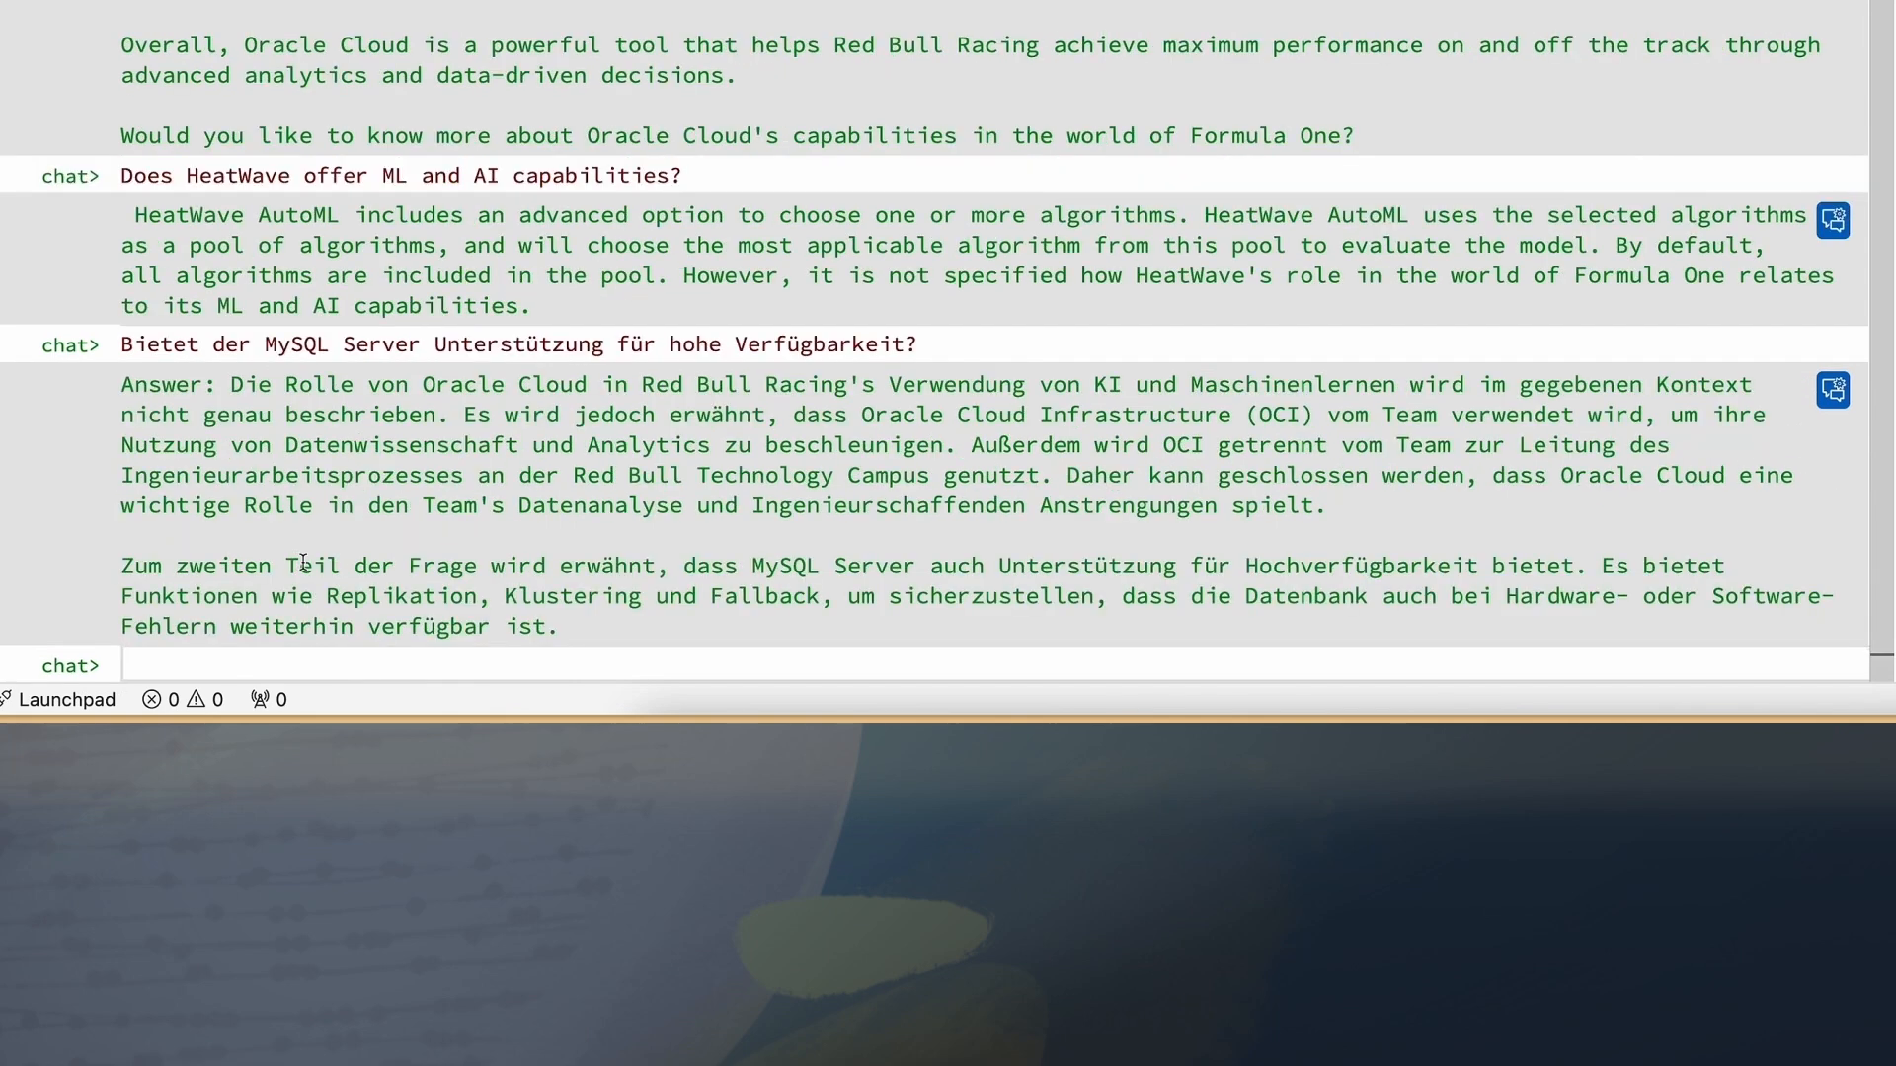
pyautogui.moveTo(1390, 573)
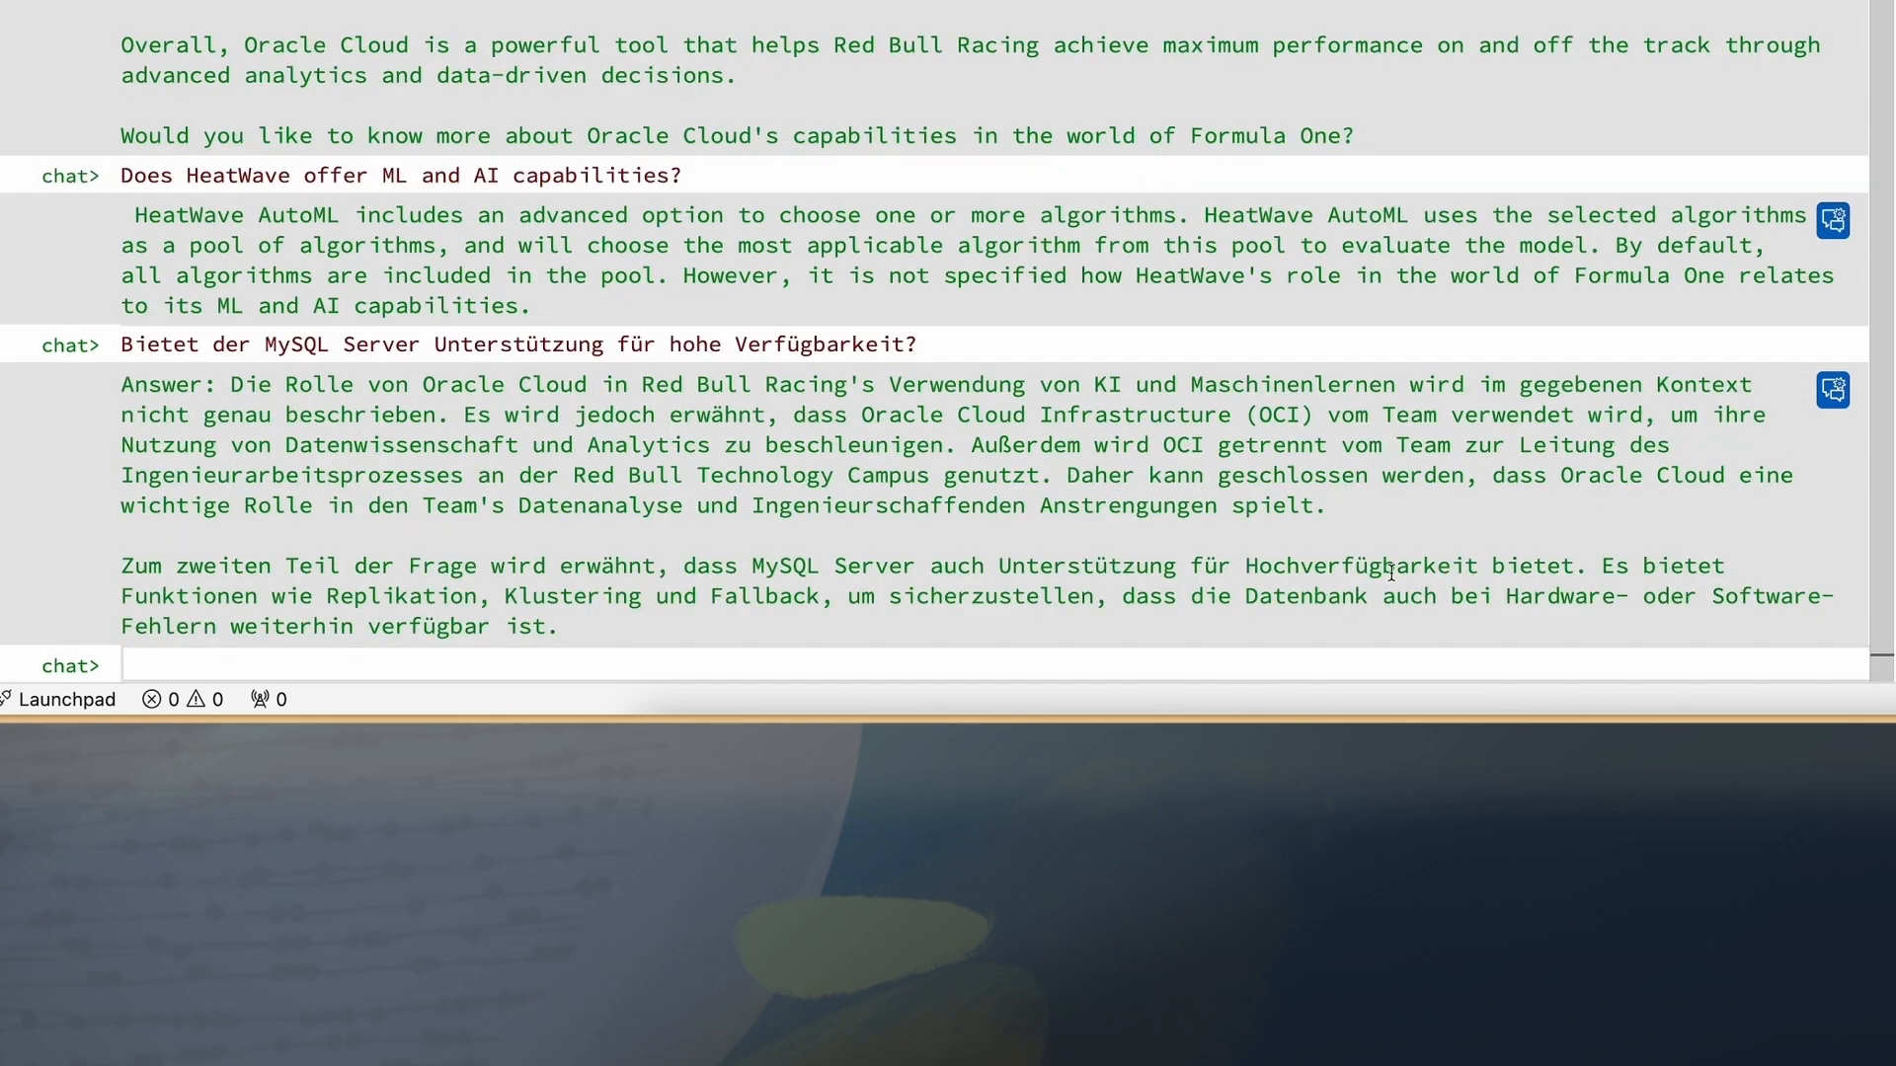